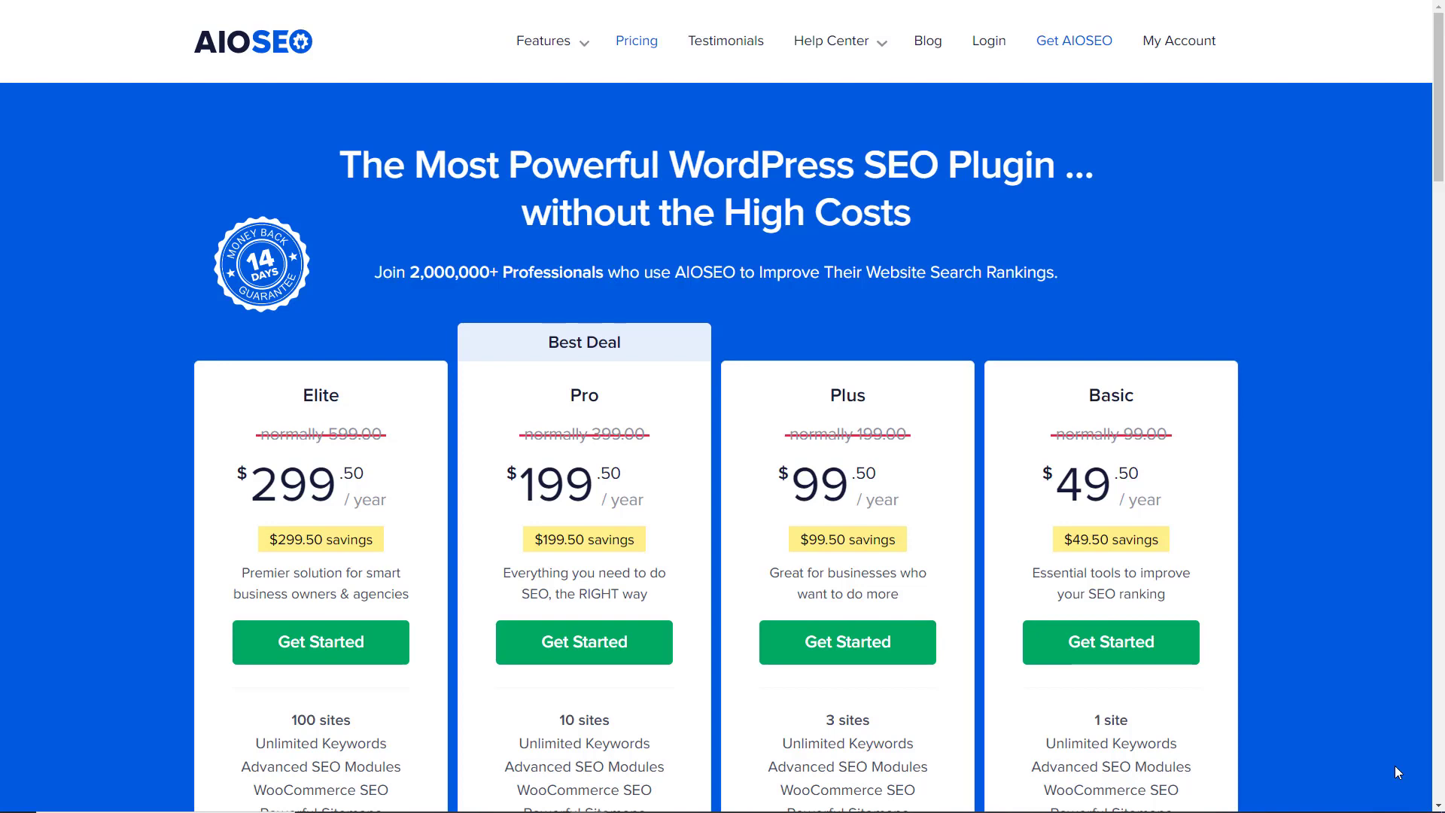
Download the AIOSEO Pro plugin zip from My Account's Downloads tab
{"action": "left_click", "coordinate": [1179, 40]}
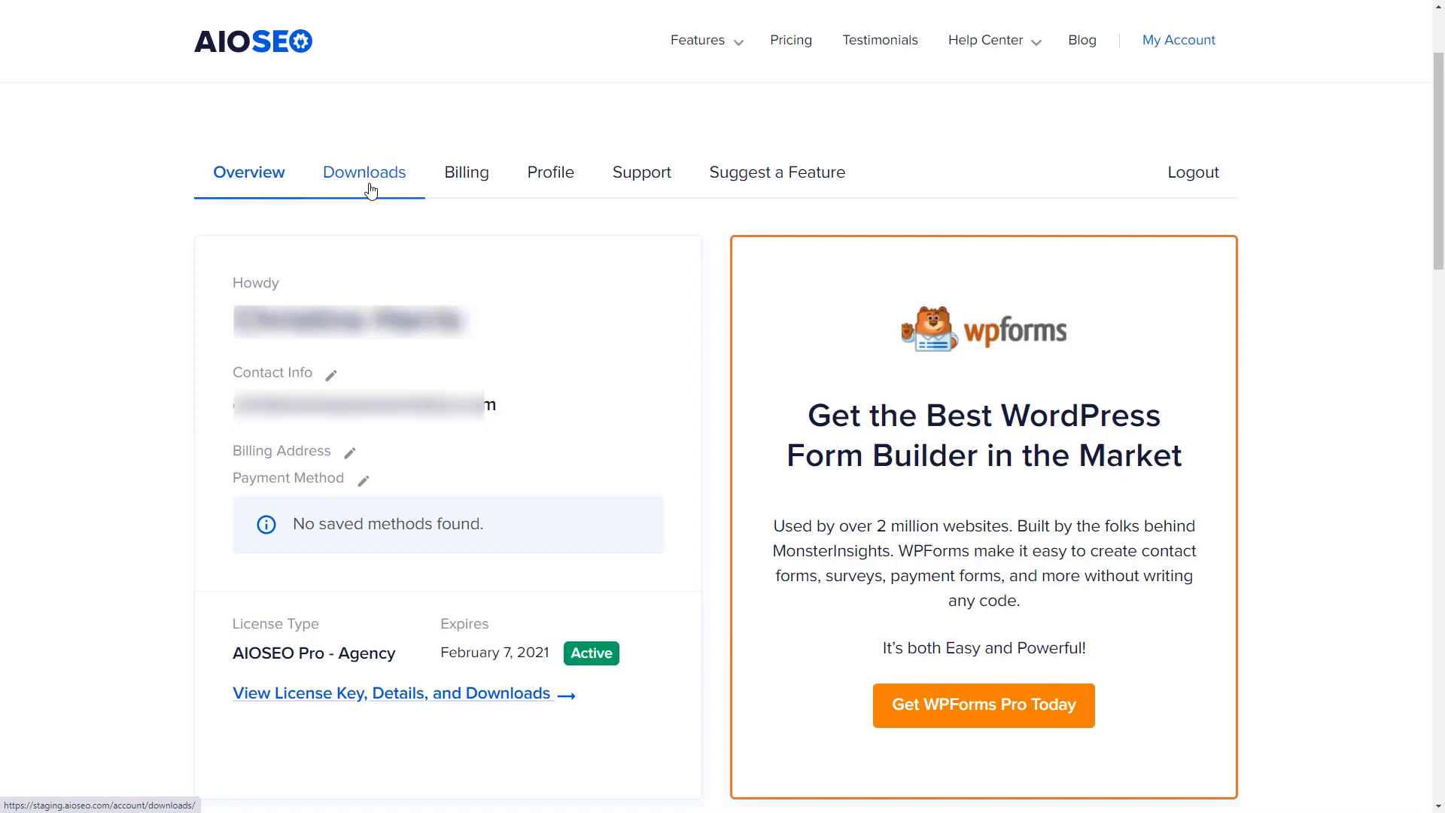
{"action": "left_click", "coordinate": [363, 173]}
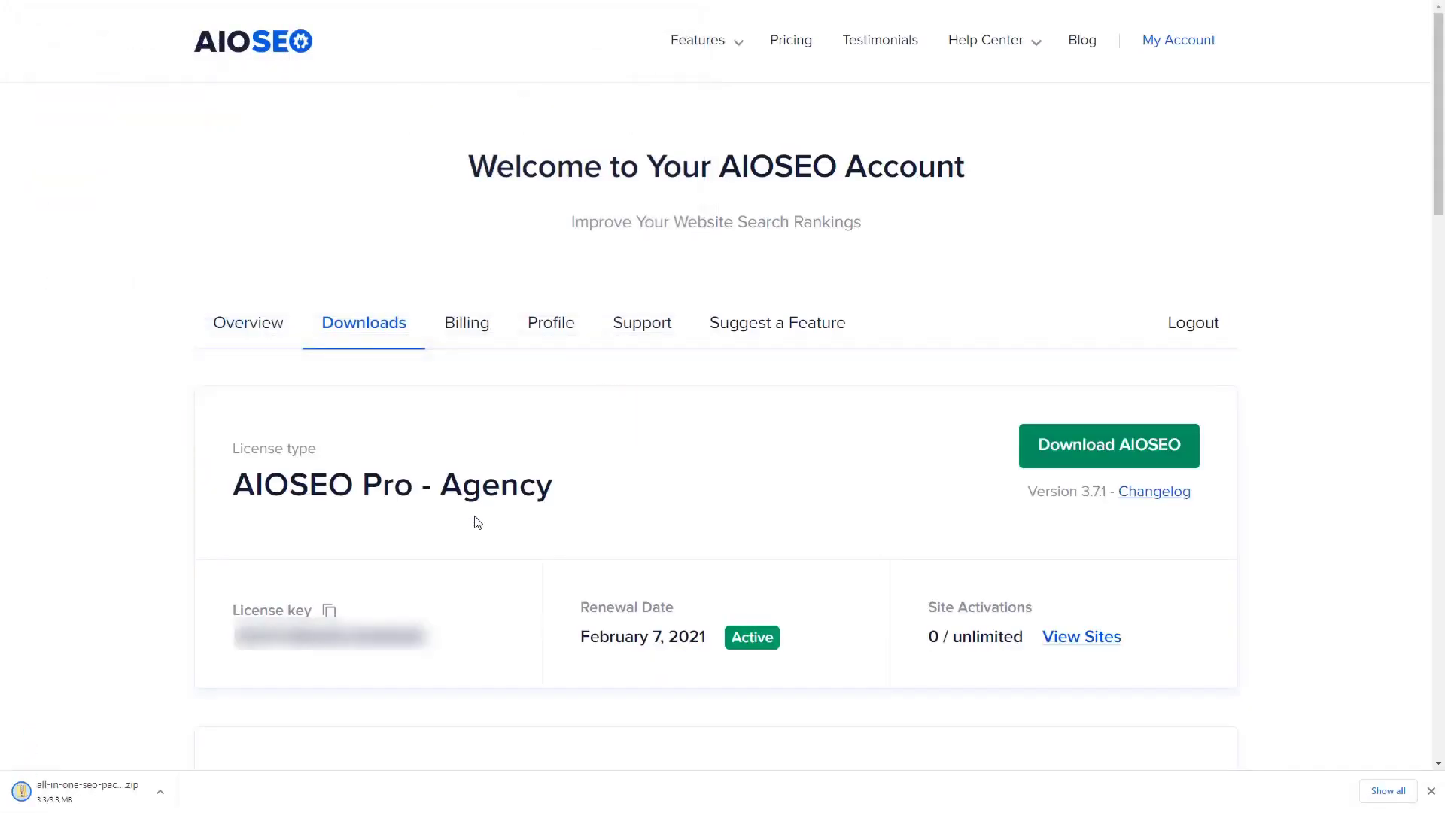
{"action": "left_click", "coordinate": [329, 610]}
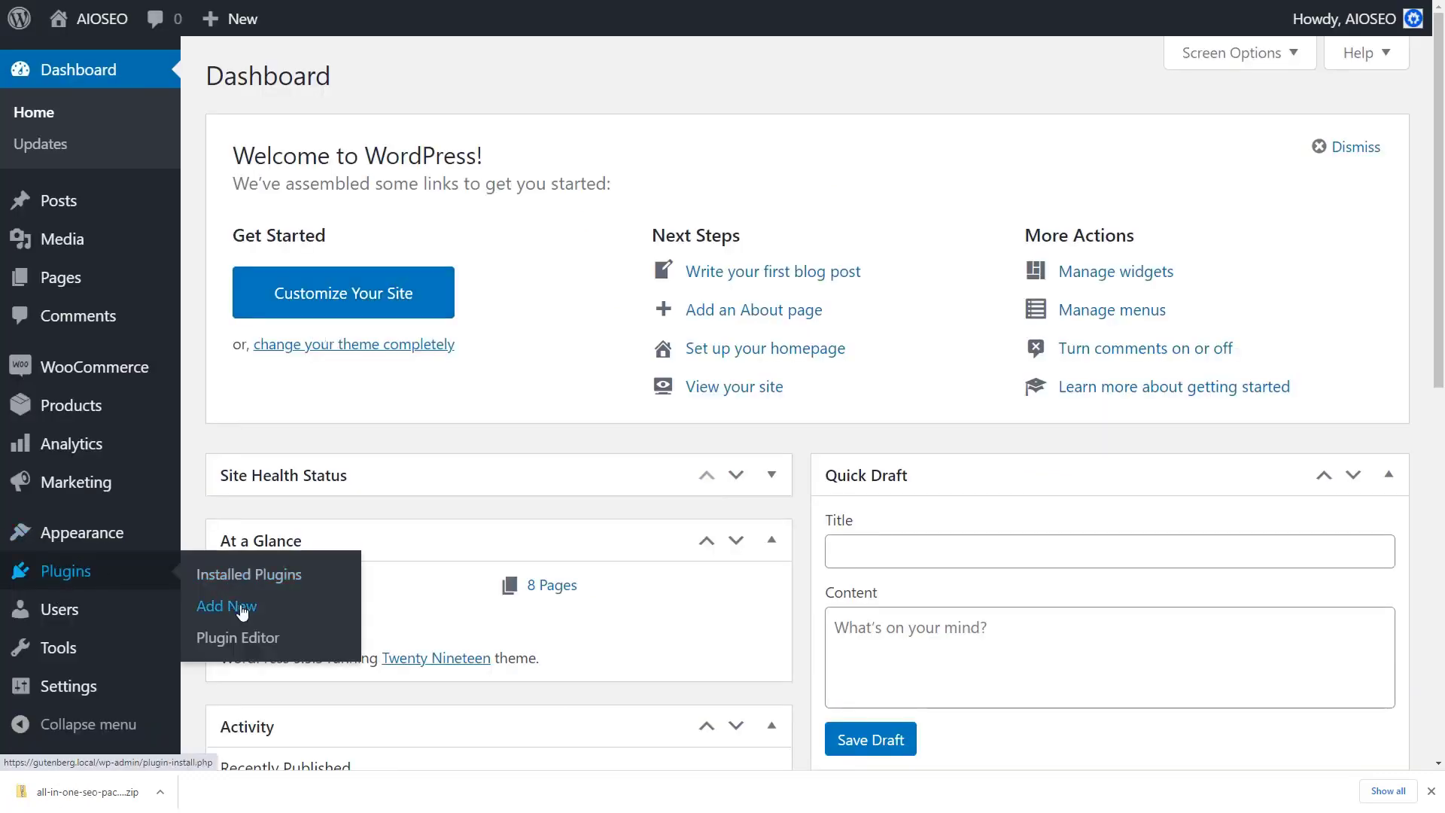
Upload the AIOSEO Pro zip under Plugins > Add New, install it and activate it
{"action": "left_click", "coordinate": [226, 605]}
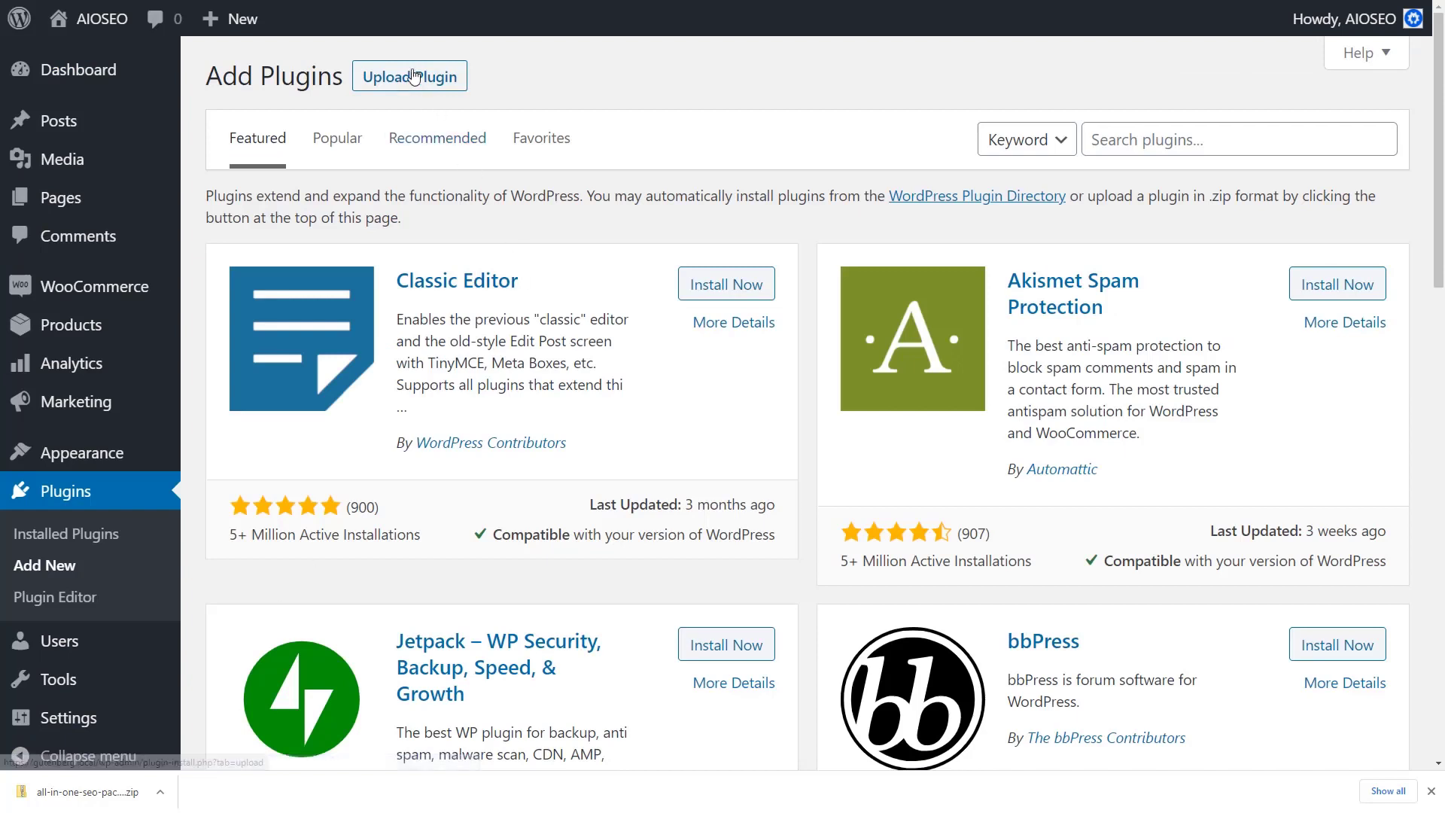
{"action": "left_click", "coordinate": [408, 75]}
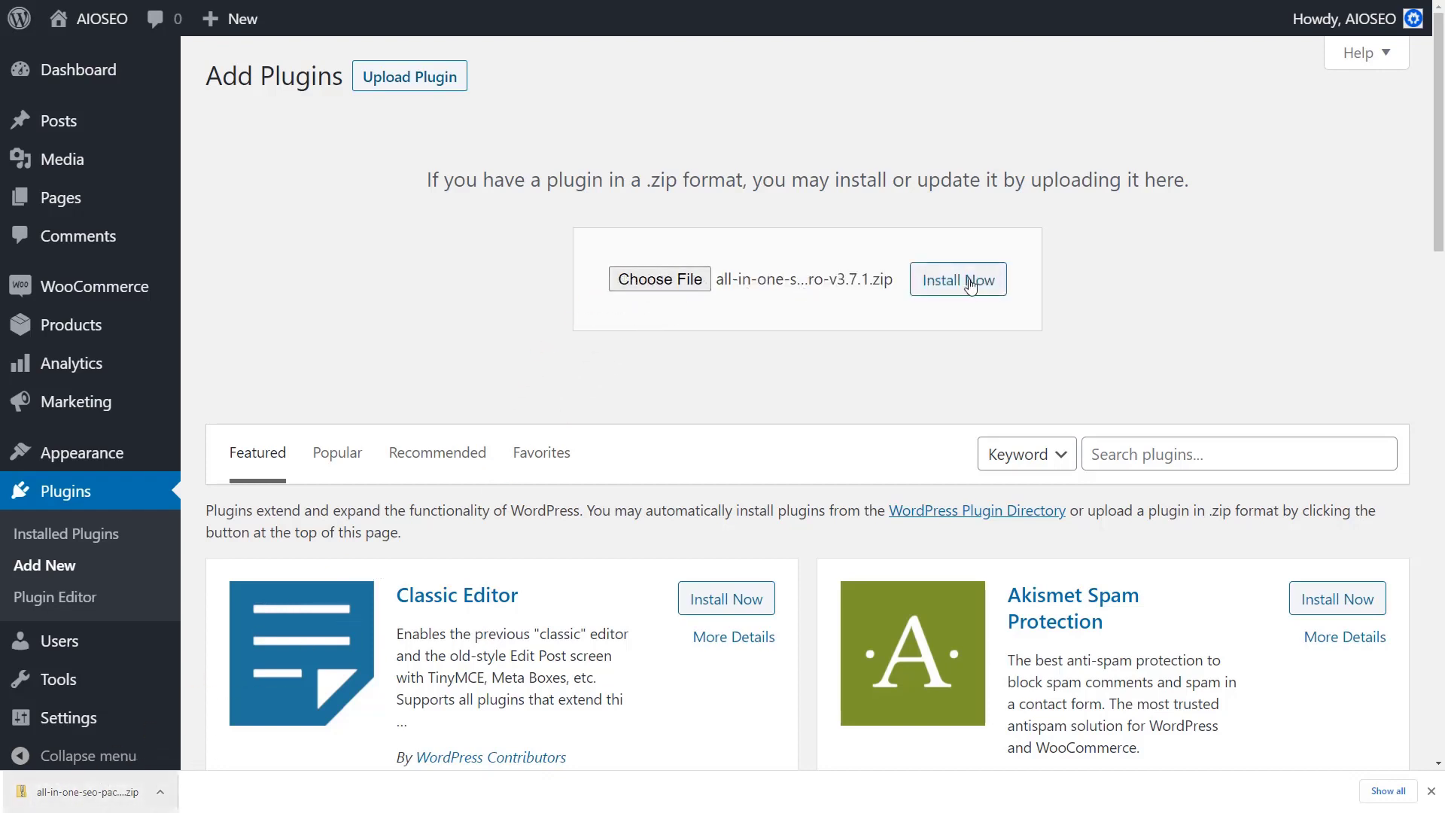
{"action": "left_click", "coordinate": [958, 279]}
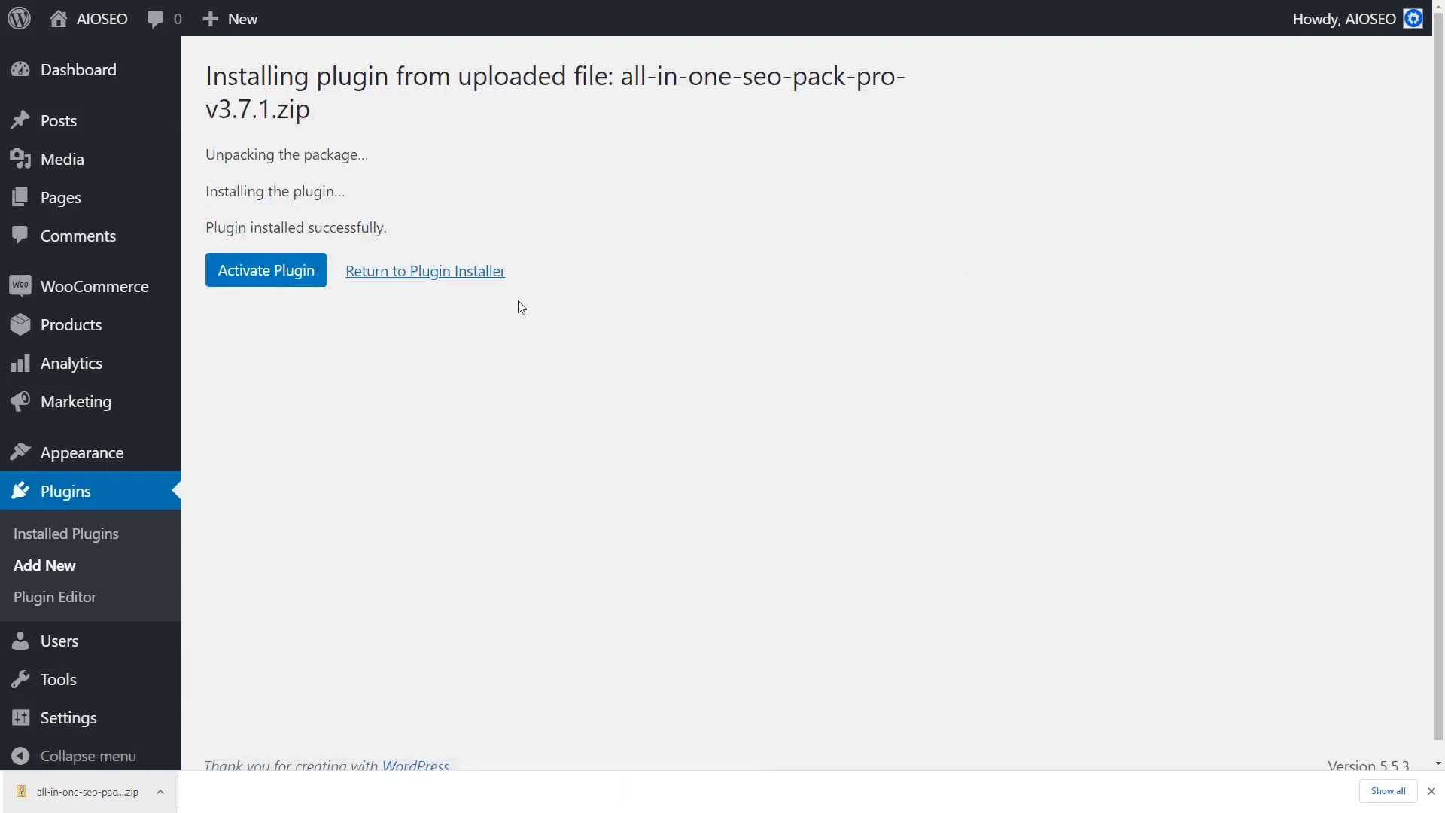
{"action": "left_click", "coordinate": [265, 270]}
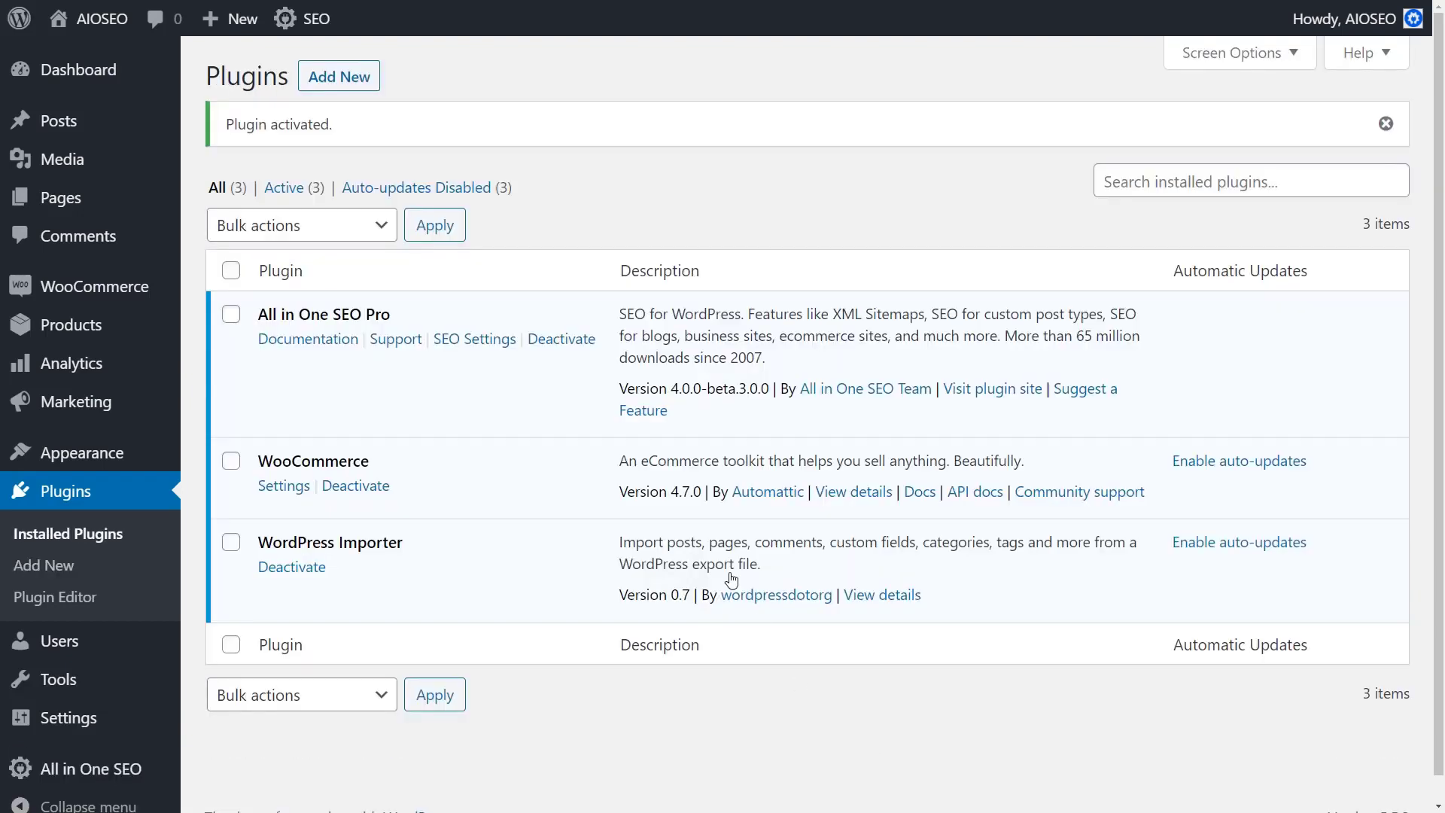
{"action": "mouse_move", "coordinate": [468, 354]}
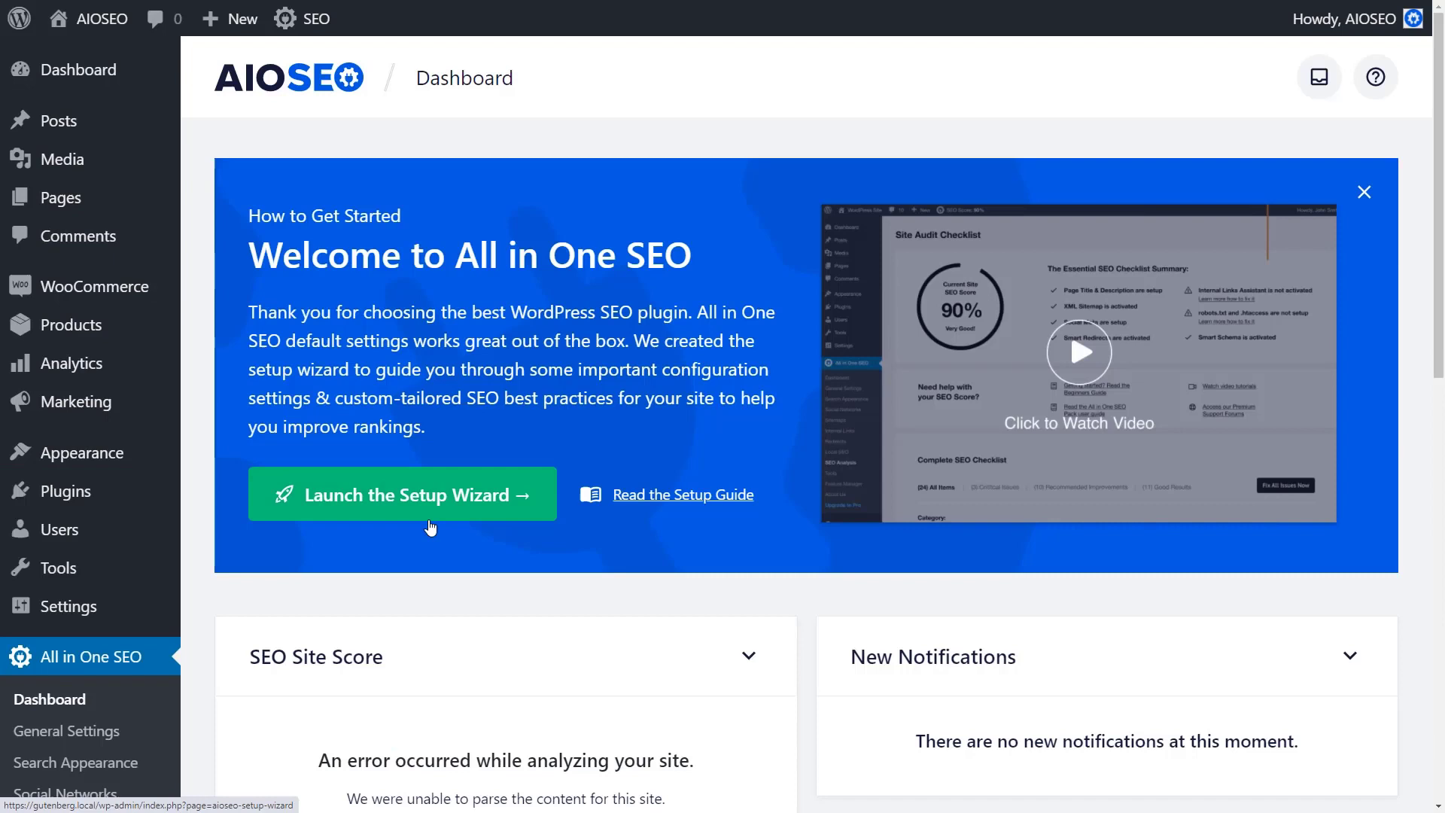
Launch the setup wizard and save step one with Blog category and existing title and description
{"action": "left_click", "coordinate": [402, 494]}
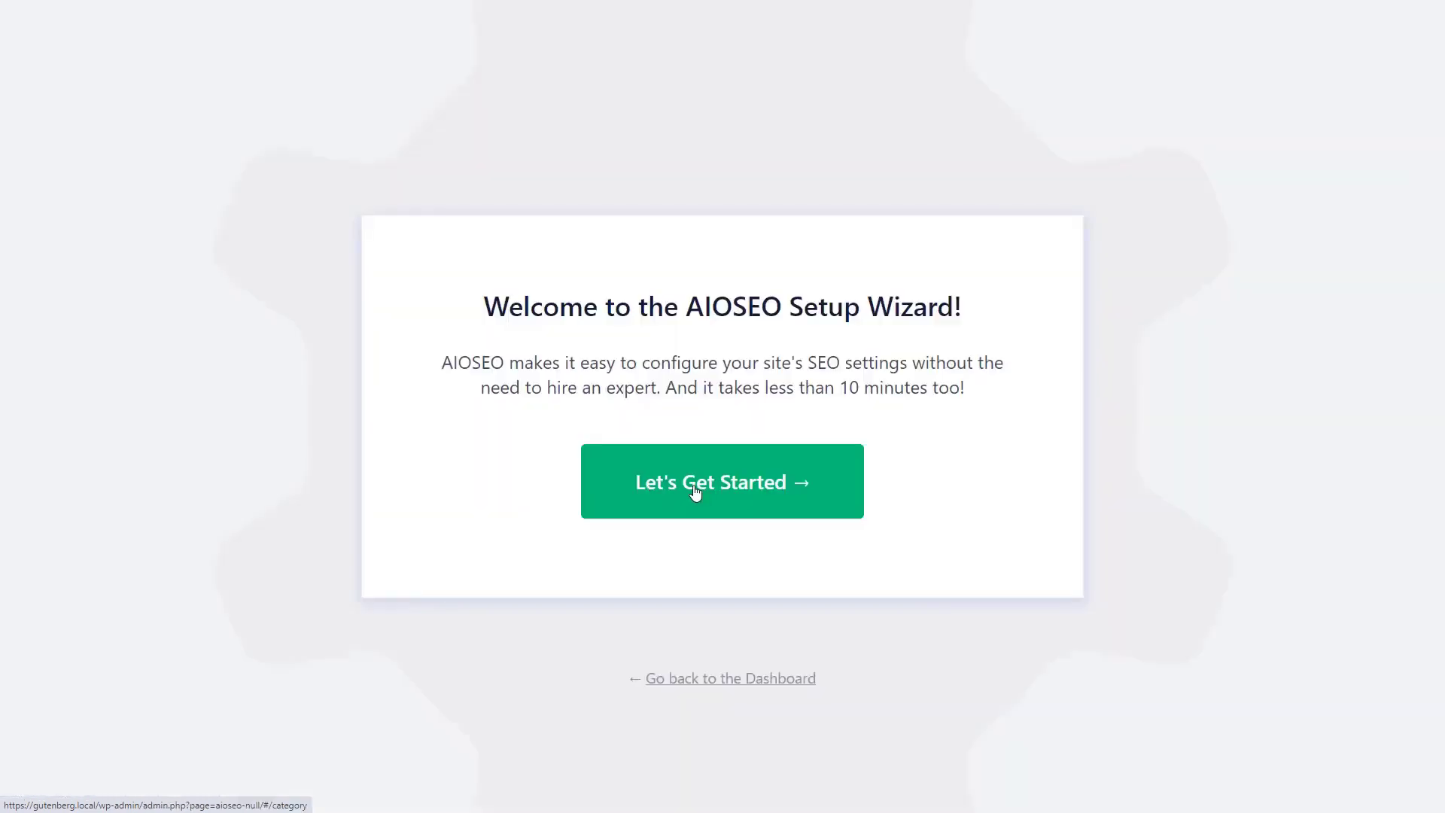
{"action": "left_click", "coordinate": [722, 481]}
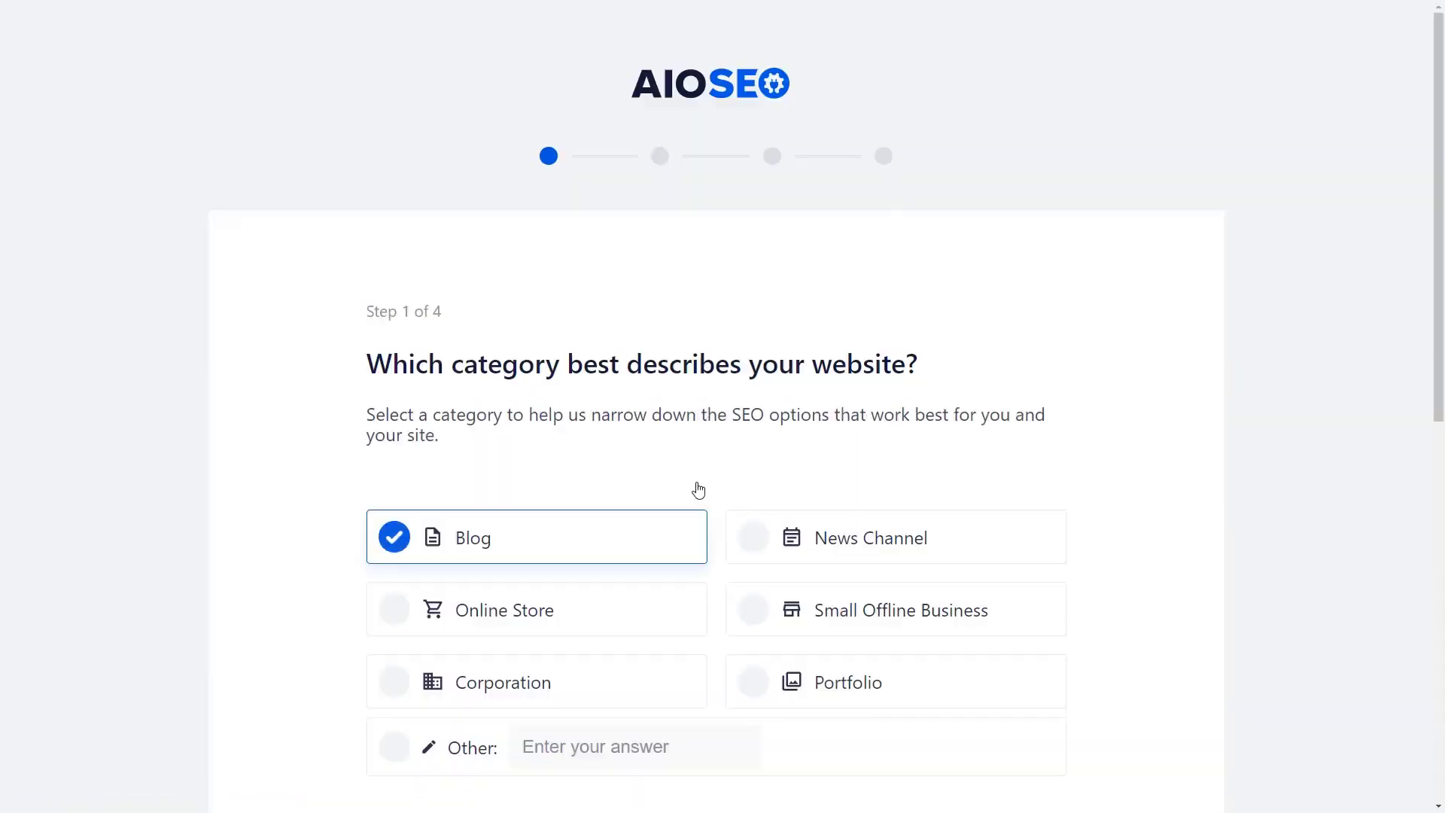
{"action": "scroll", "scroll_direction": "down", "scroll_amount": 3}
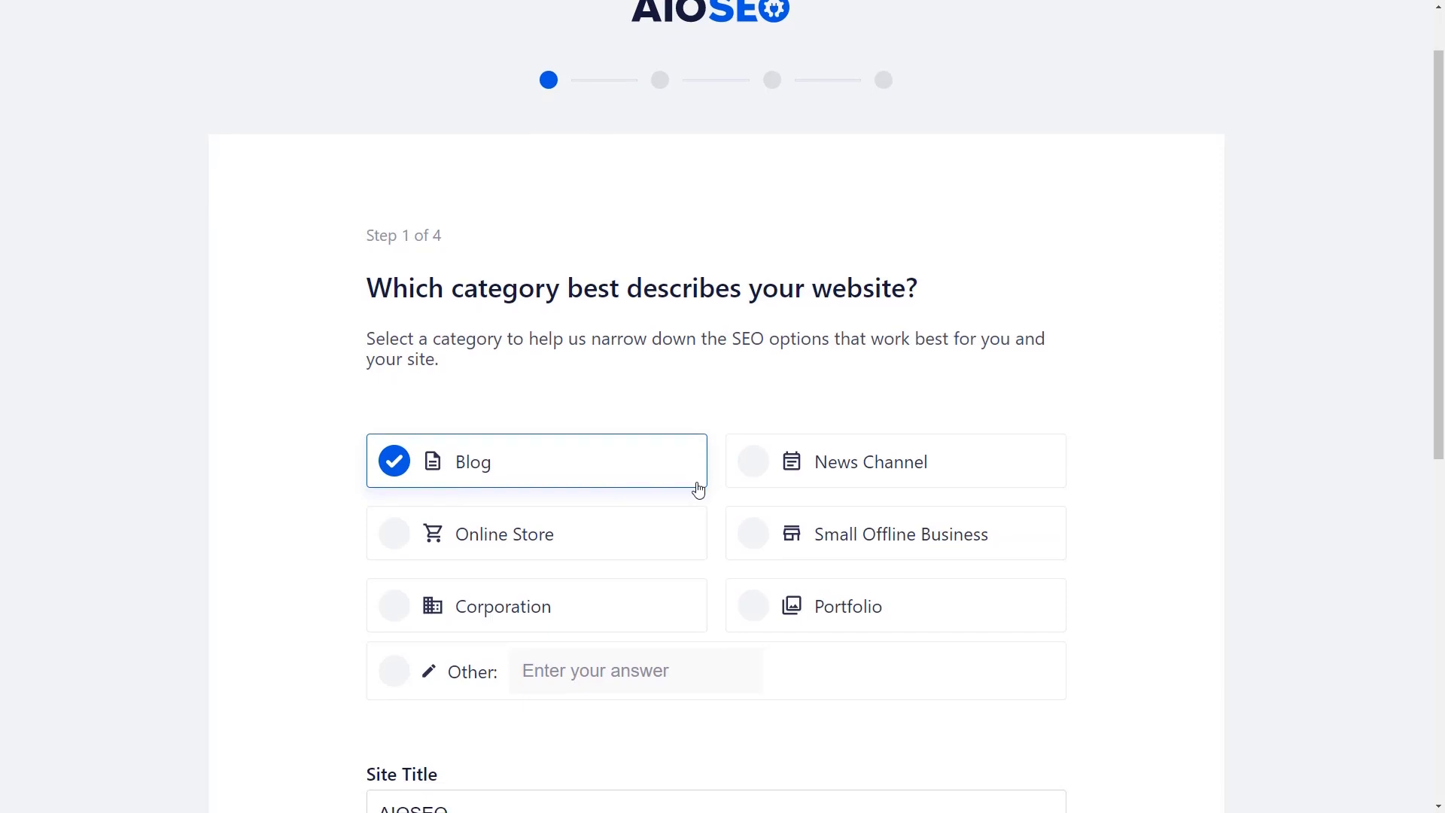
{"action": "scroll", "scroll_direction": "down", "scroll_amount": 3}
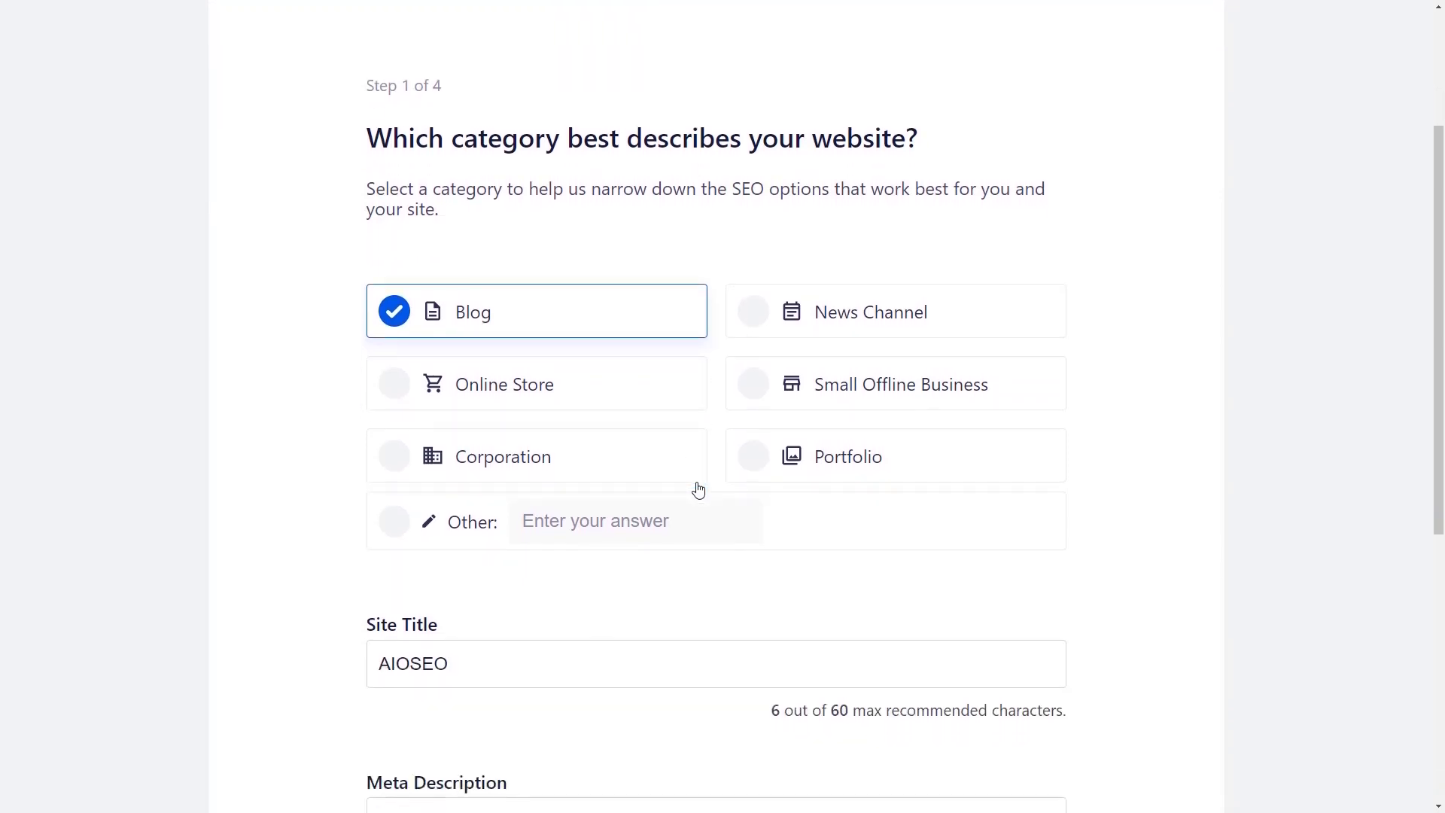
{"action": "mouse_move", "coordinate": [605, 524]}
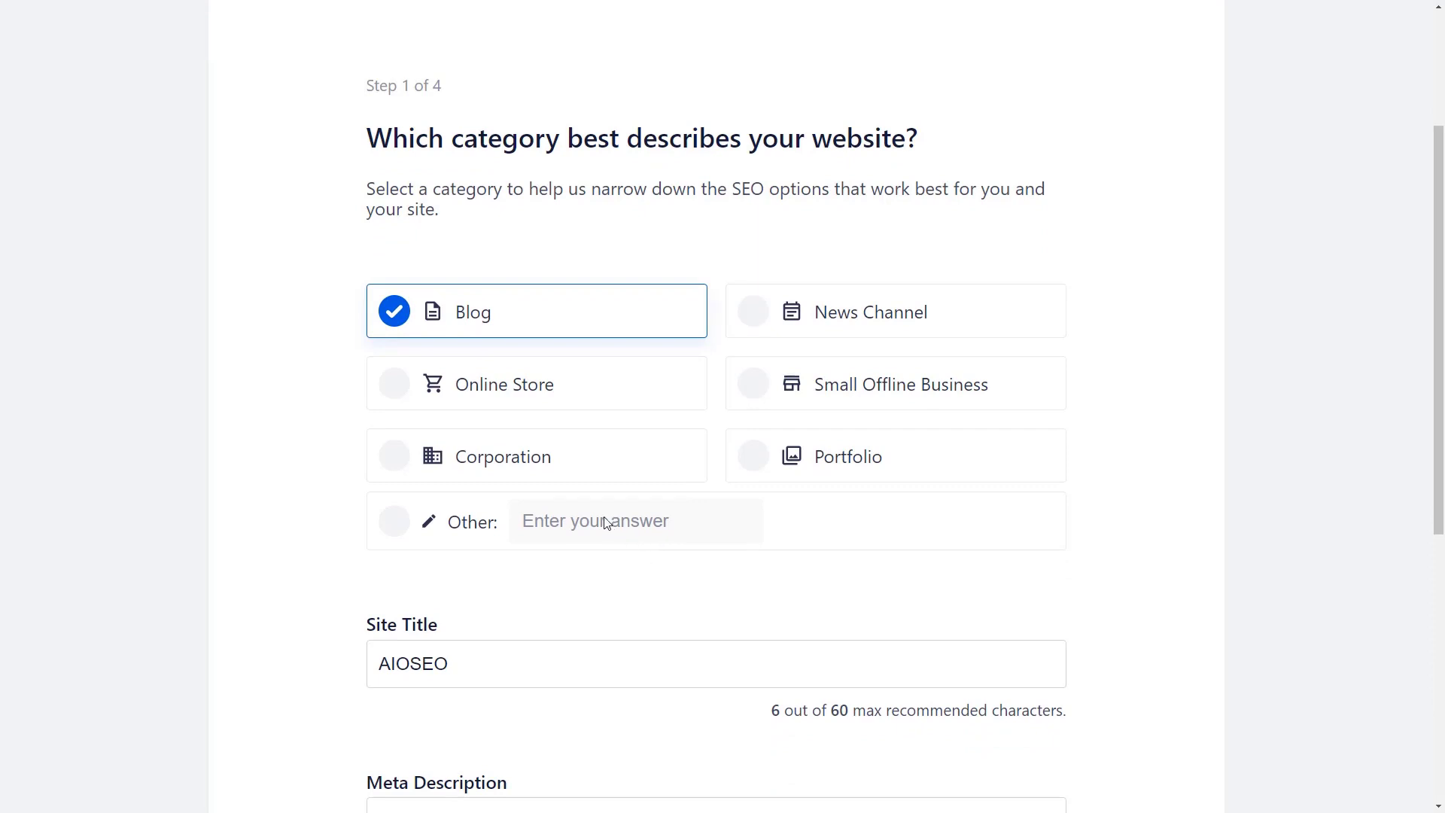
{"action": "scroll", "scroll_direction": "down", "scroll_amount": 3}
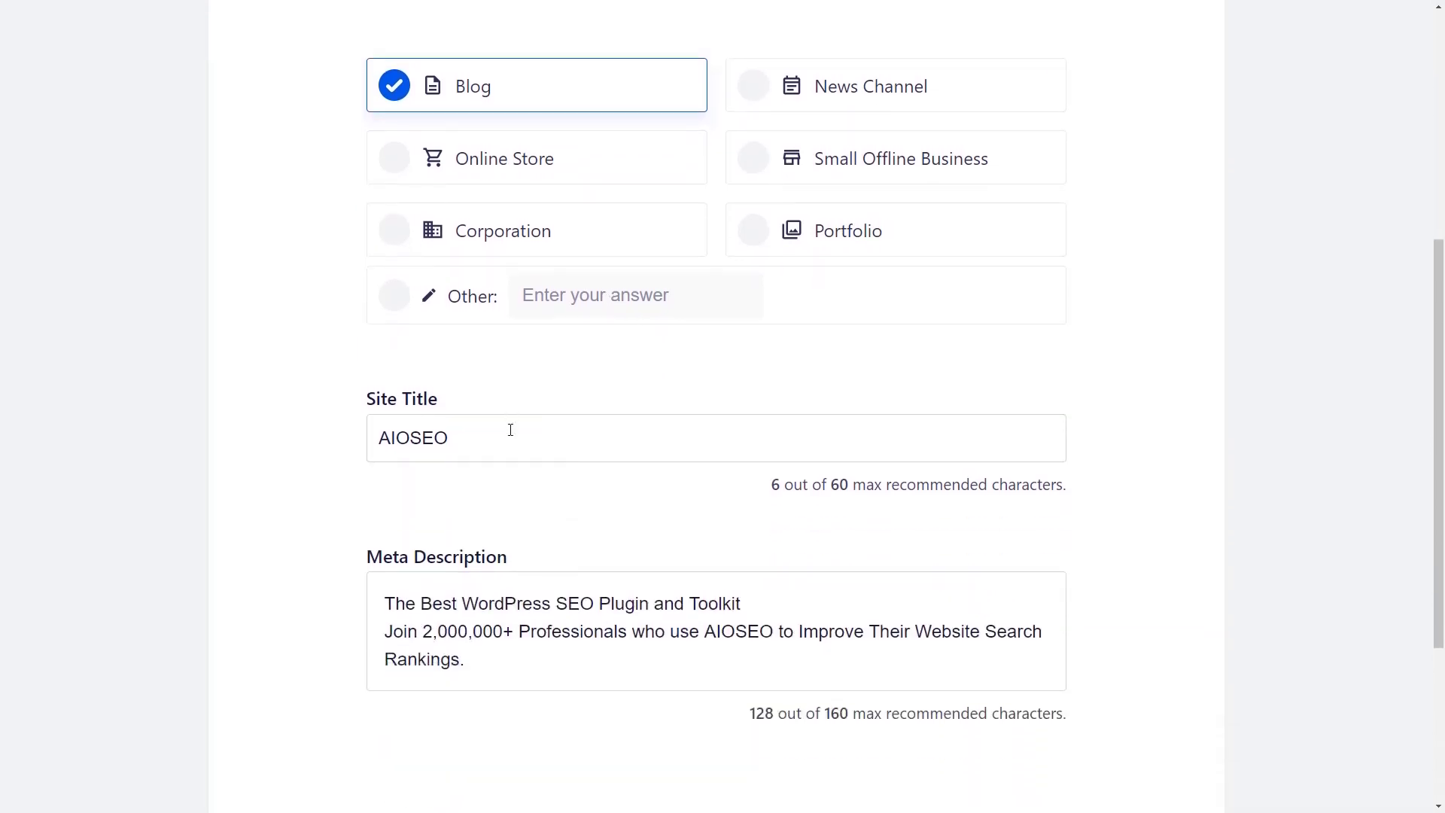
{"action": "scroll", "scroll_direction": "down", "scroll_amount": 3}
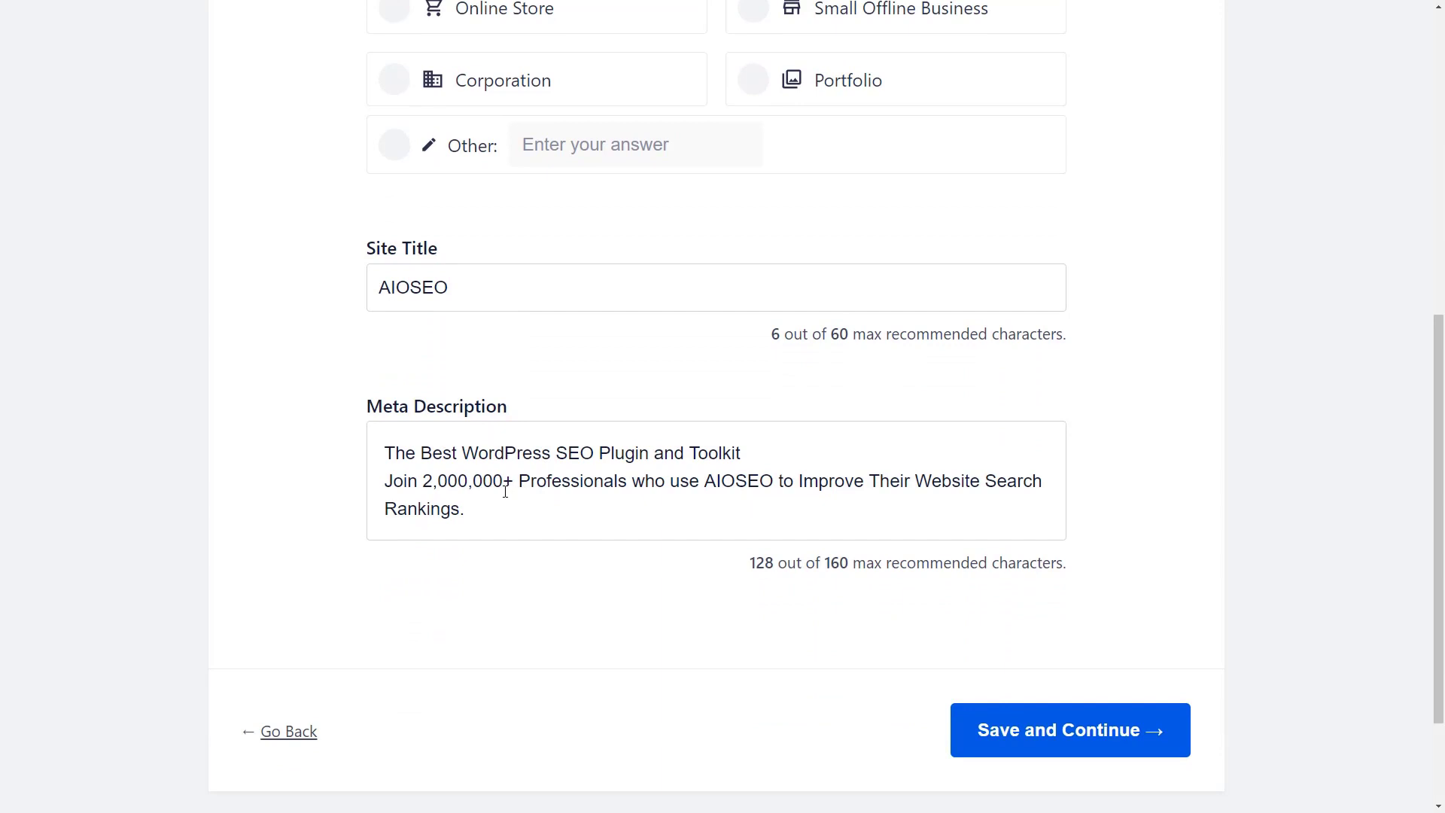
{"action": "mouse_move", "coordinate": [1020, 683]}
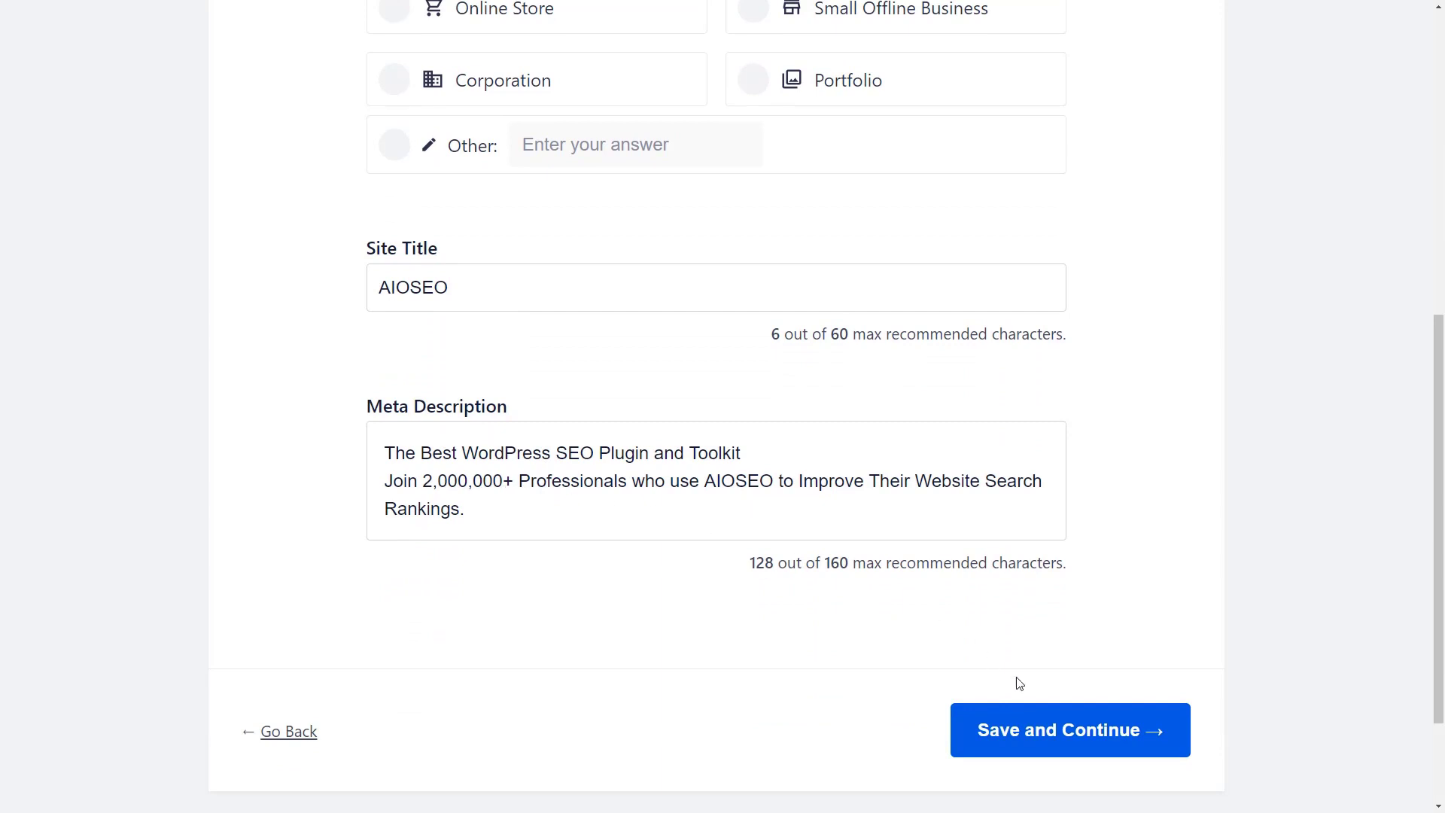
{"action": "left_click", "coordinate": [1068, 729]}
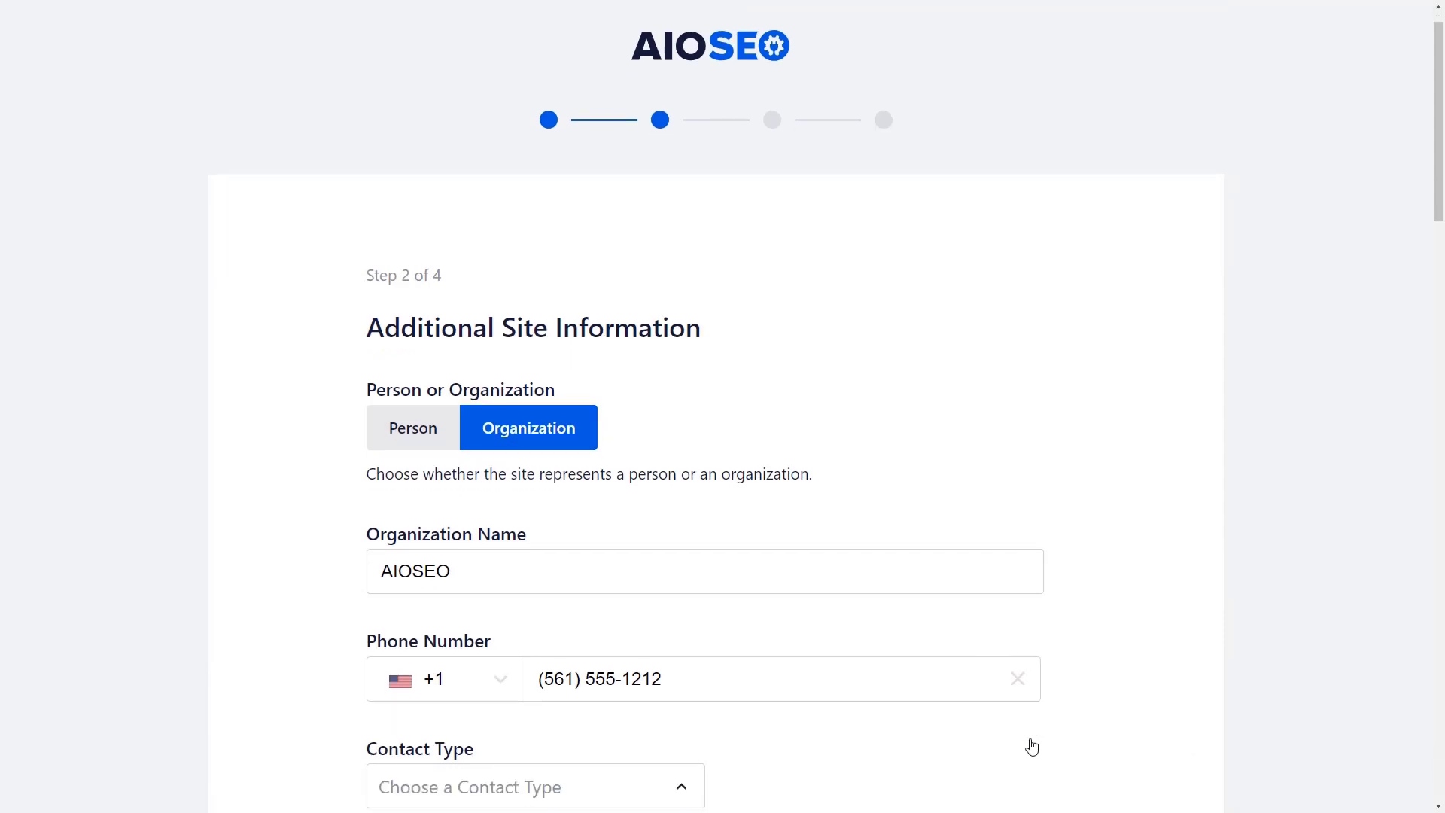
{"action": "scroll", "scroll_direction": "down", "scroll_amount": 3}
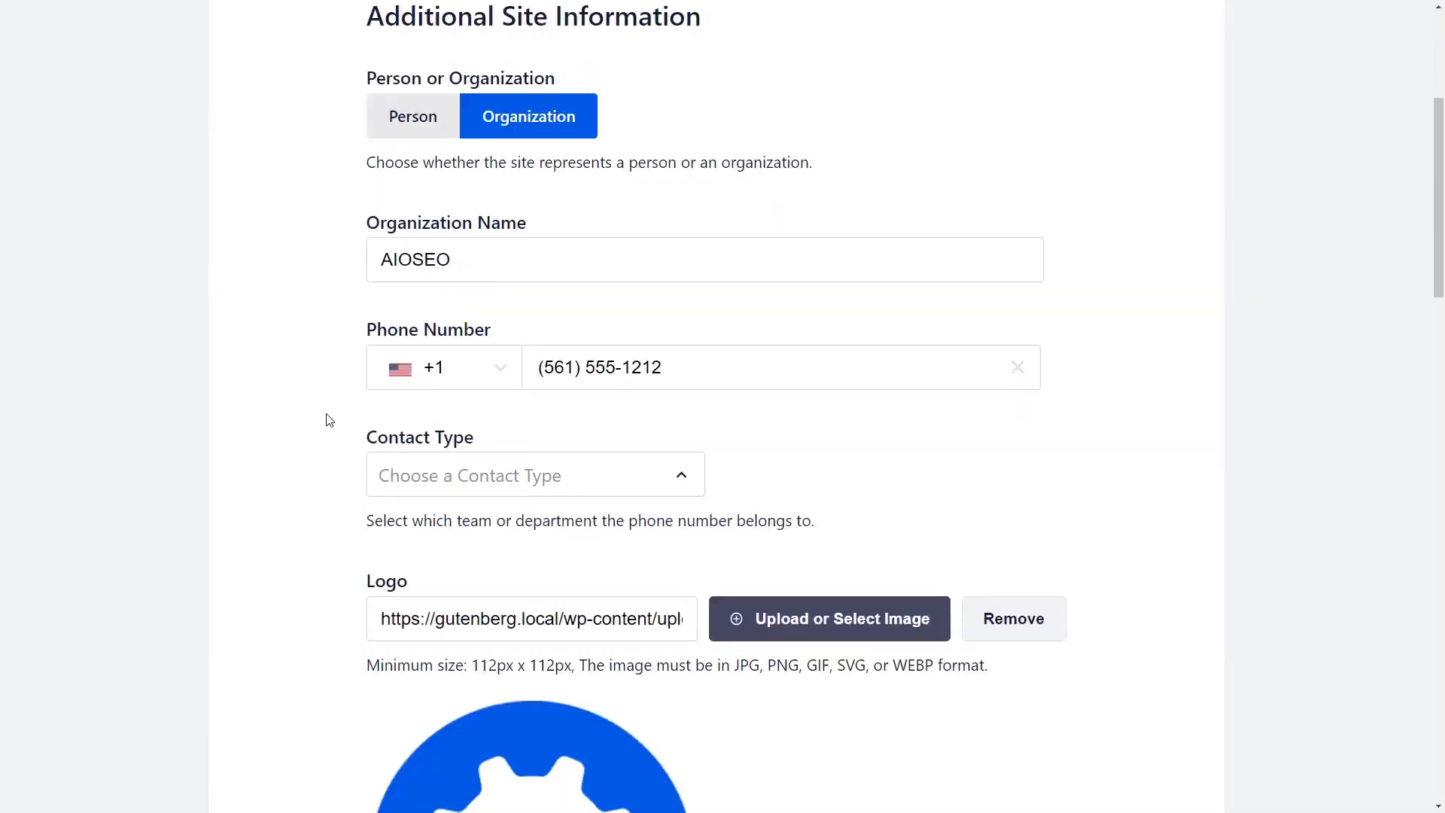
{"action": "scroll", "scroll_direction": "down", "scroll_amount": 3}
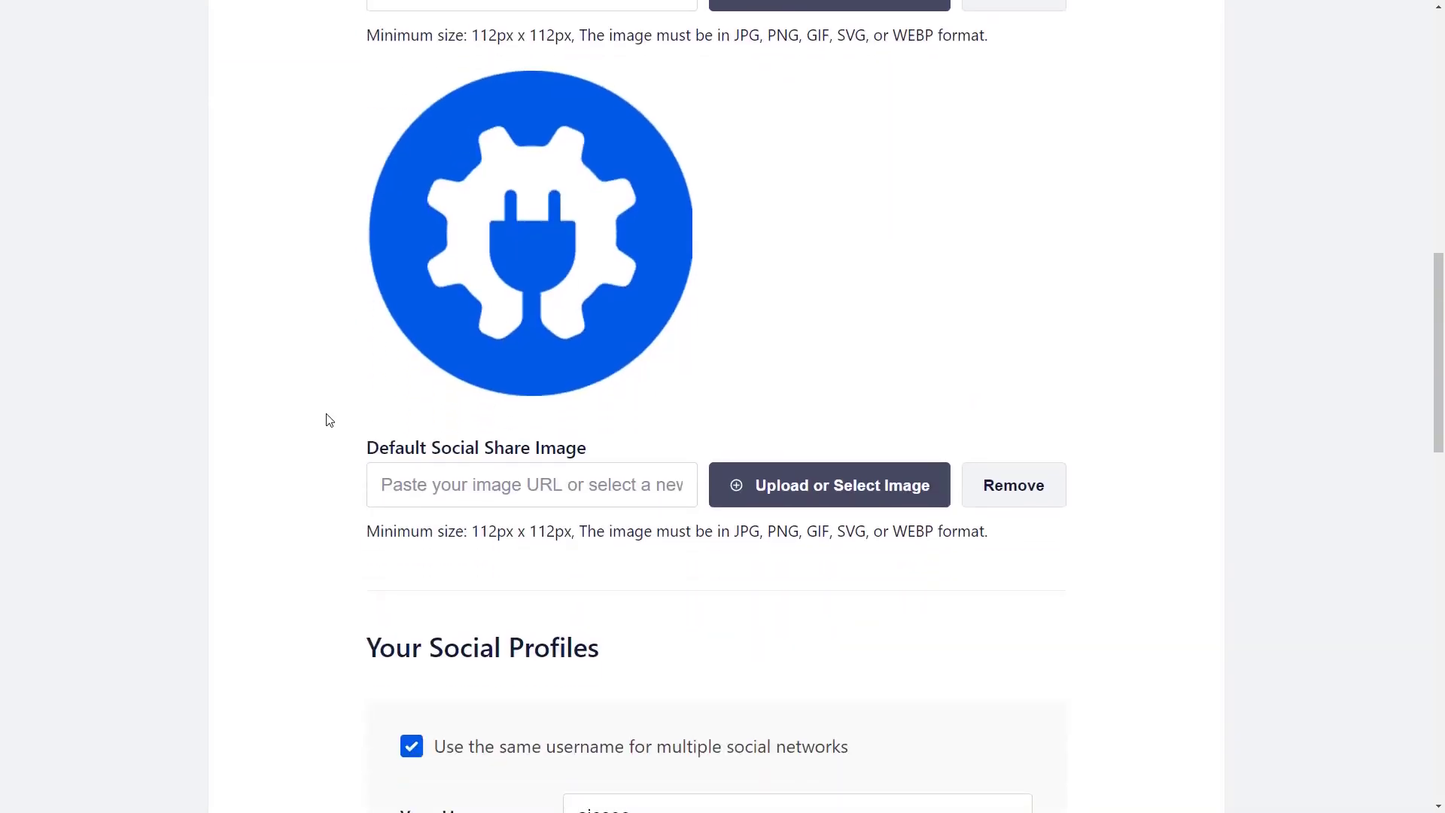
{"action": "scroll", "scroll_direction": "down", "scroll_amount": 3}
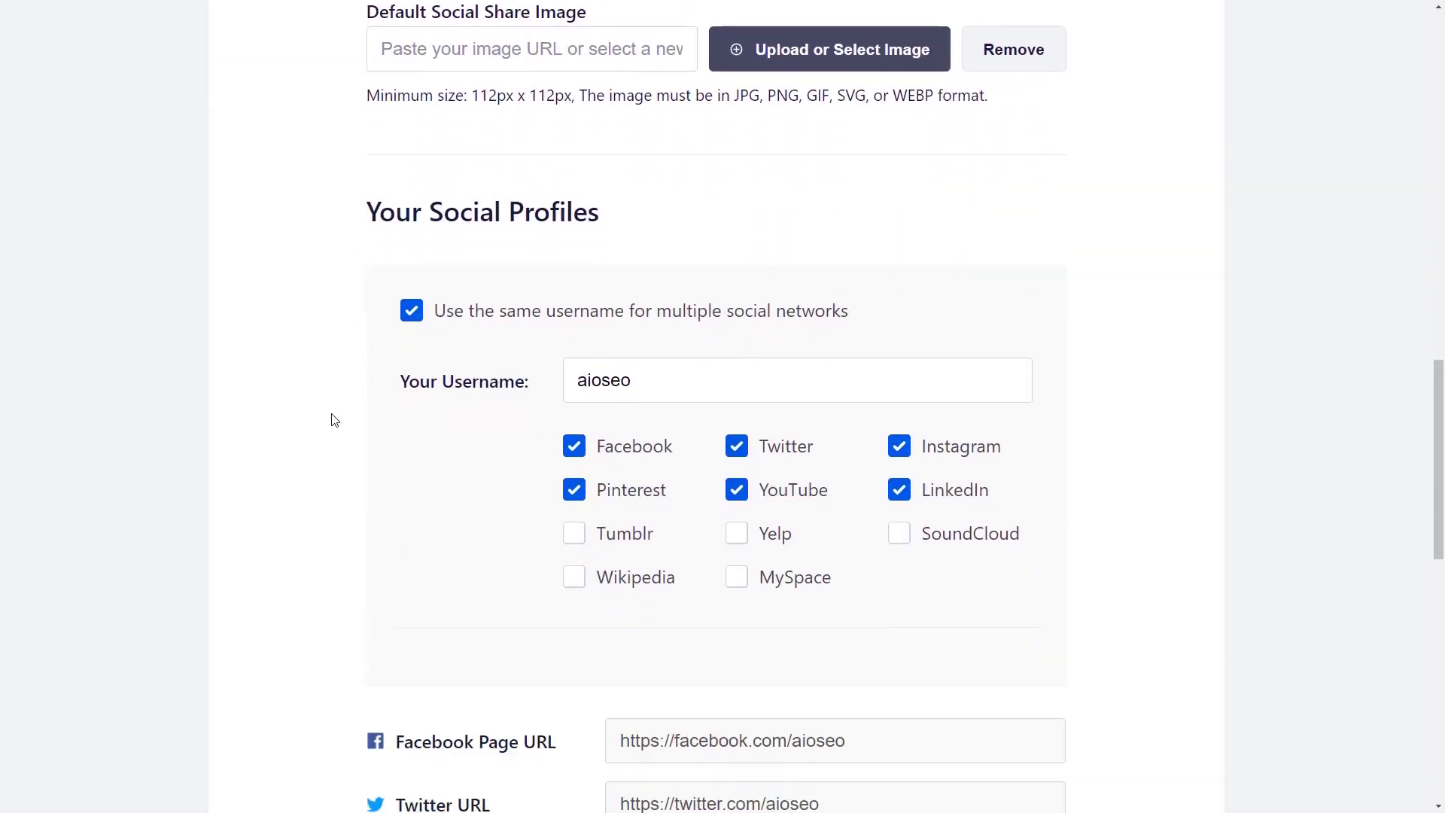
{"action": "scroll", "scroll_direction": "down", "scroll_amount": 3}
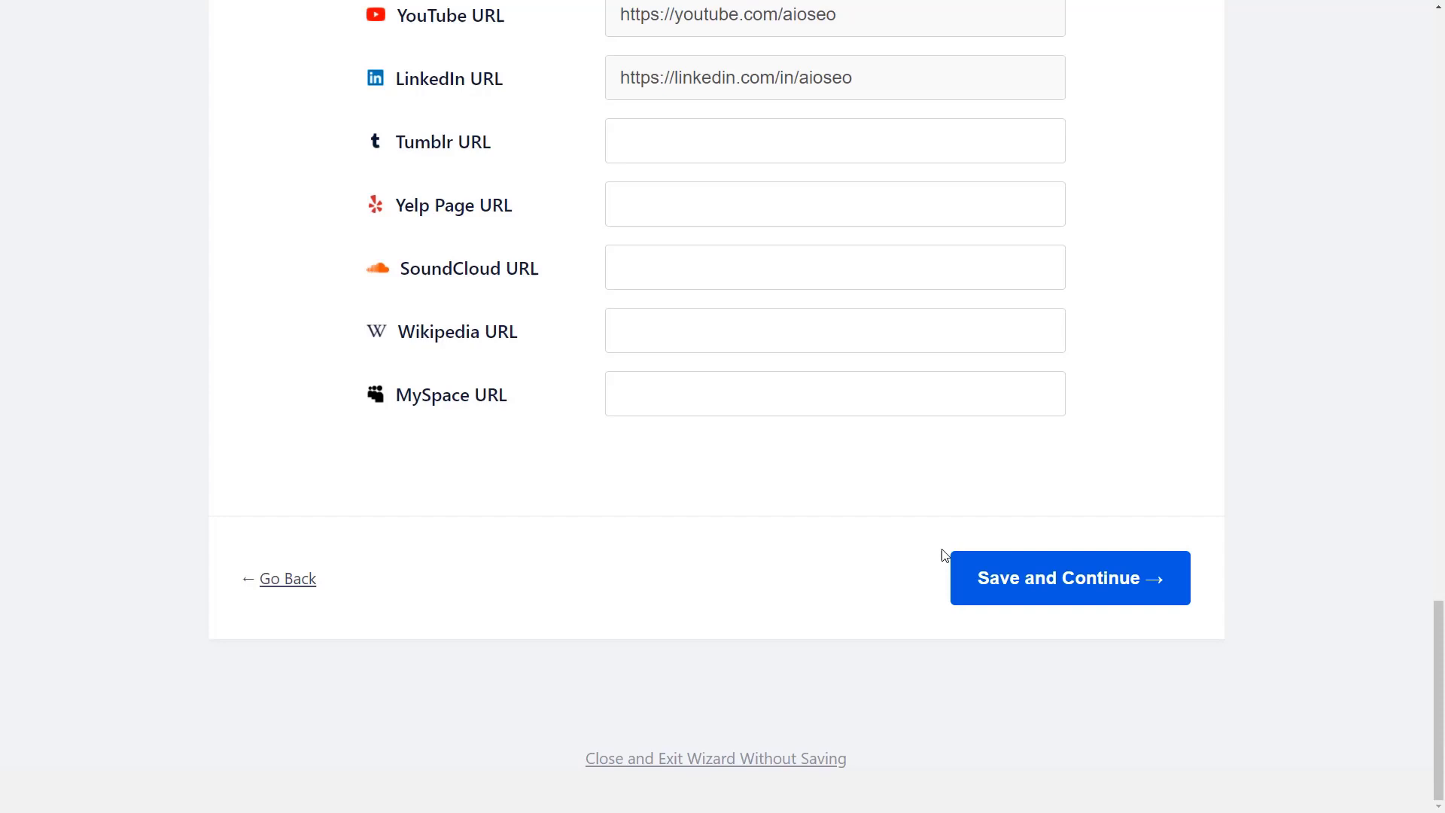
Save site information, then select Image SEO, Local SEO, Video Sitemap and News Sitemap addons
{"action": "left_click", "coordinate": [1069, 578]}
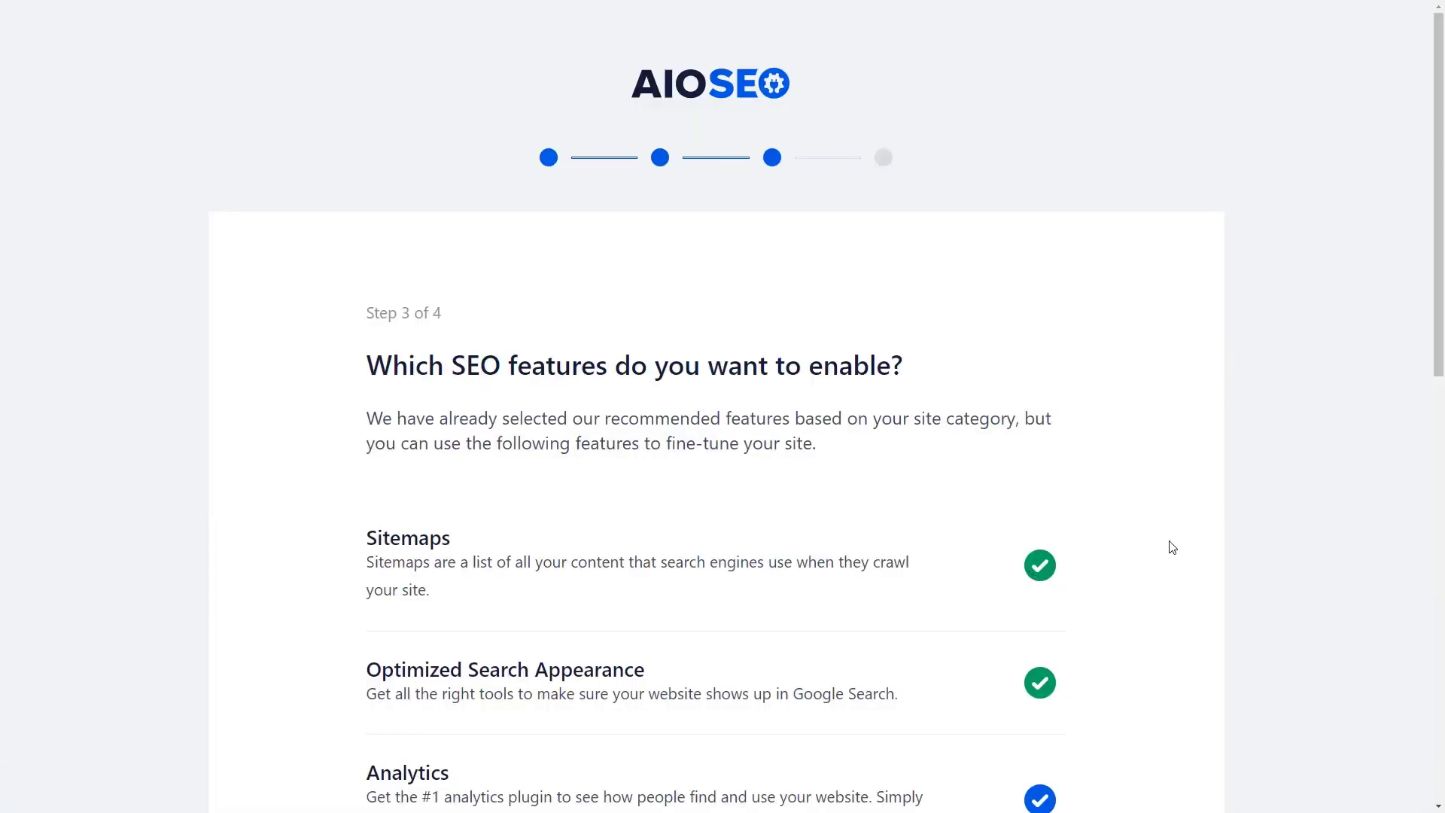
{"action": "scroll", "scroll_direction": "down", "scroll_amount": 3}
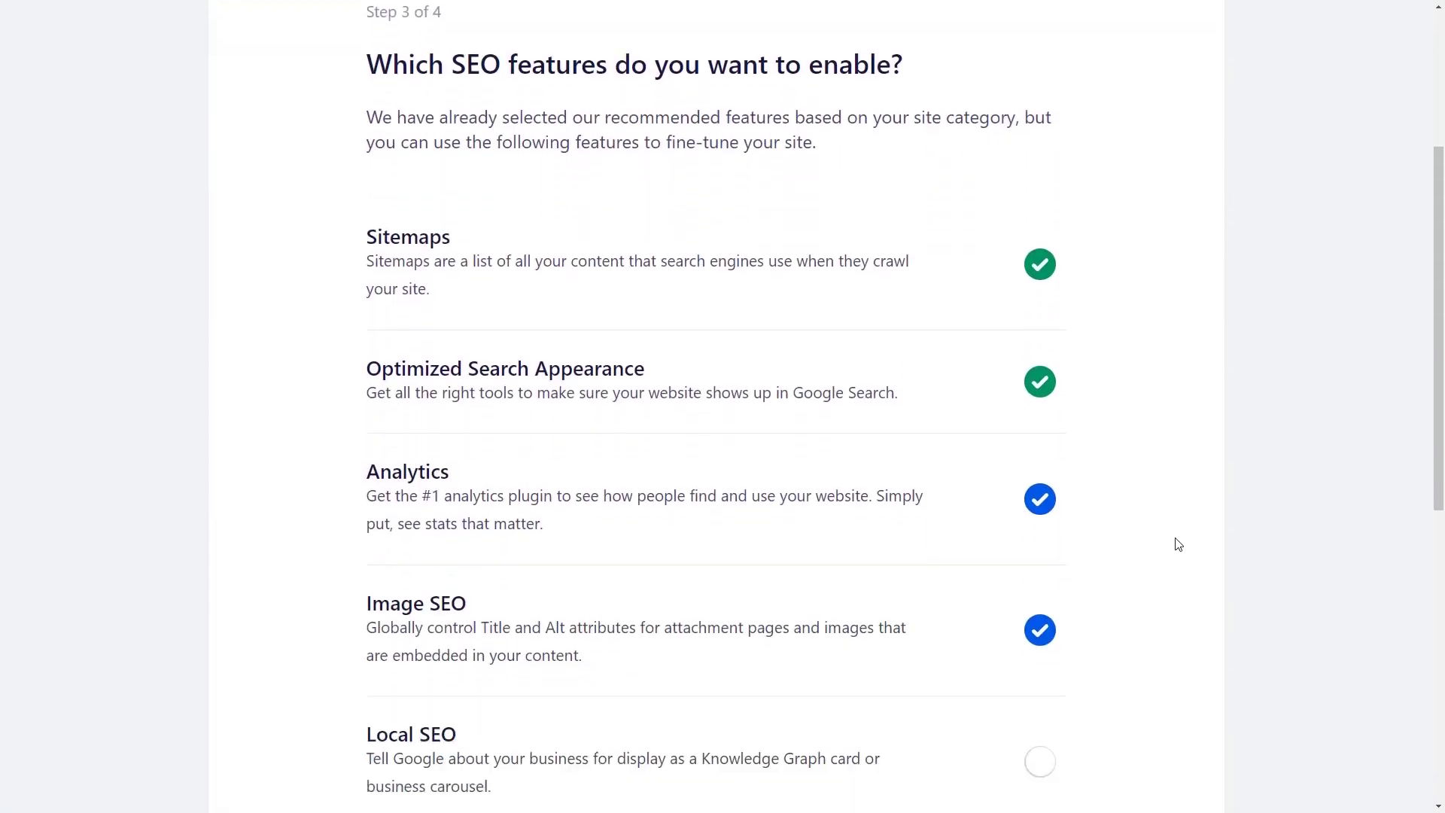
{"action": "scroll", "scroll_direction": "down", "scroll_amount": 3}
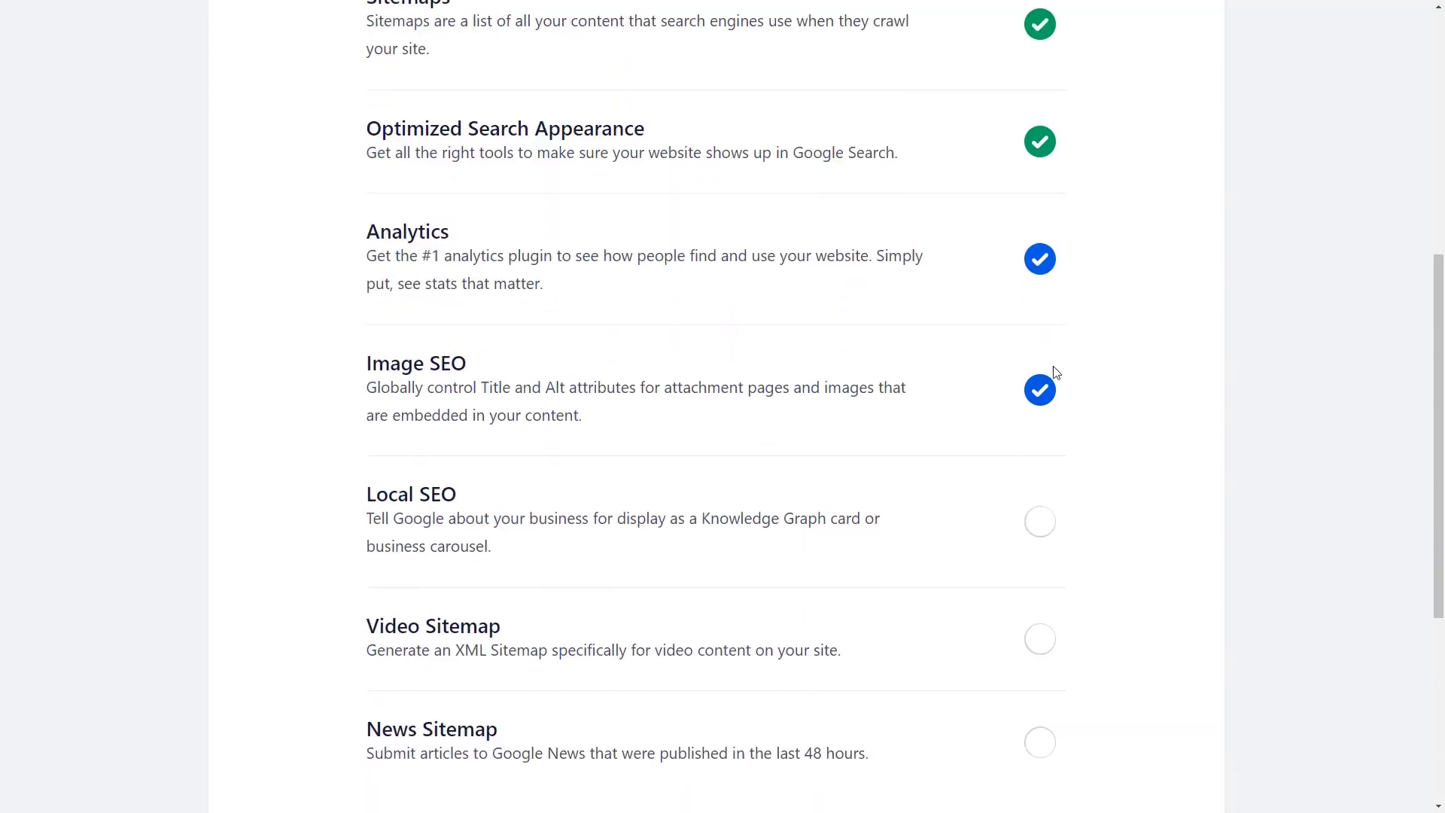
{"action": "scroll", "scroll_direction": "down", "scroll_amount": 3}
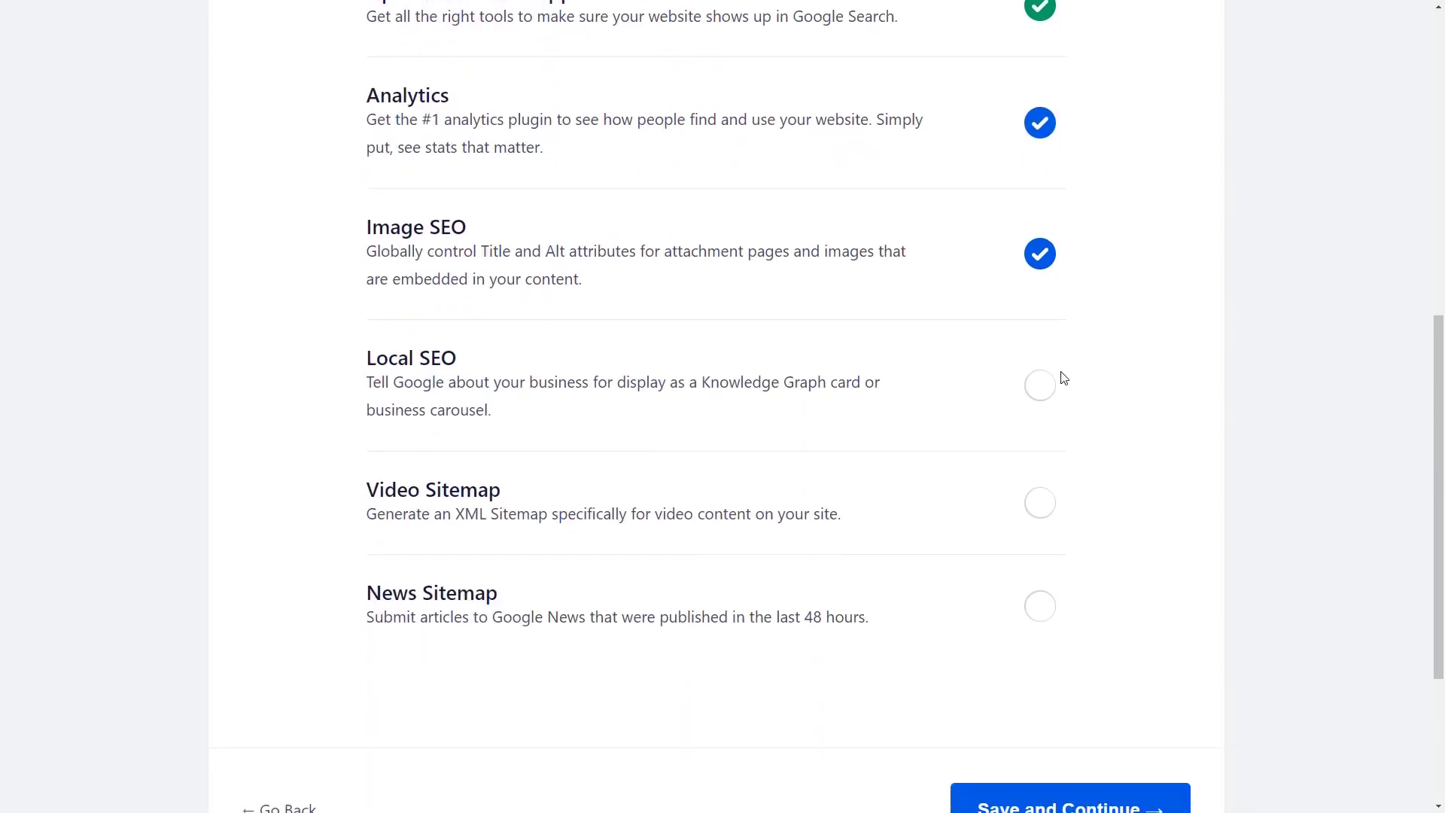
{"action": "mouse_move", "coordinate": [1040, 395]}
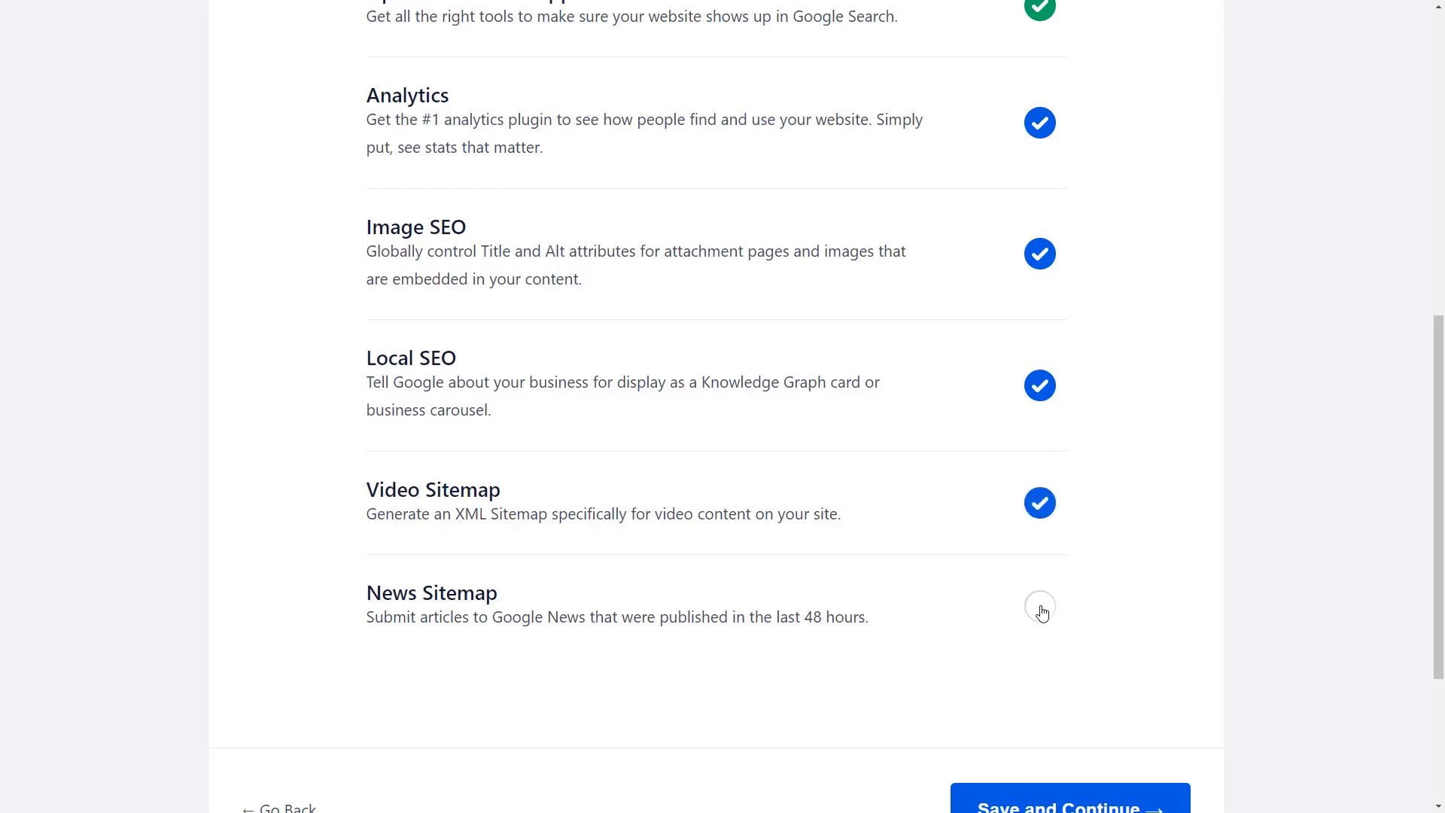
{"action": "left_click", "coordinate": [1039, 611]}
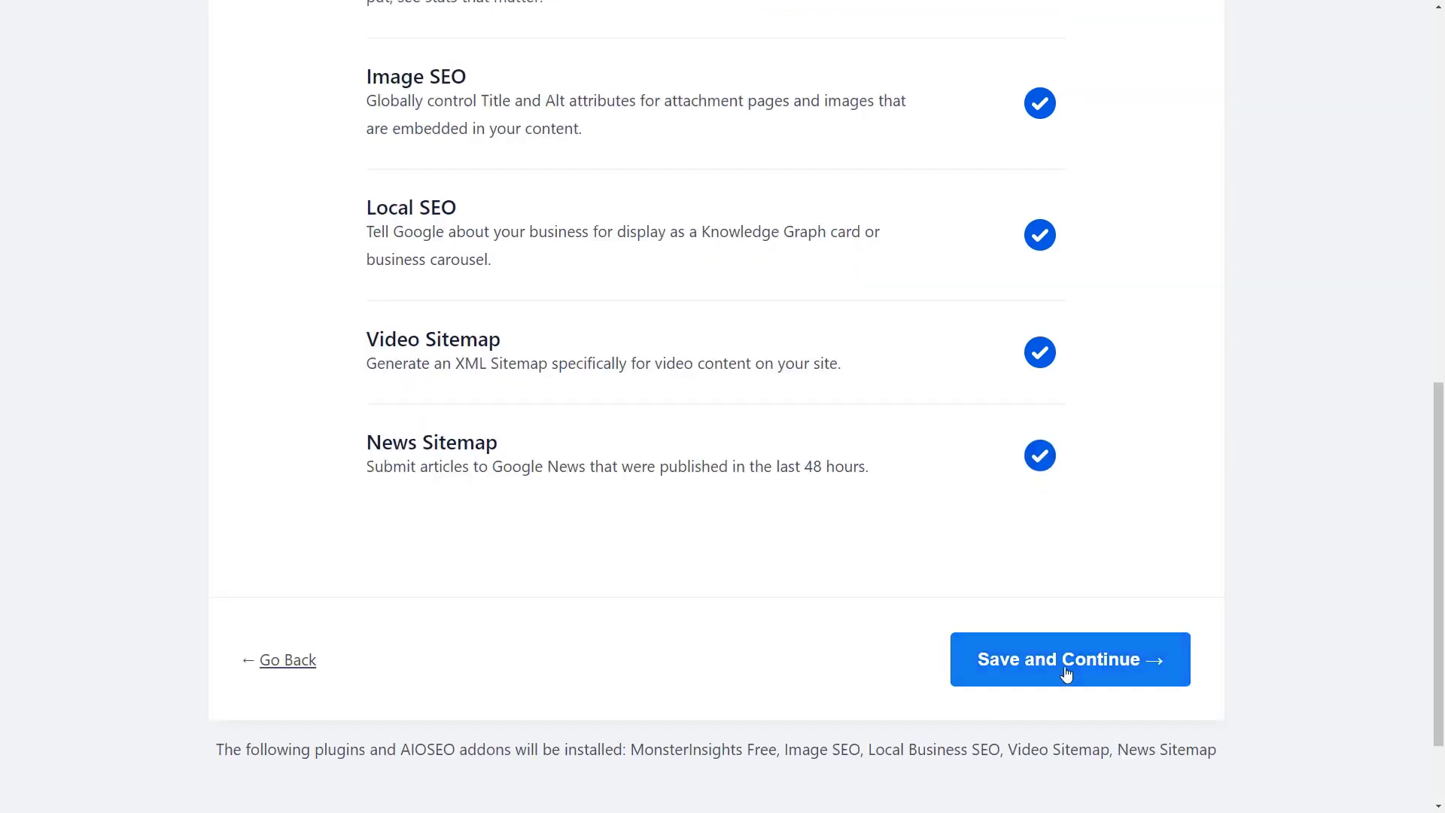
Keep Live Site, all post types and multiple authors, then finish setup into the dashboard
{"action": "left_click", "coordinate": [1068, 658]}
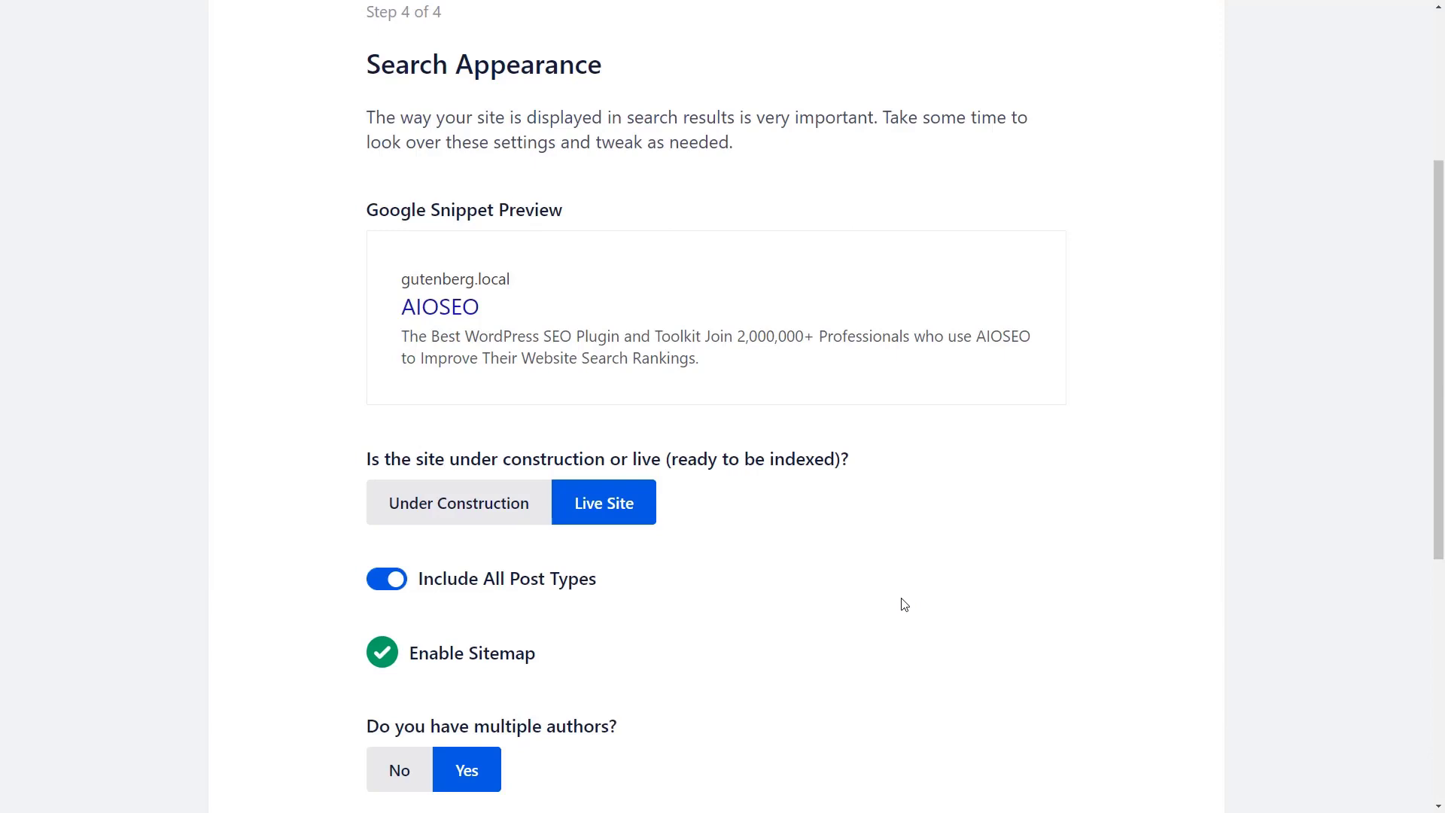
{"action": "mouse_move", "coordinate": [788, 590]}
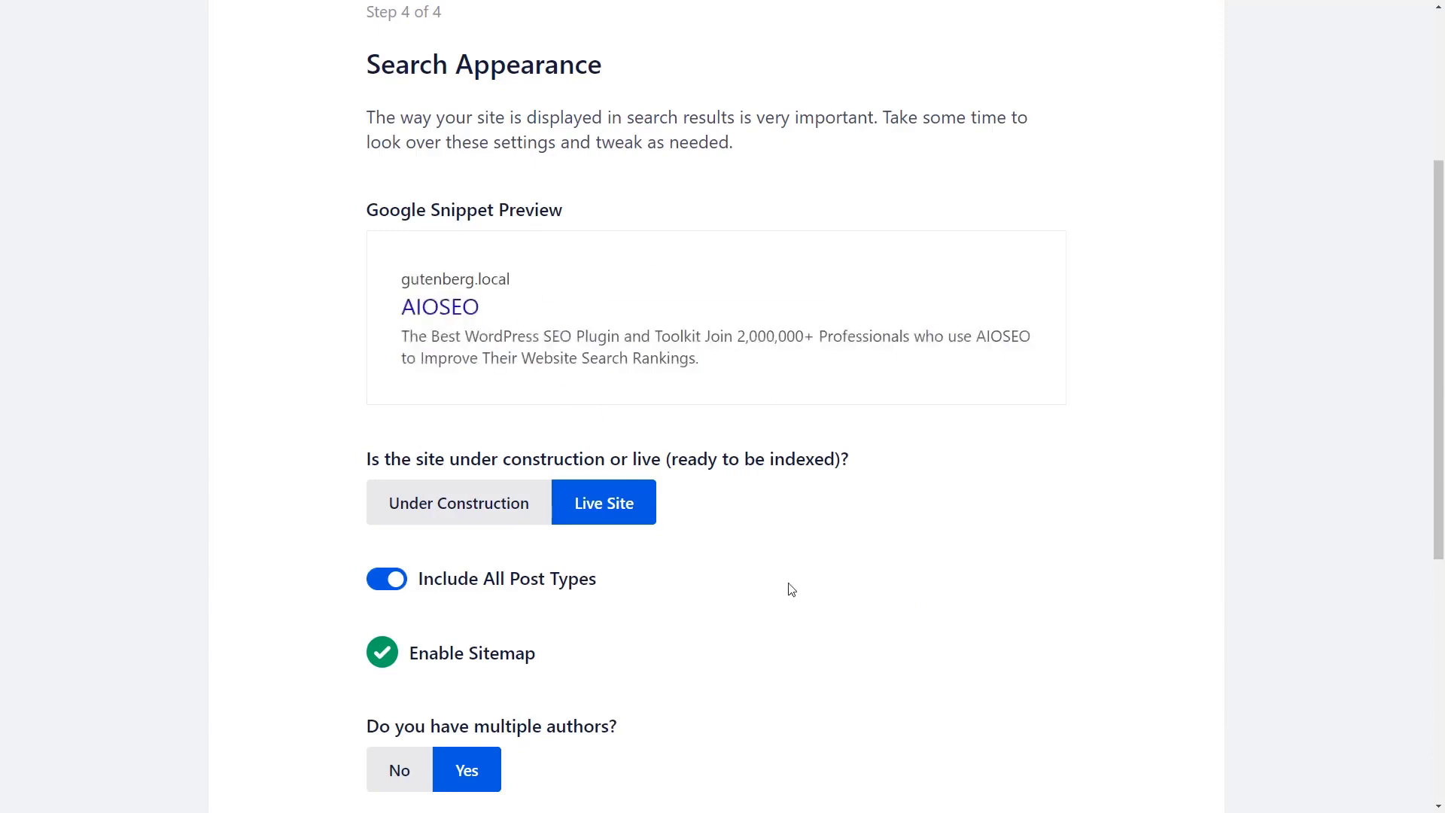
{"action": "scroll", "scroll_direction": "down", "scroll_amount": 3}
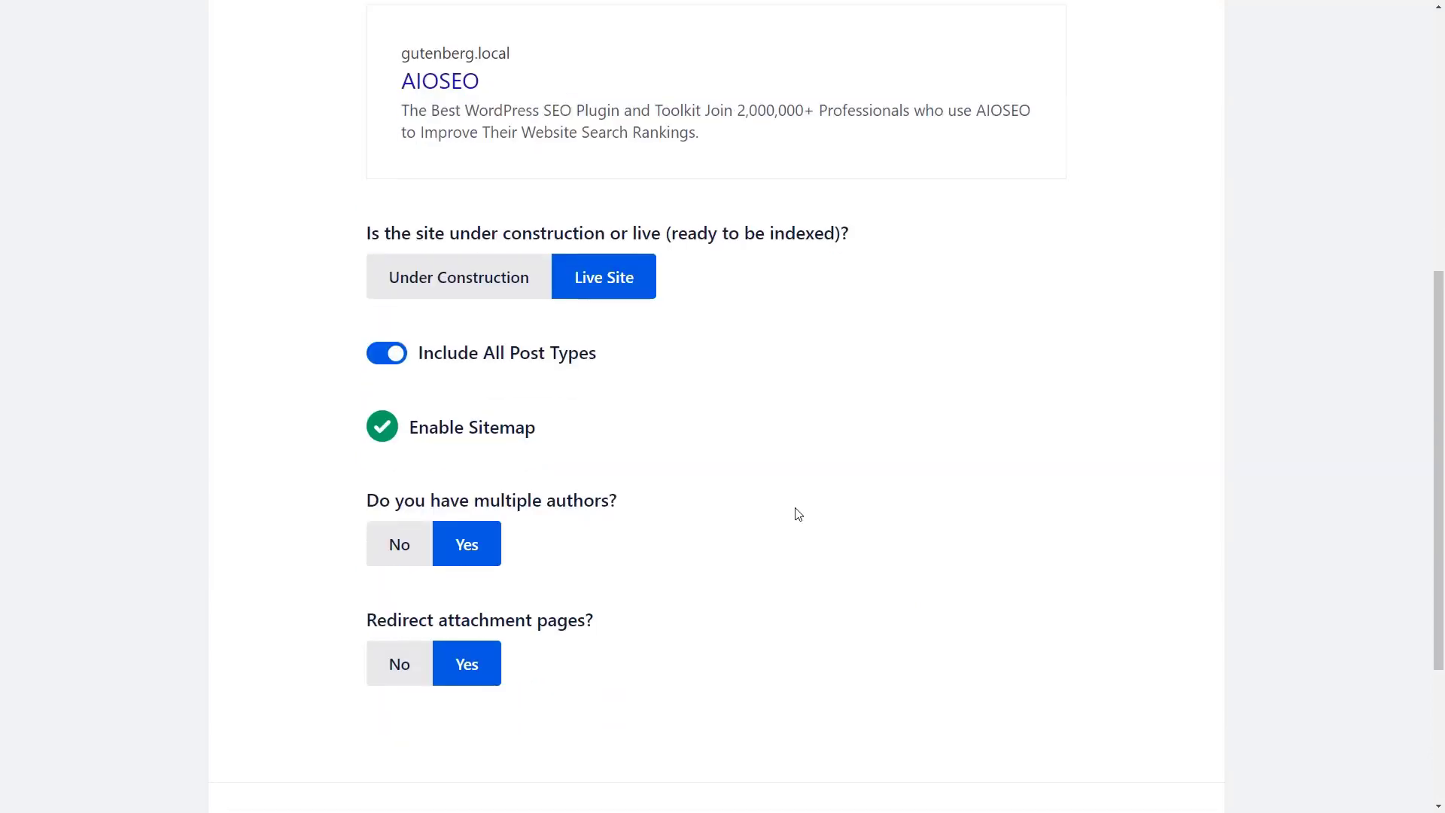
{"action": "scroll", "scroll_direction": "down", "scroll_amount": 3}
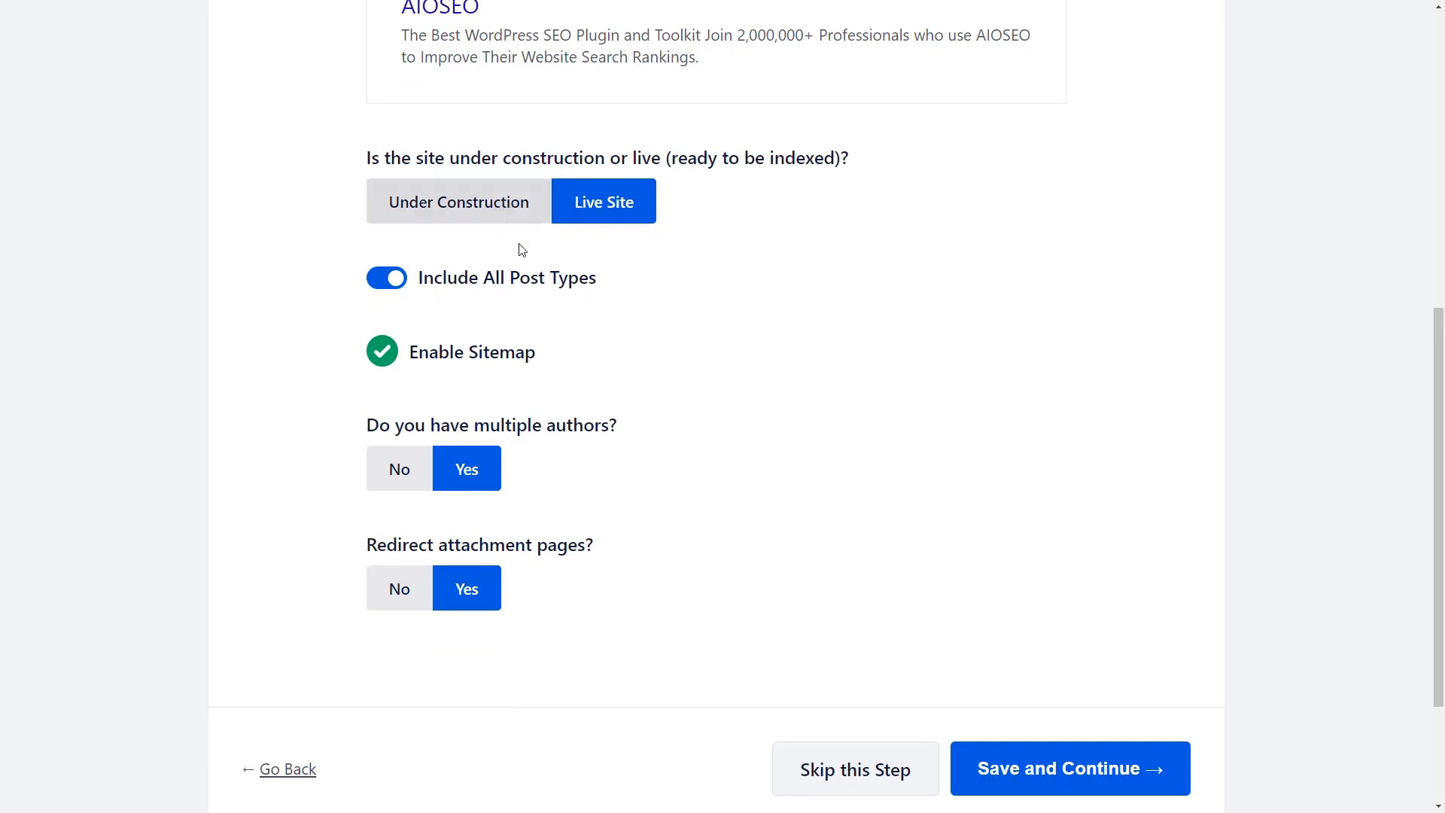
{"action": "mouse_move", "coordinate": [516, 280]}
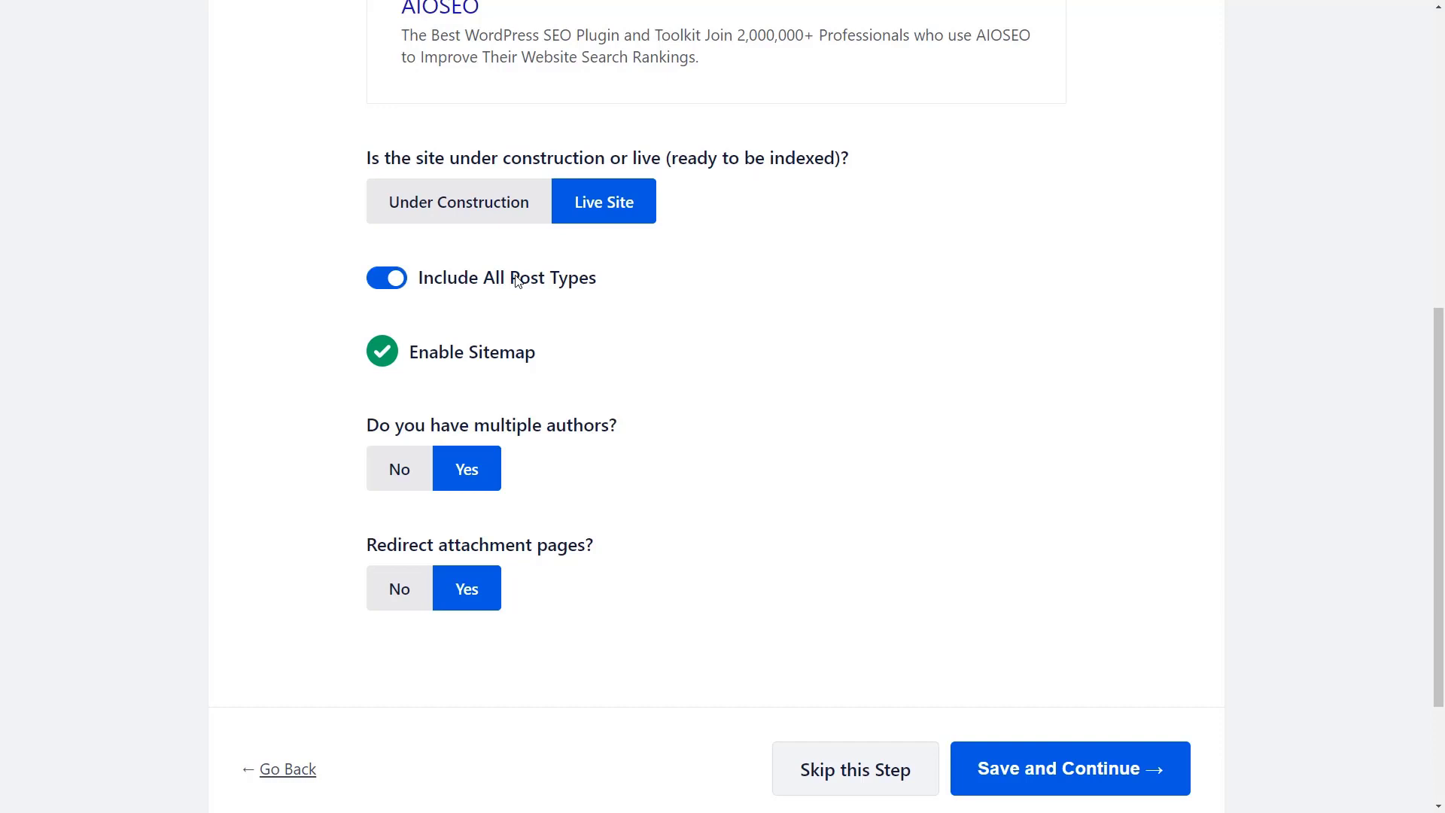
{"action": "mouse_move", "coordinate": [381, 358]}
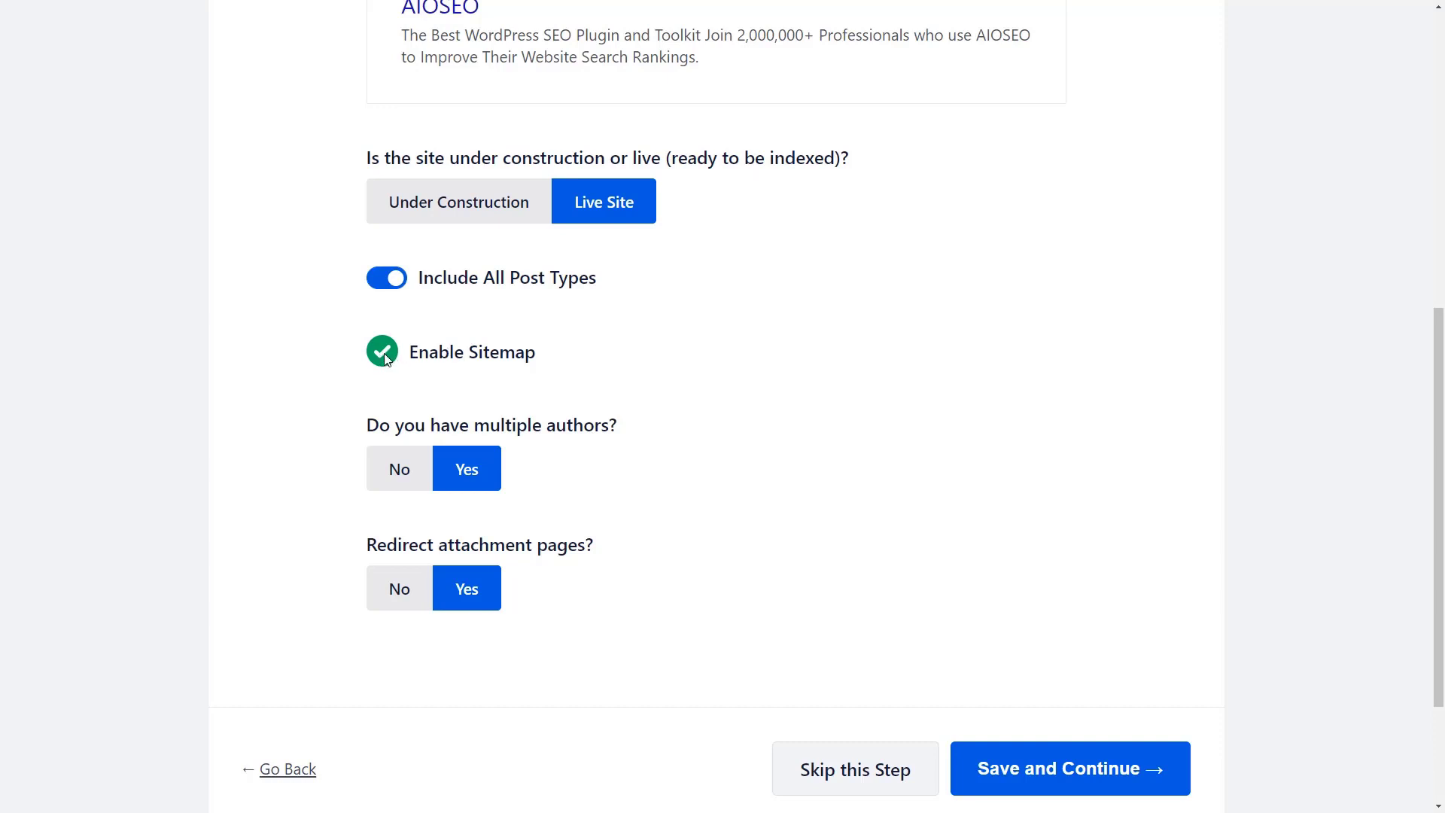
{"action": "scroll", "scroll_direction": "down", "scroll_amount": 3}
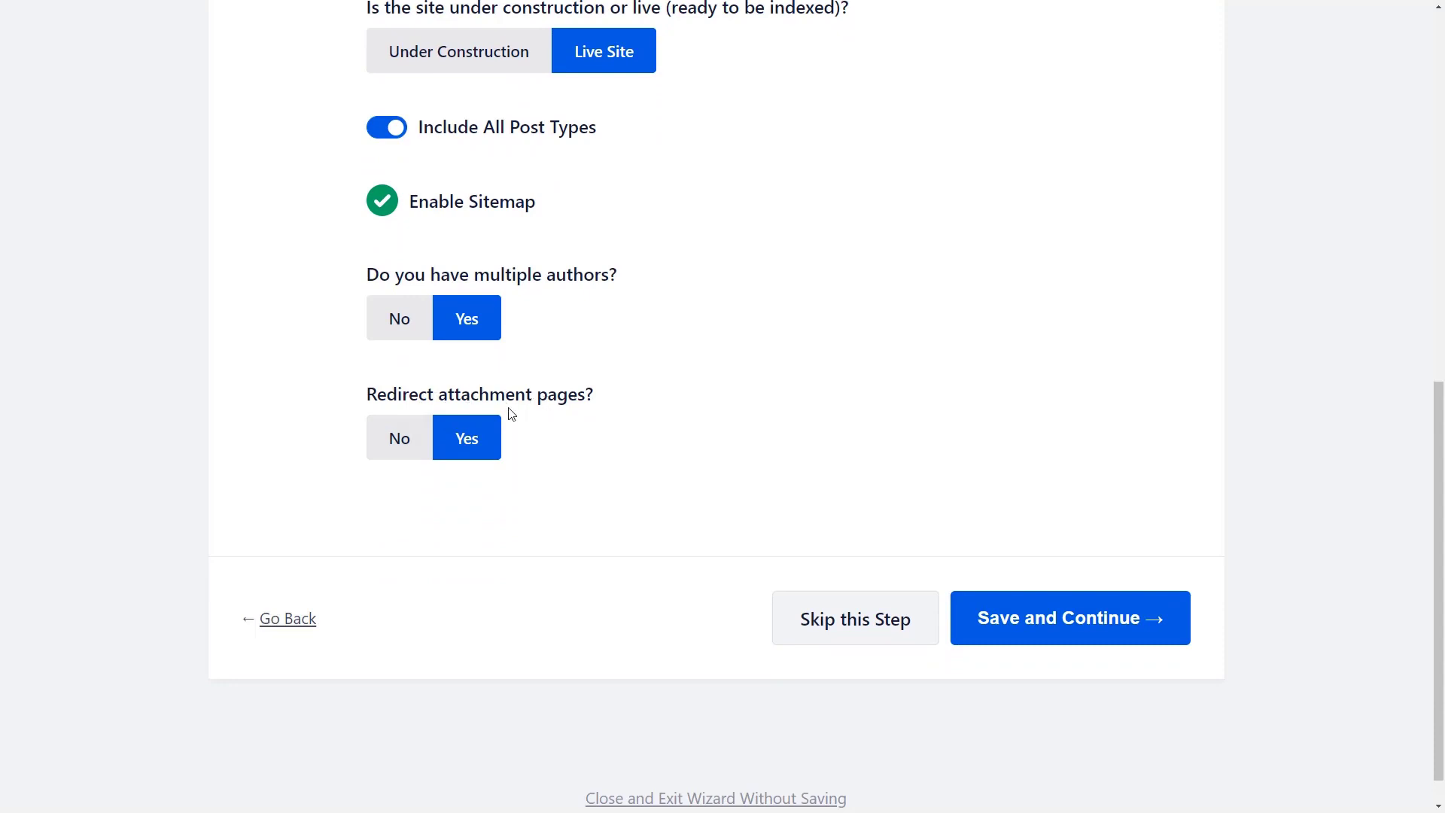
{"action": "mouse_move", "coordinate": [713, 453]}
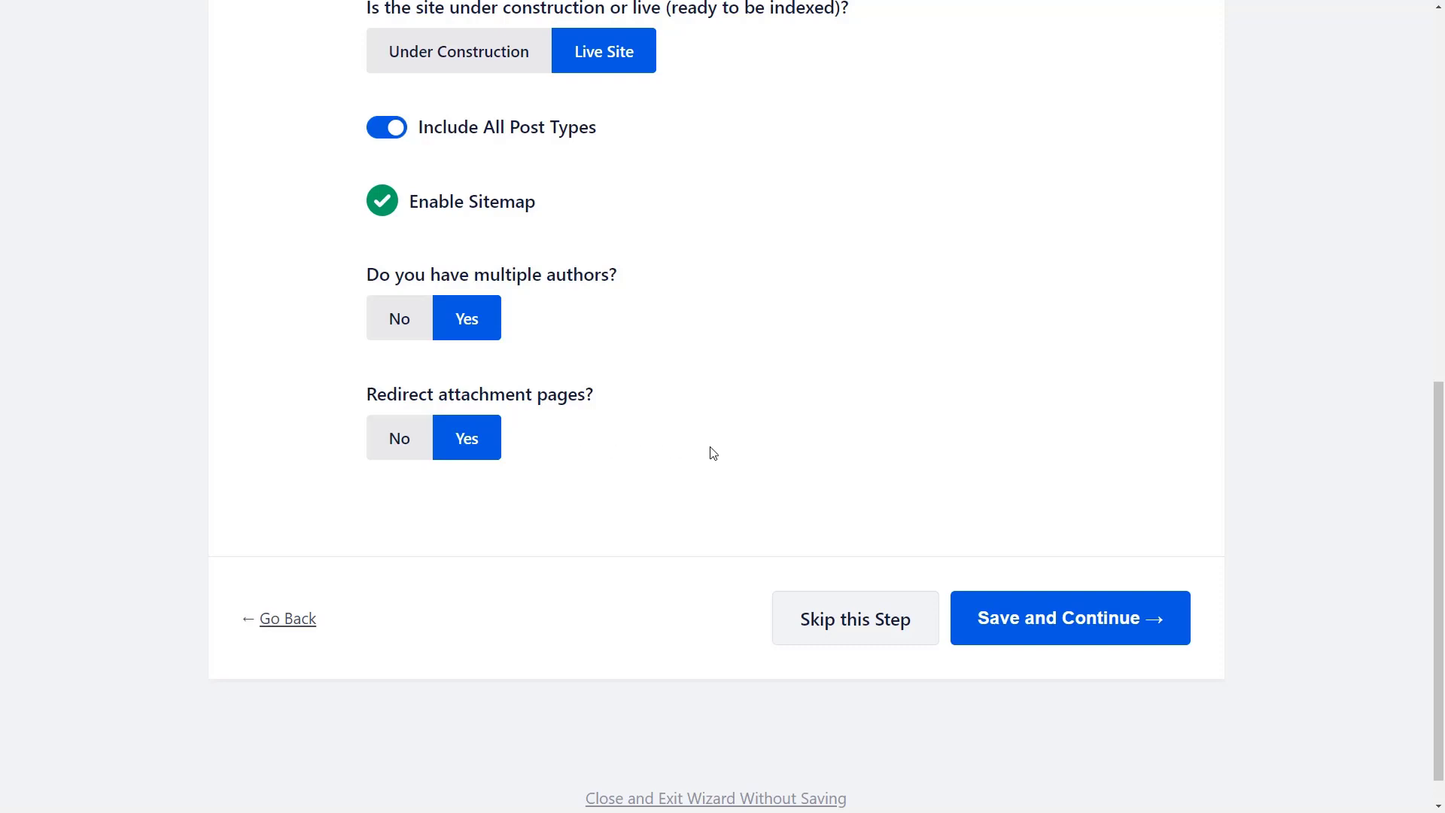
{"action": "left_click", "coordinate": [1069, 617]}
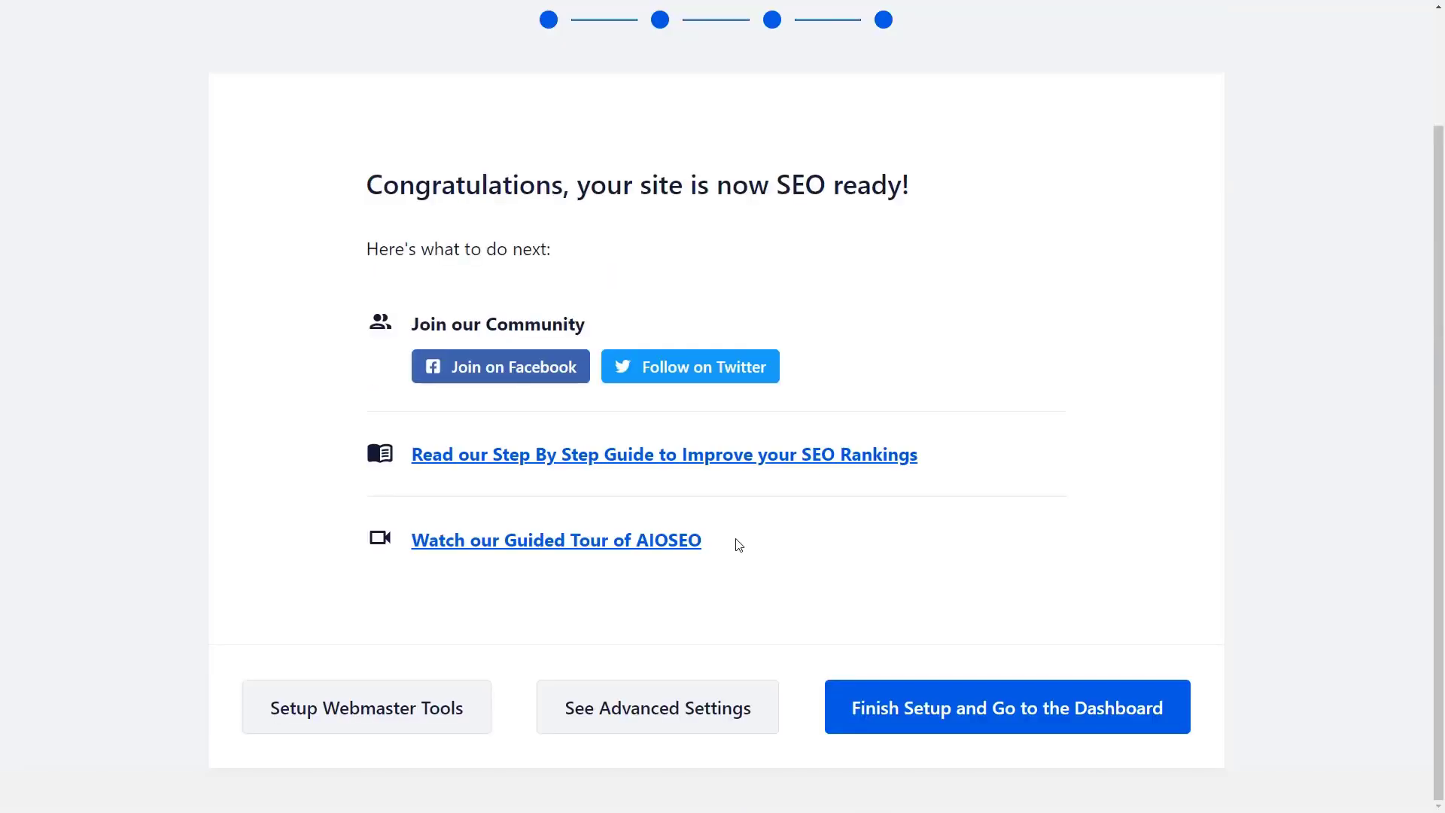
{"action": "mouse_move", "coordinate": [1008, 707]}
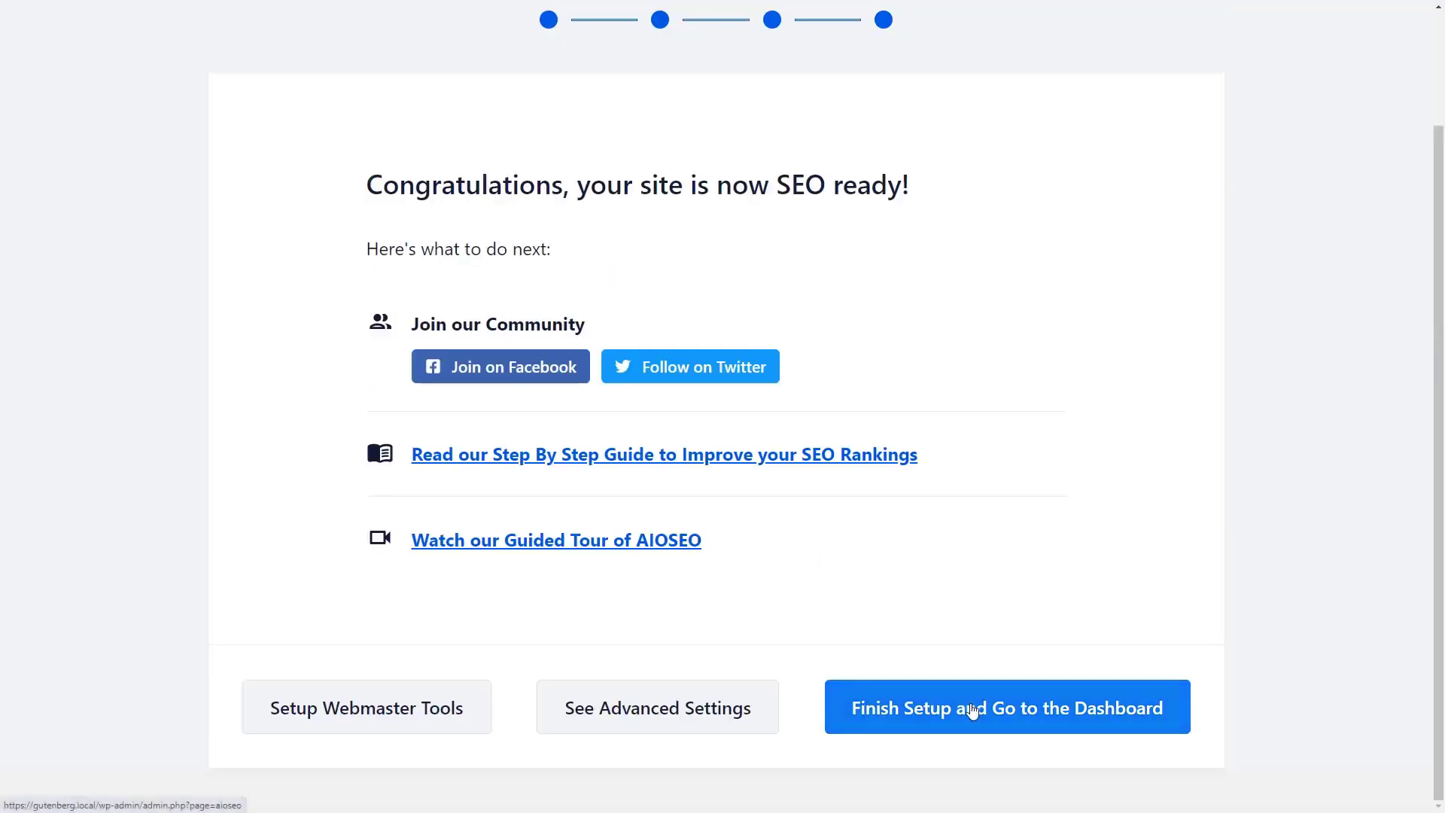
{"action": "left_click", "coordinate": [1006, 706]}
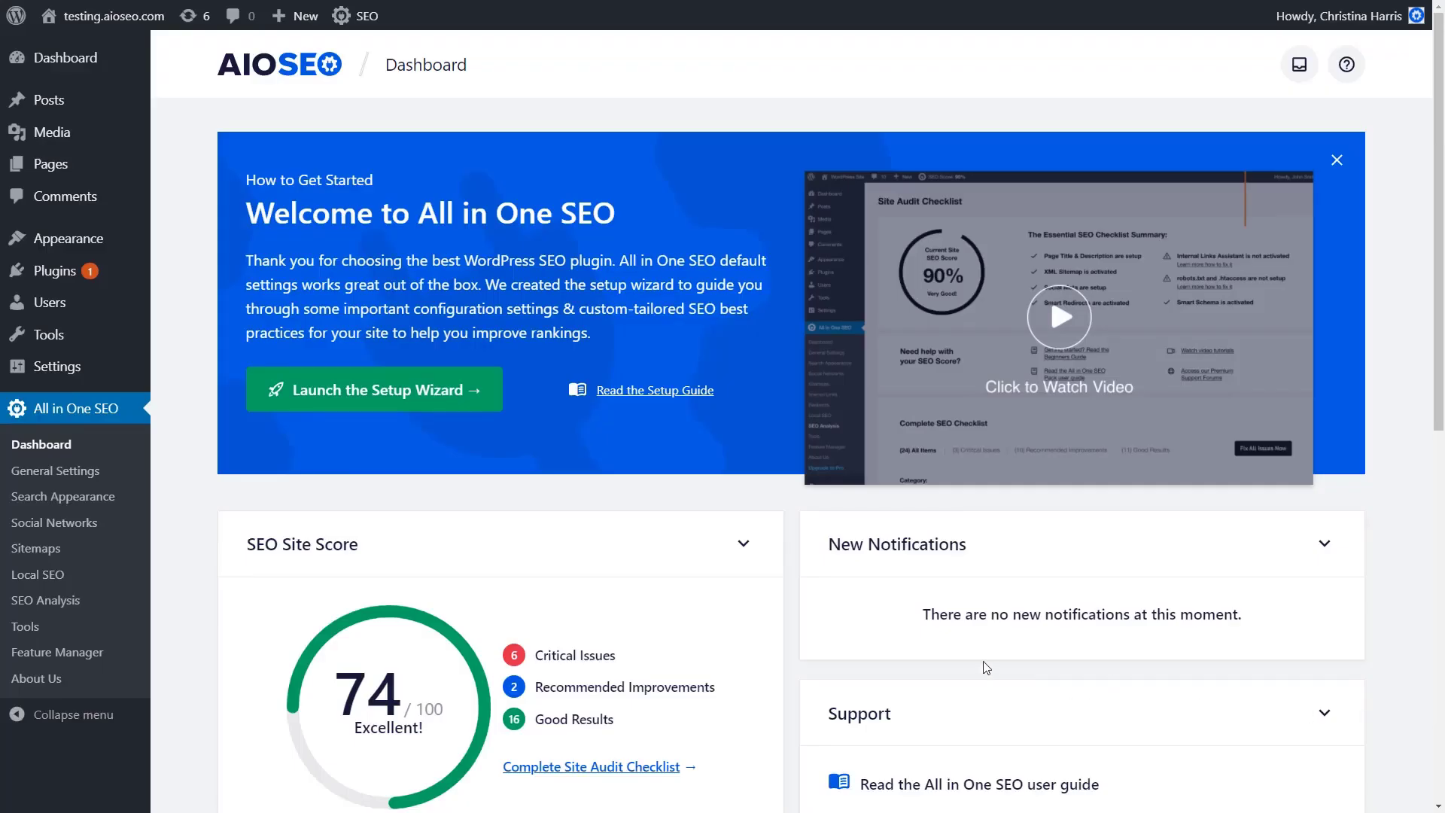
{"action": "mouse_move", "coordinate": [798, 650]}
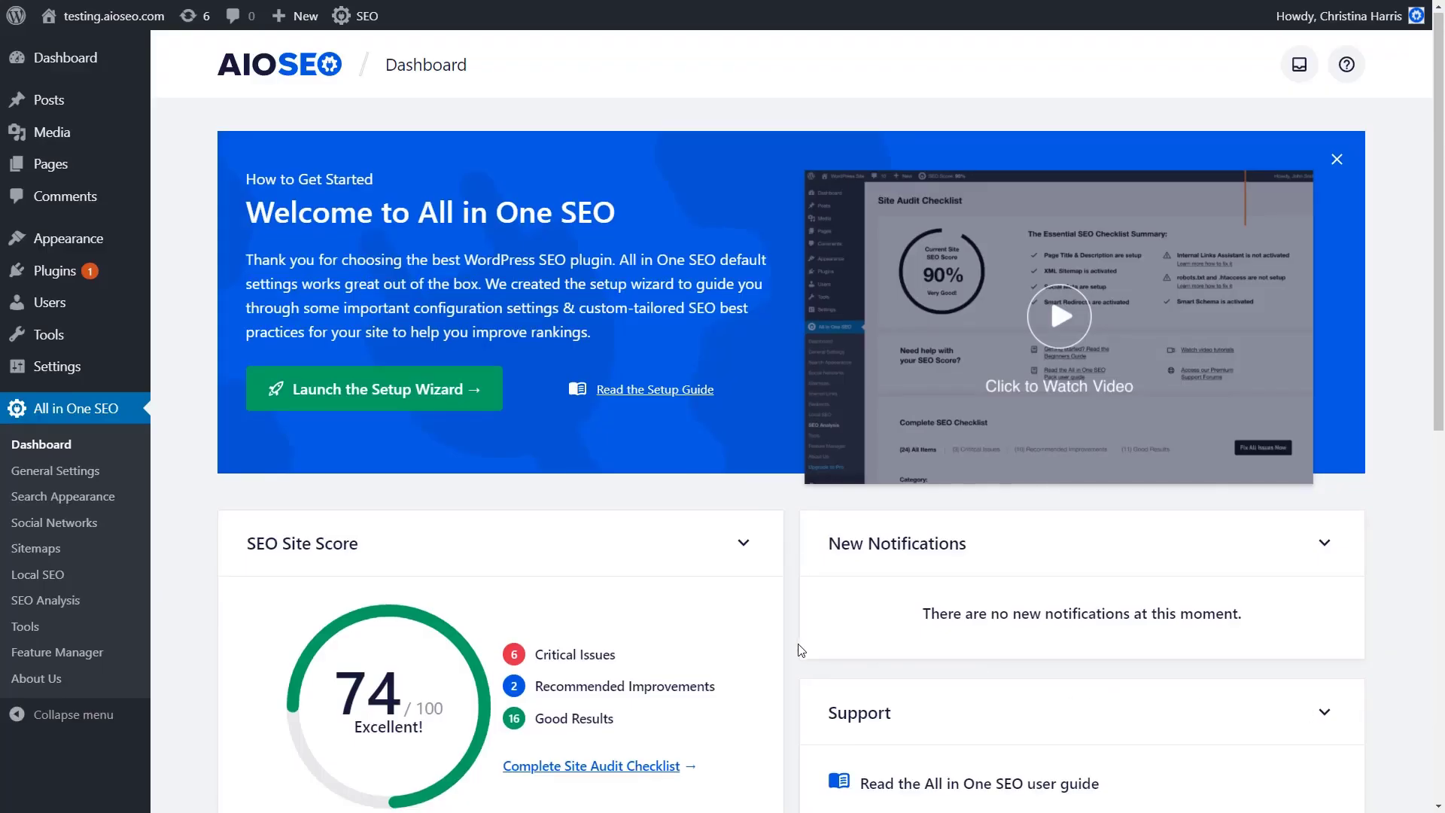
{"action": "scroll", "scroll_direction": "down", "scroll_amount": 3}
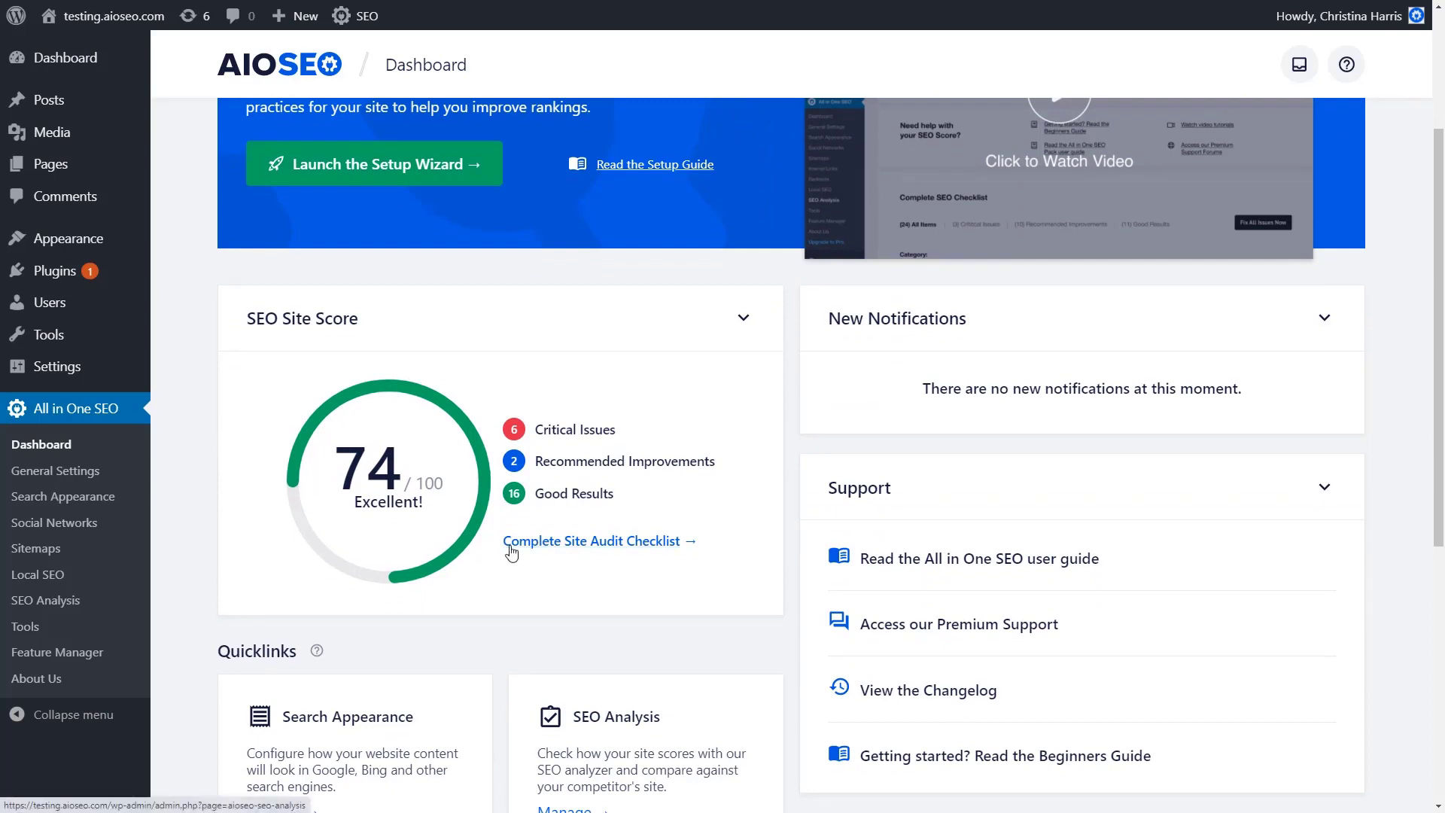
Review the audit checklist: 6 critical issues, 2 recommended improvements, 16 good results
{"action": "left_click", "coordinate": [591, 542]}
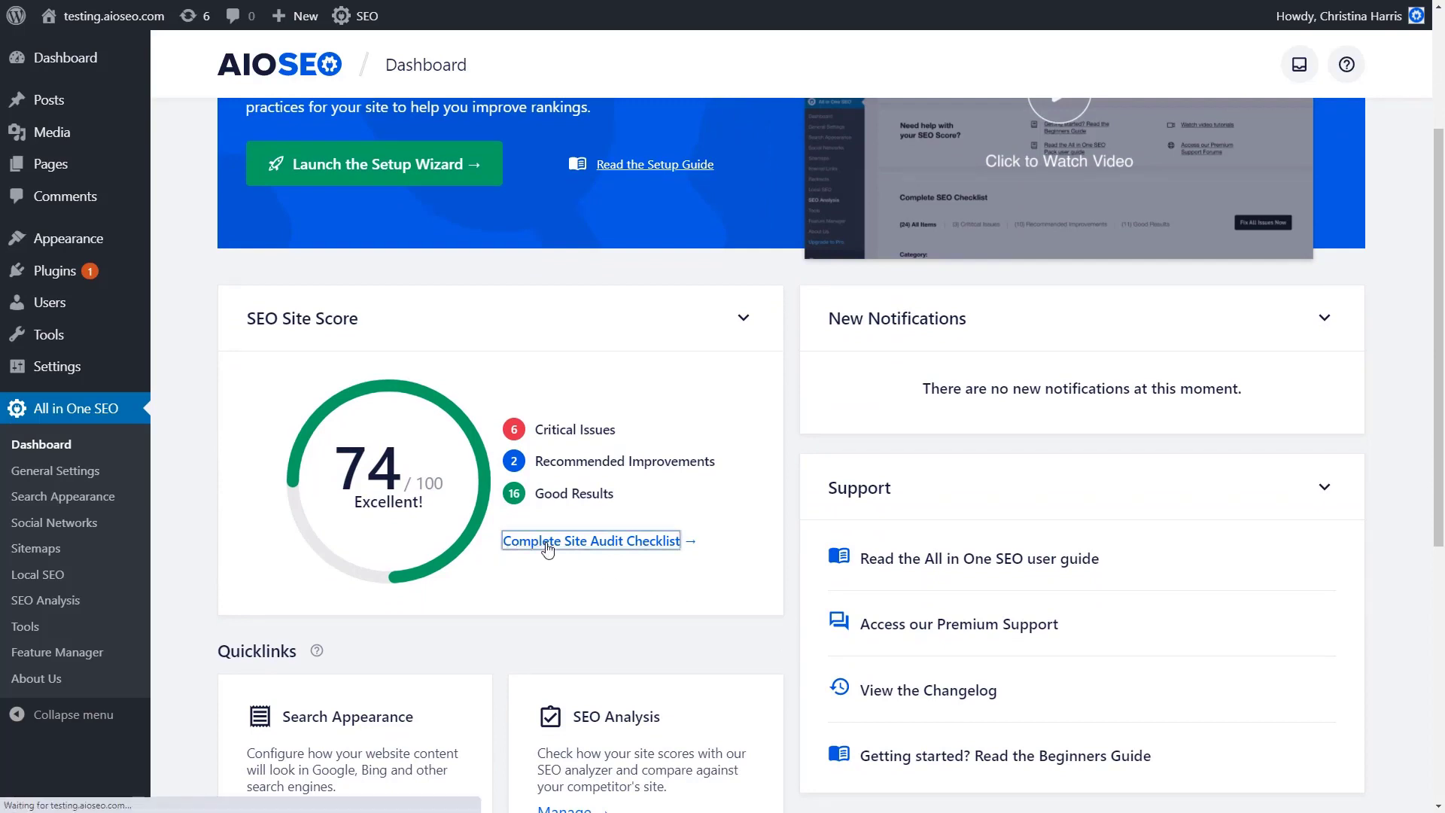
{"action": "left_click", "coordinate": [591, 541]}
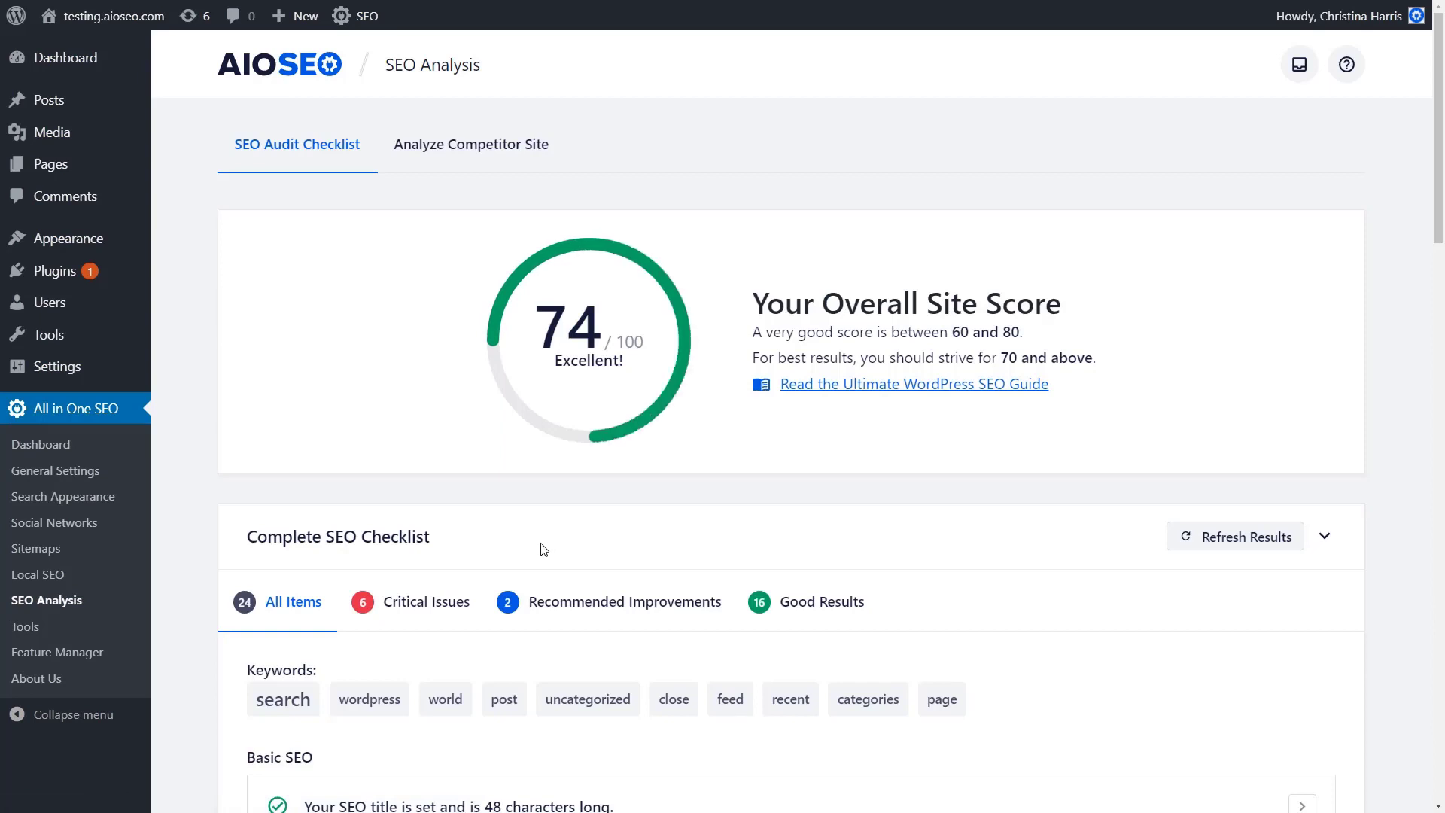
{"action": "left_click", "coordinate": [427, 603]}
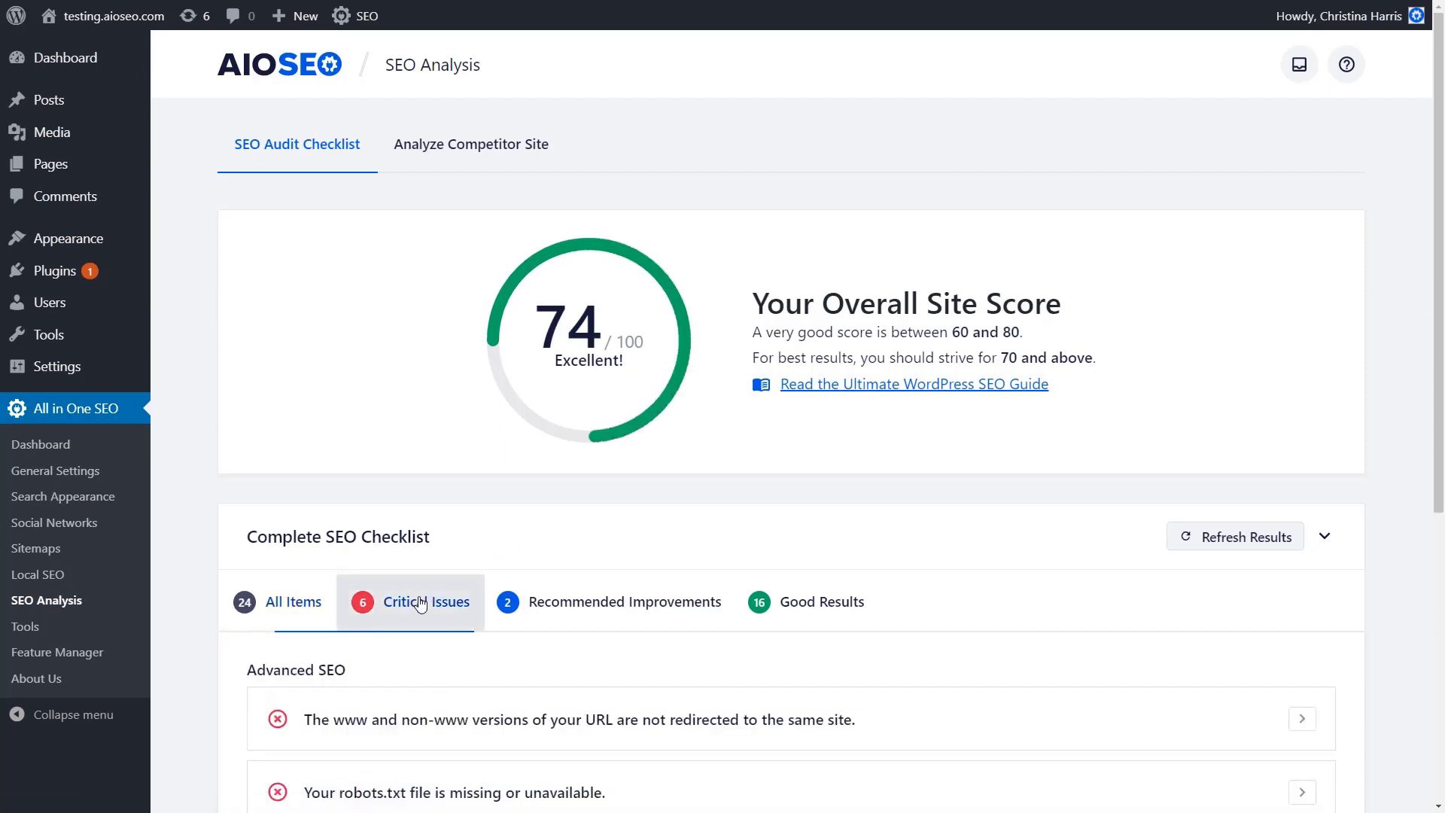
{"action": "scroll", "scroll_direction": "down", "scroll_amount": 3}
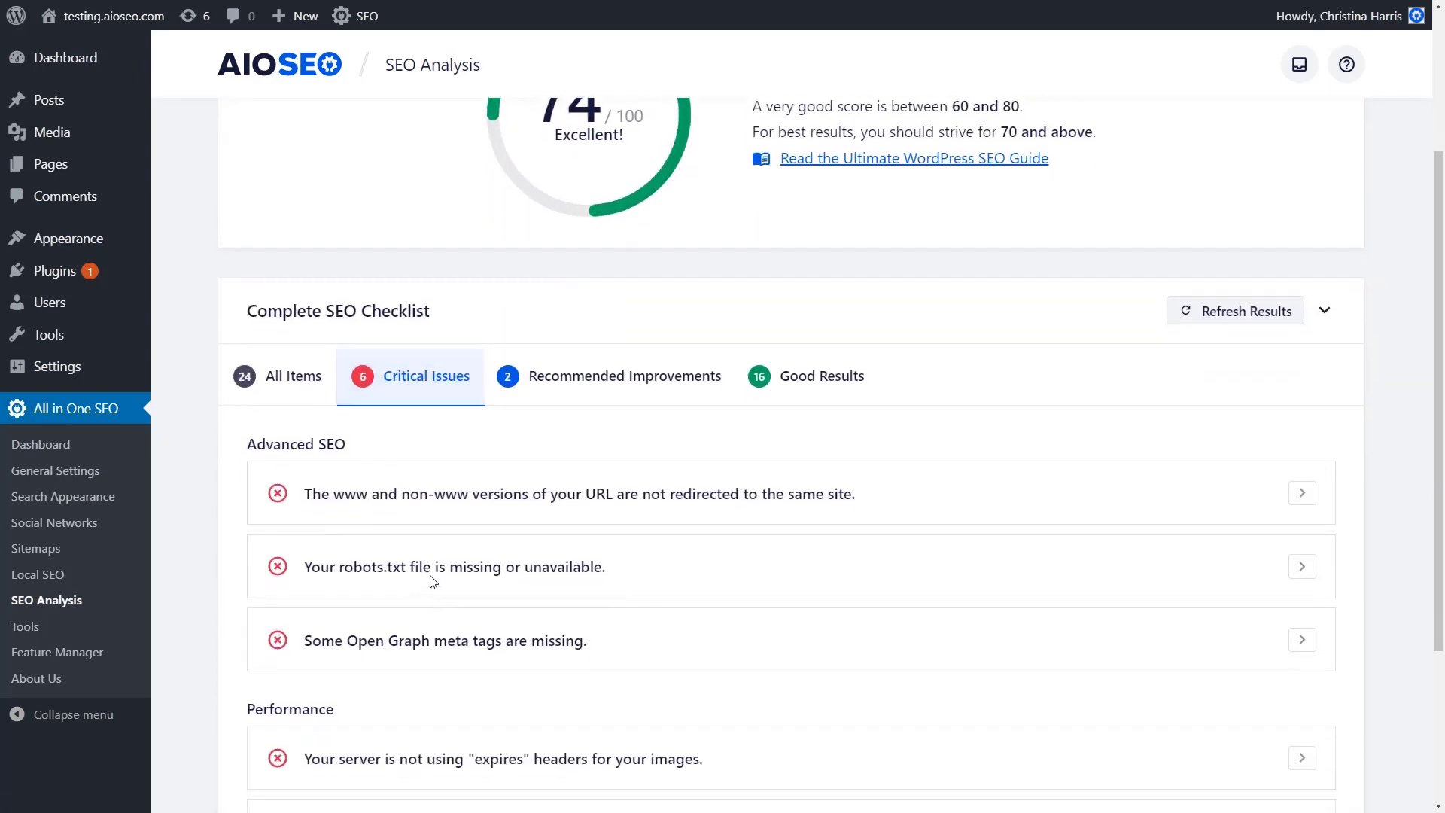
{"action": "left_click", "coordinate": [624, 376]}
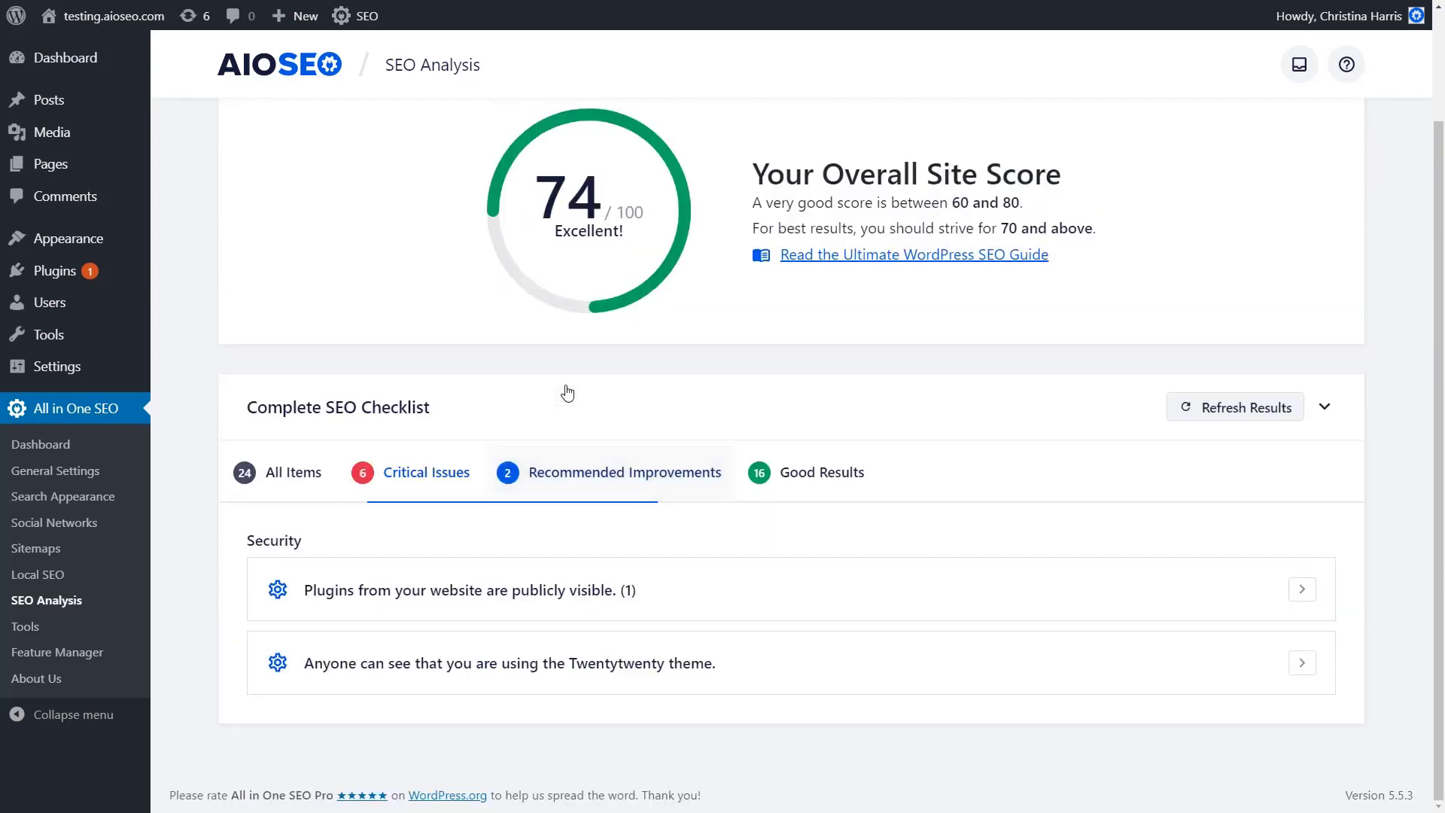
{"action": "left_click", "coordinate": [625, 472]}
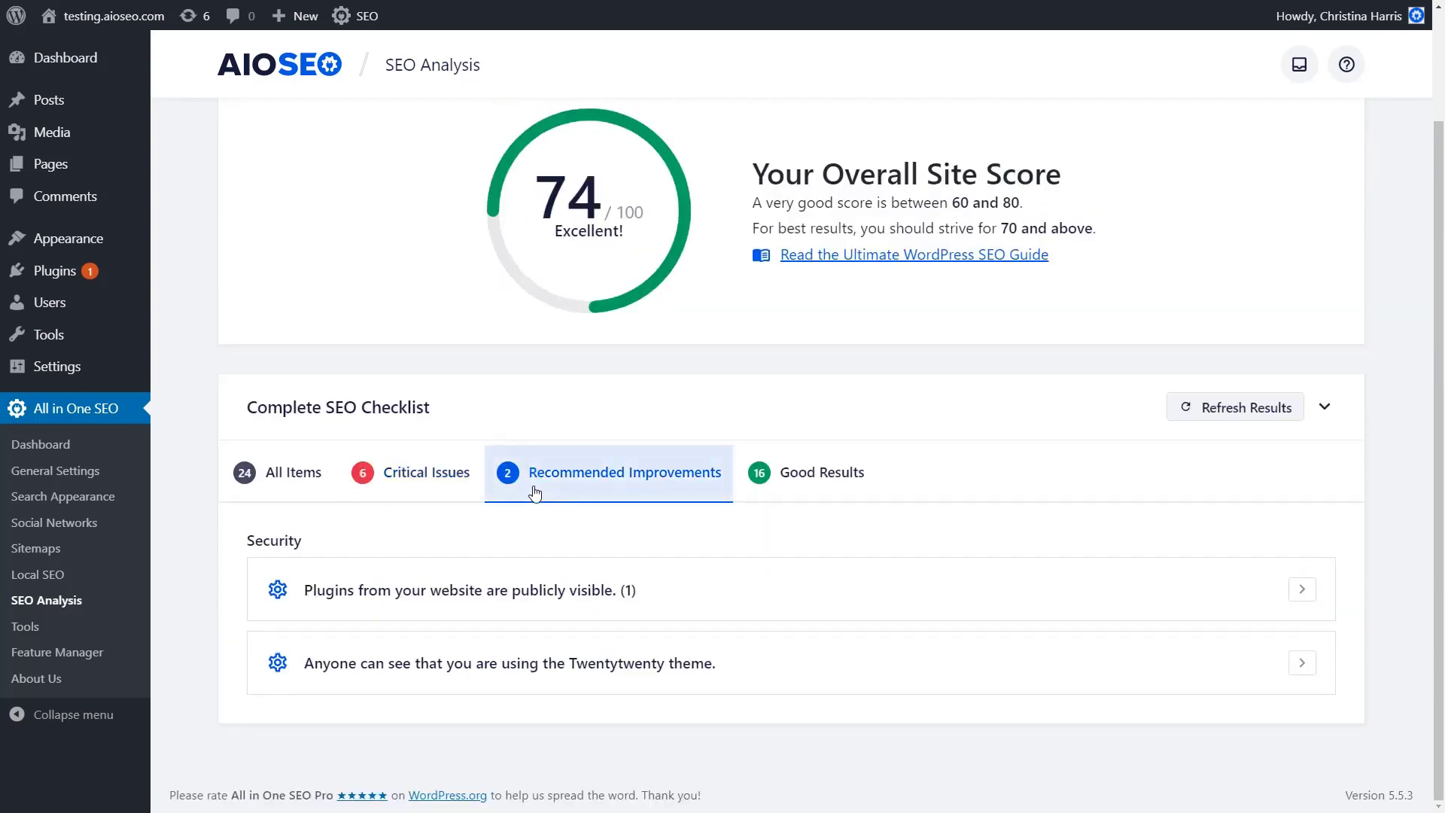
{"action": "mouse_move", "coordinate": [814, 479]}
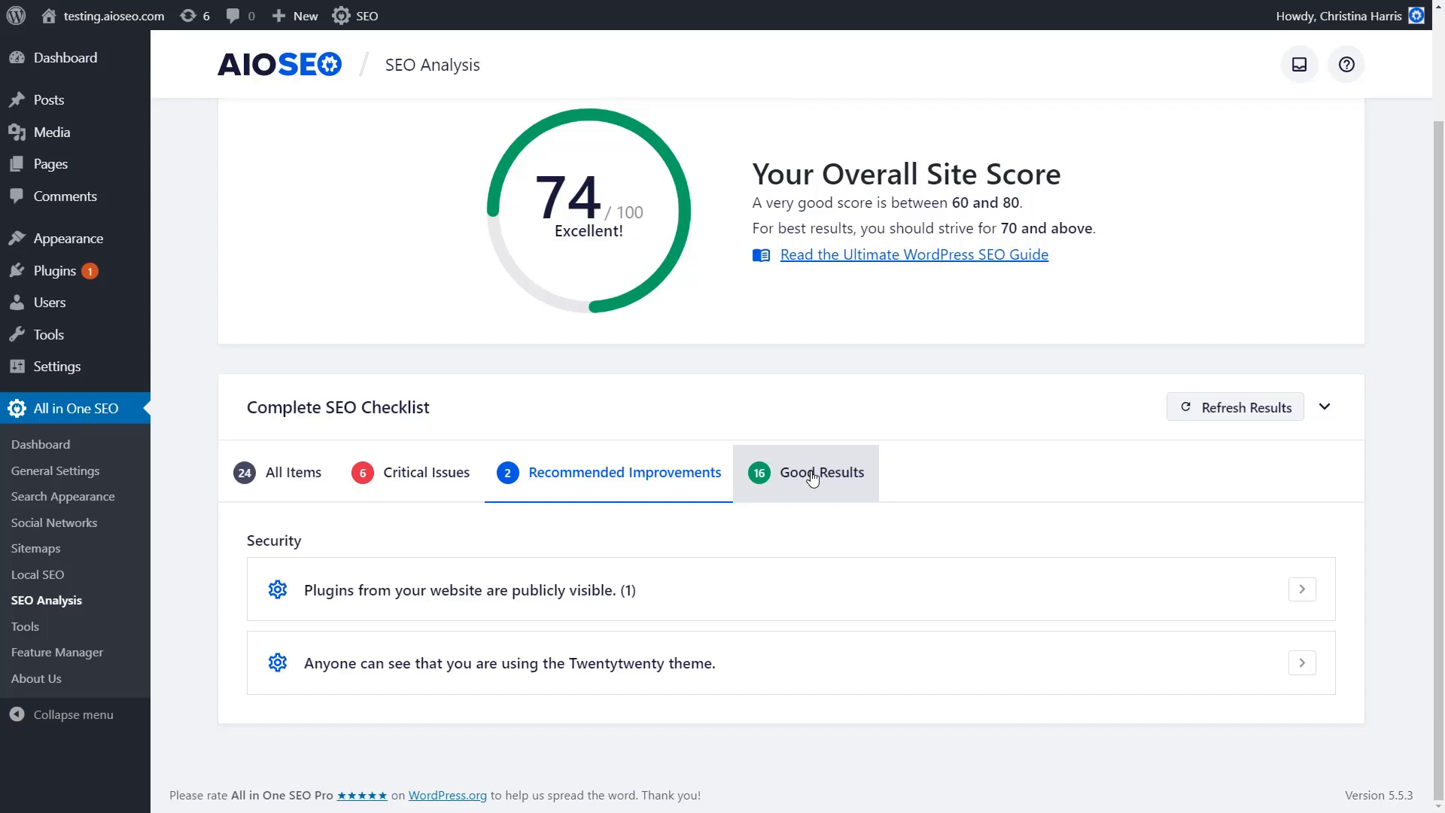
{"action": "left_click", "coordinate": [805, 472]}
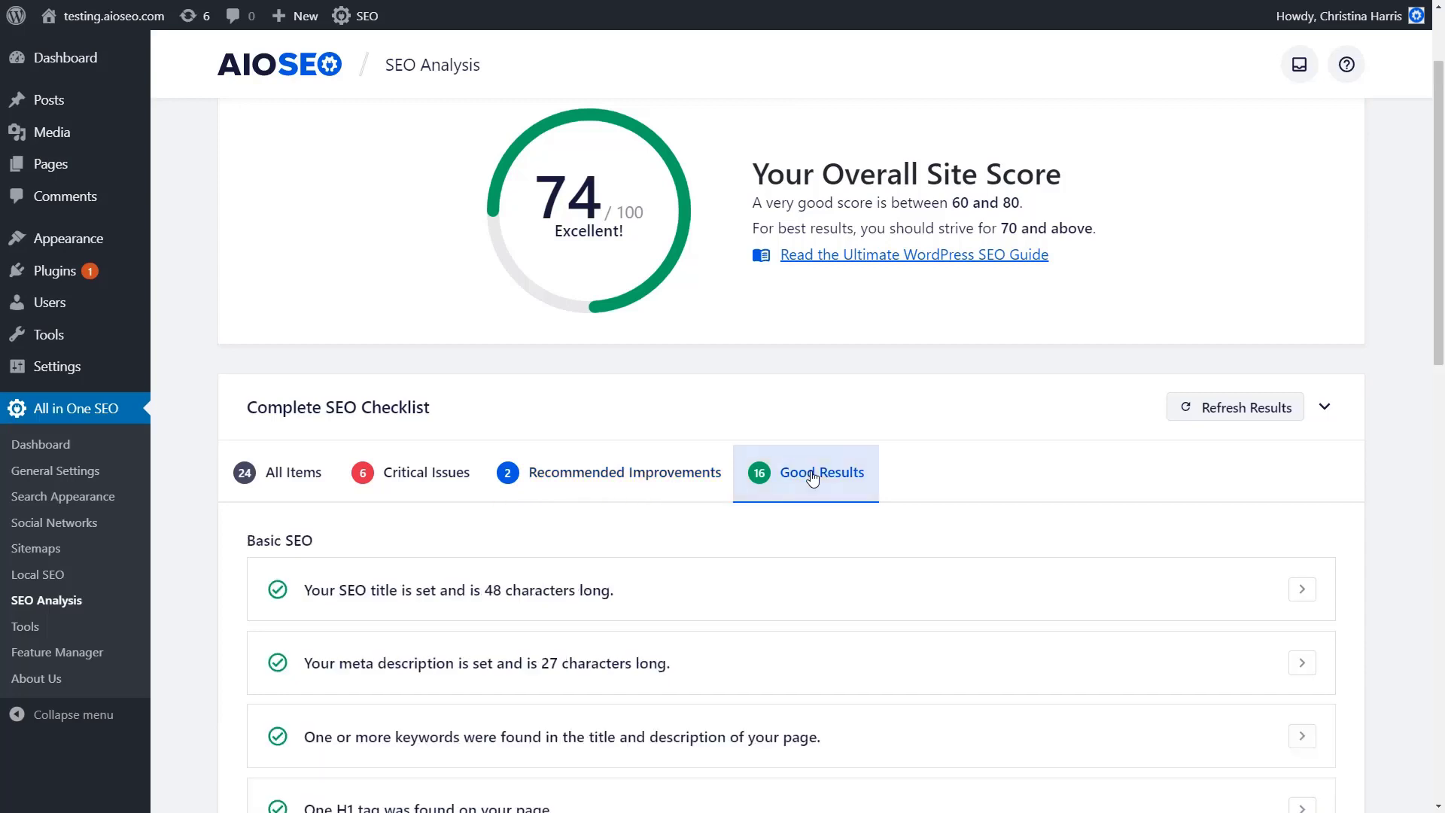
{"action": "mouse_move", "coordinate": [399, 497]}
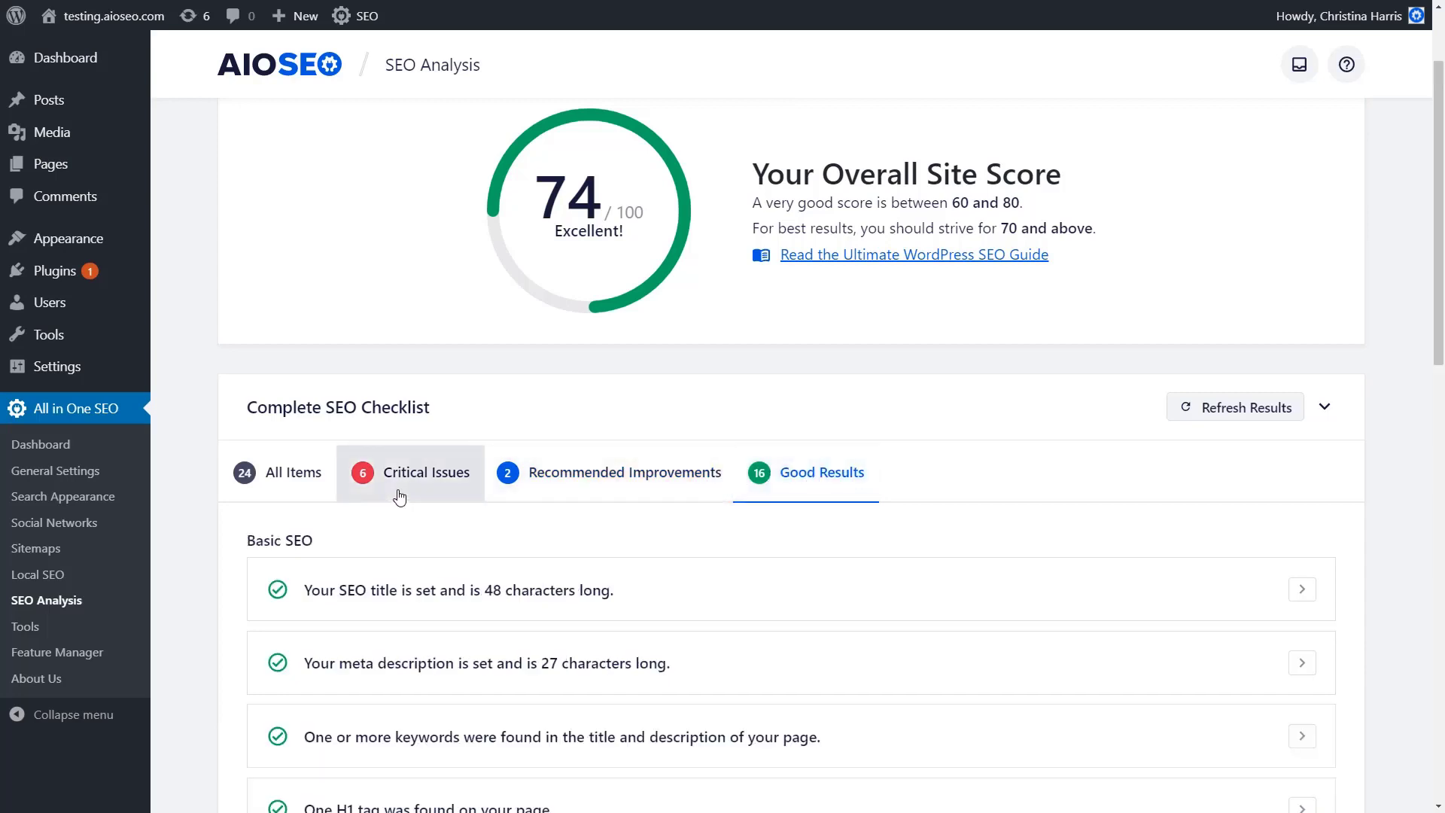
{"action": "scroll", "scroll_direction": "up", "scroll_amount": 3}
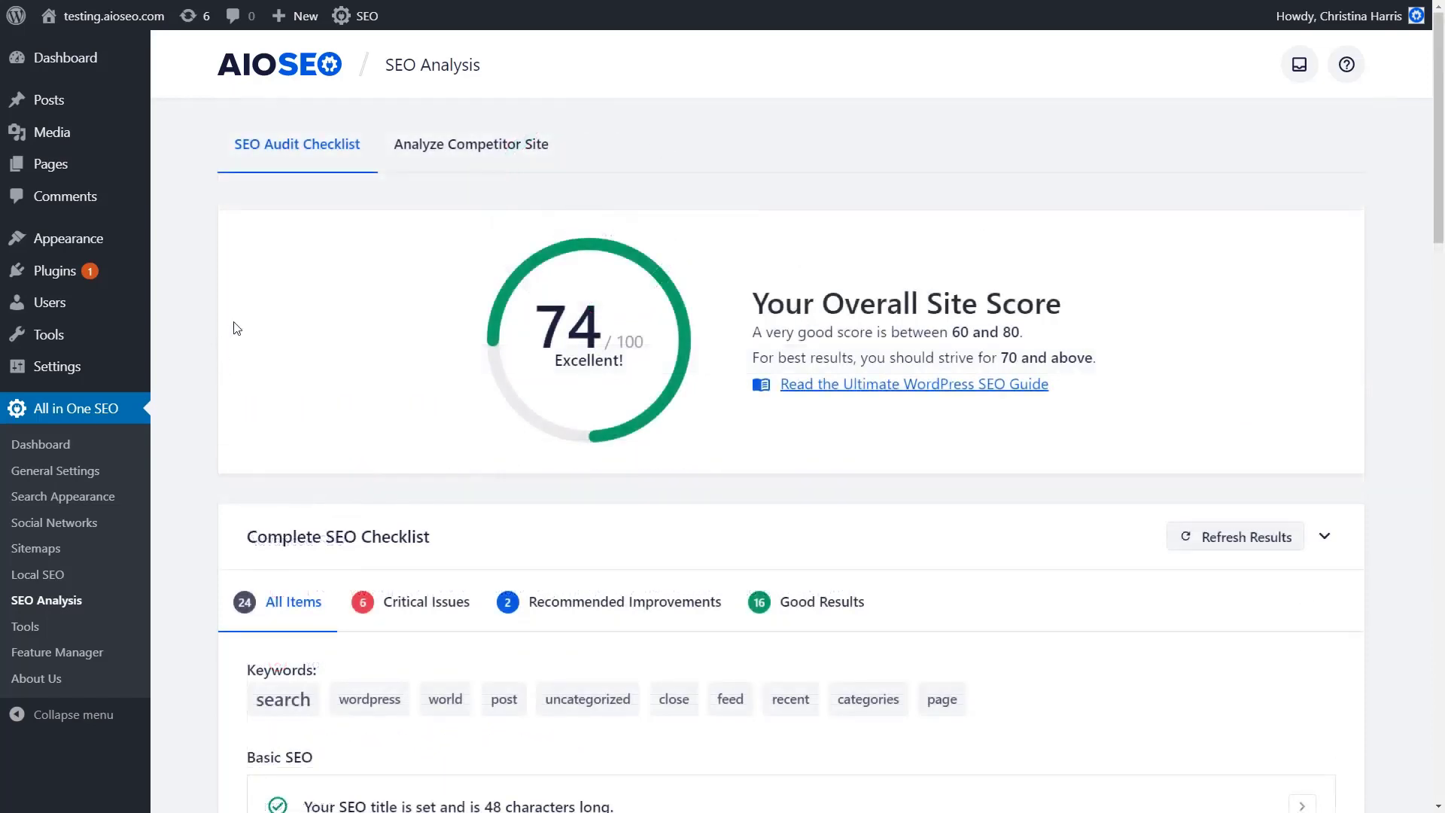
Open the Analyze Competitor Site tab and scroll the 72/100 wpforms.com report
{"action": "left_click", "coordinate": [472, 144]}
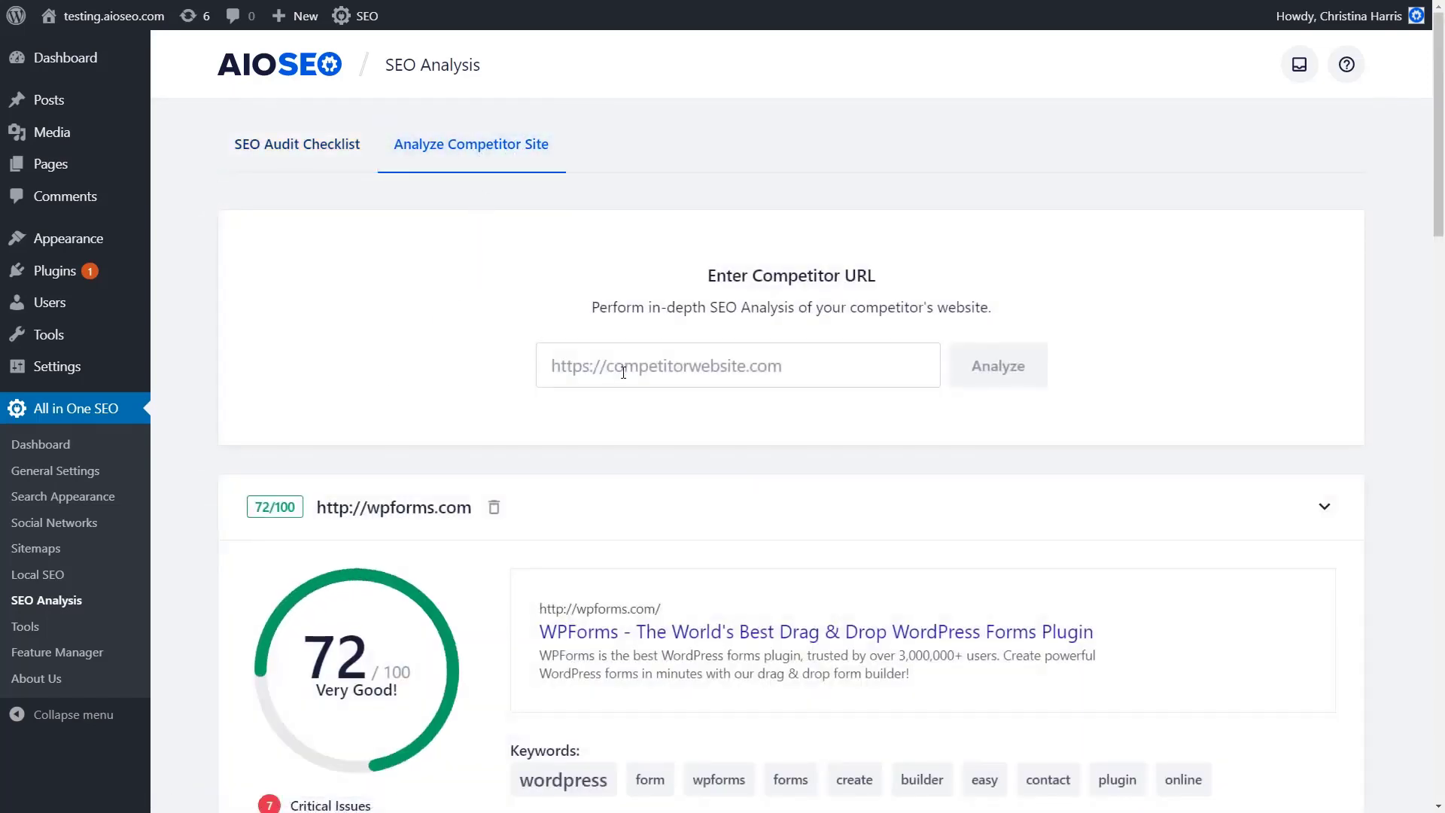
{"action": "scroll", "scroll_direction": "down", "scroll_amount": 3}
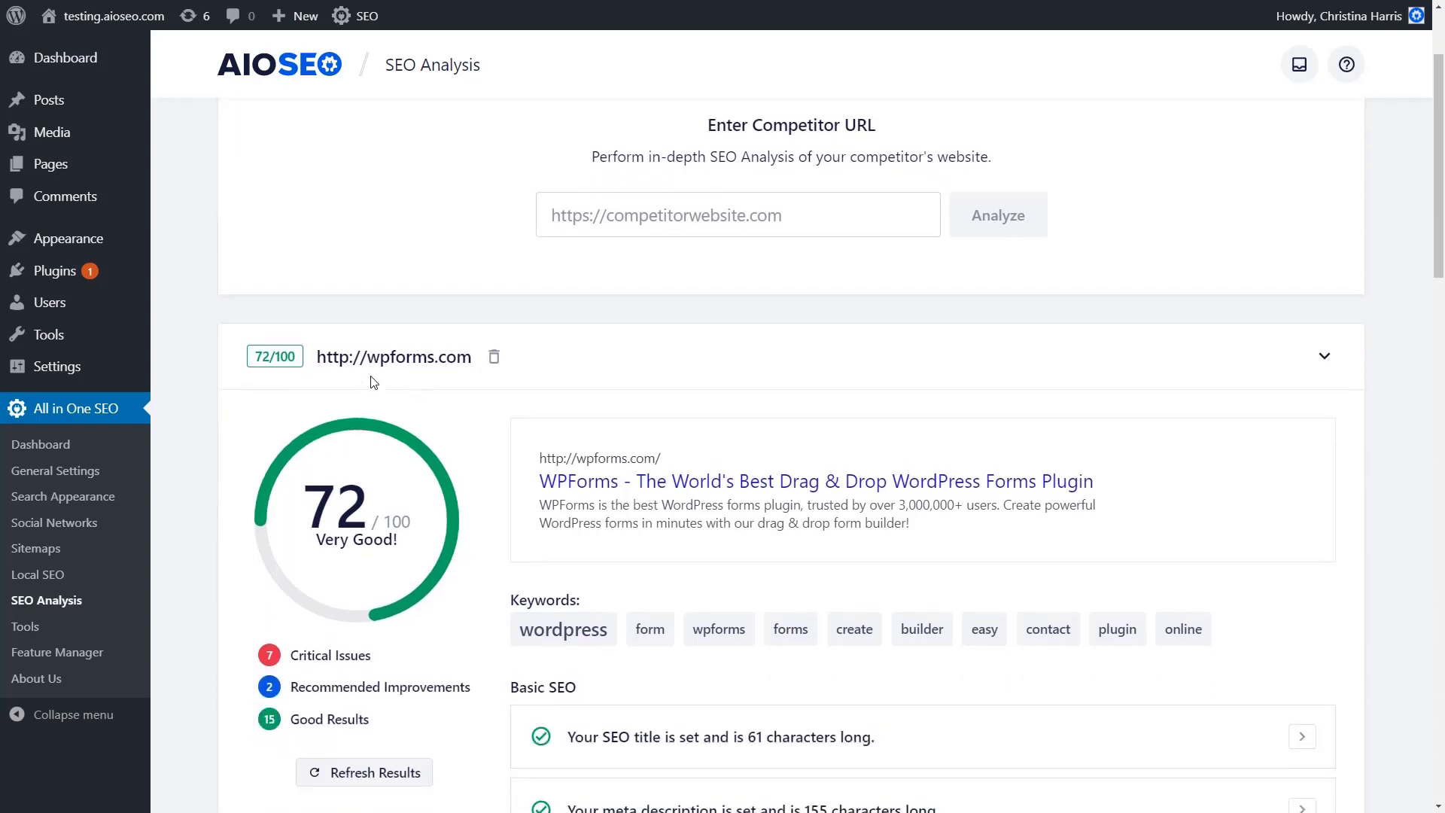
{"action": "scroll", "scroll_direction": "up", "scroll_amount": 3}
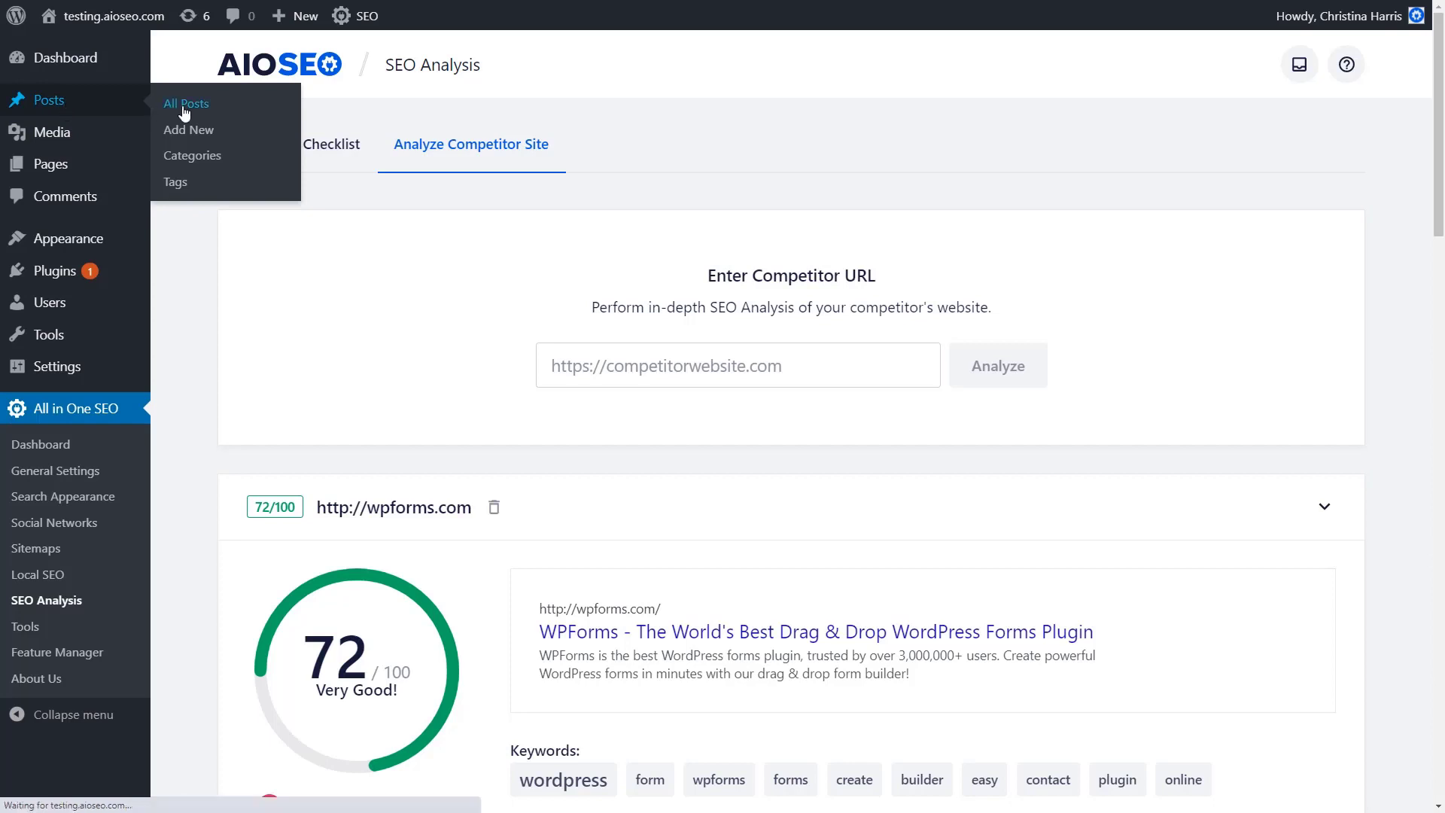
Edit '14 WordPress Plugins You Need in 2020', open its AIOSEO sidebar and select Focus Keyphrase
{"action": "left_click", "coordinate": [186, 103]}
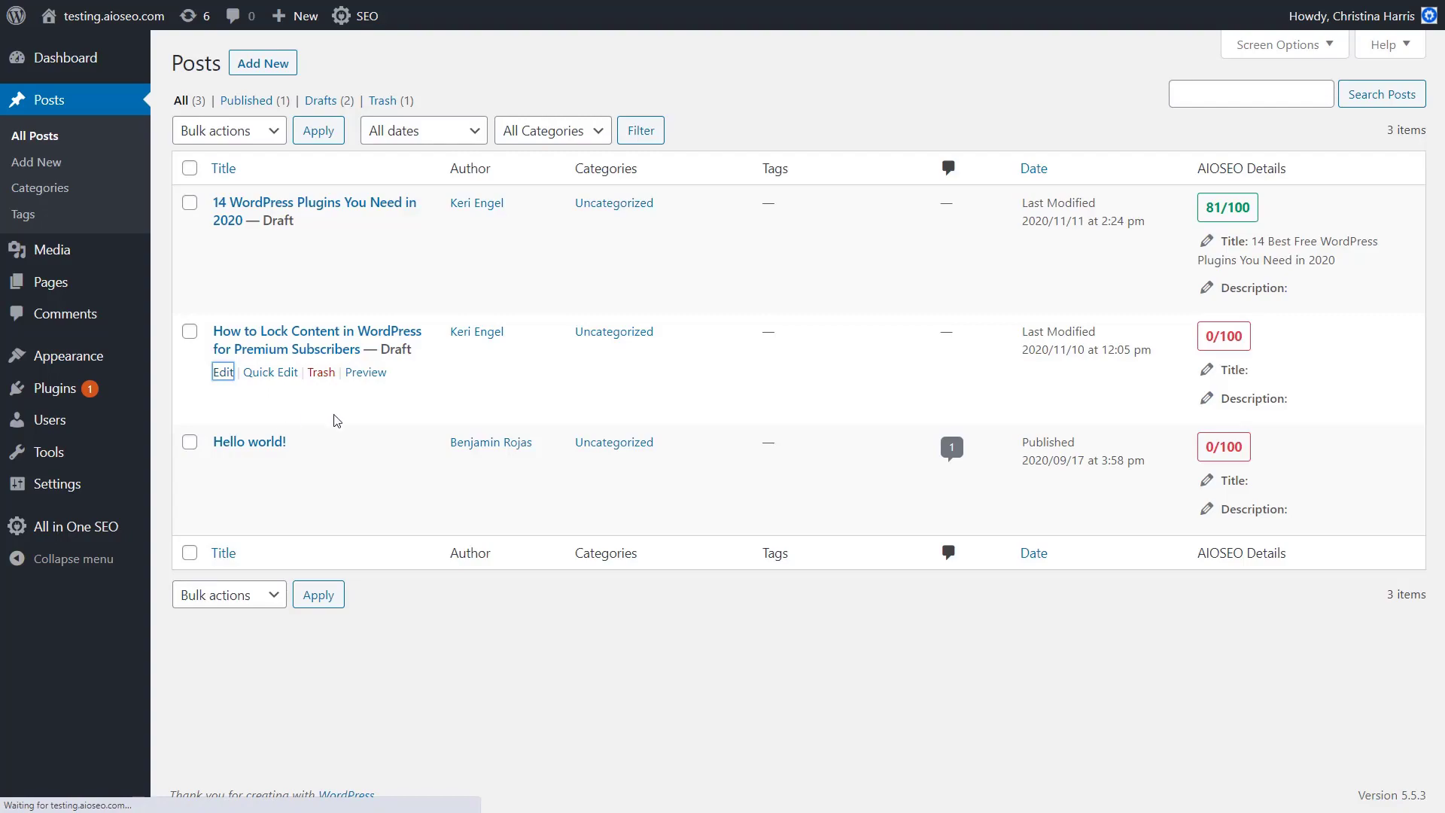
{"action": "left_click", "coordinate": [223, 371]}
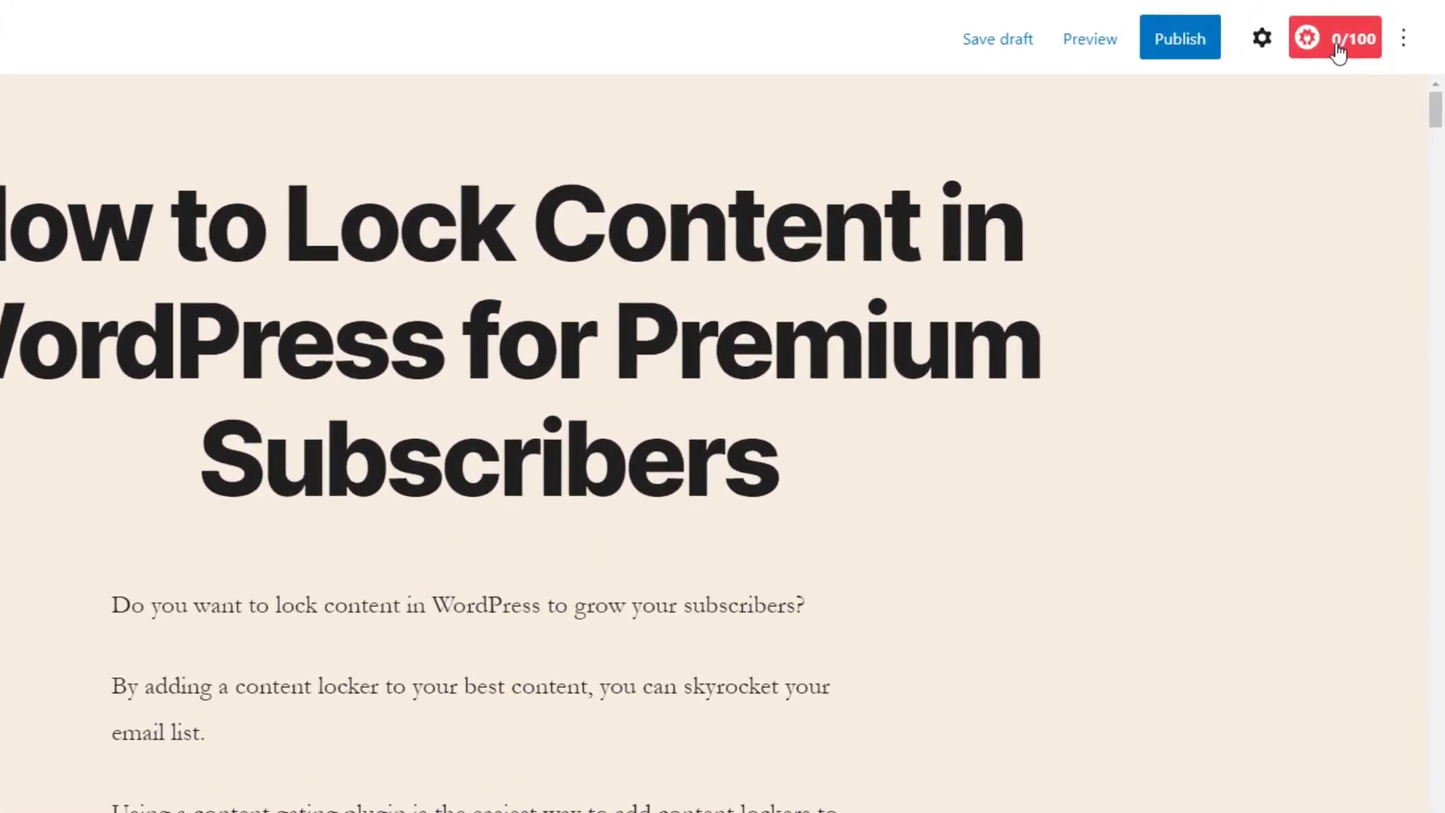
{"action": "left_click", "coordinate": [1335, 37]}
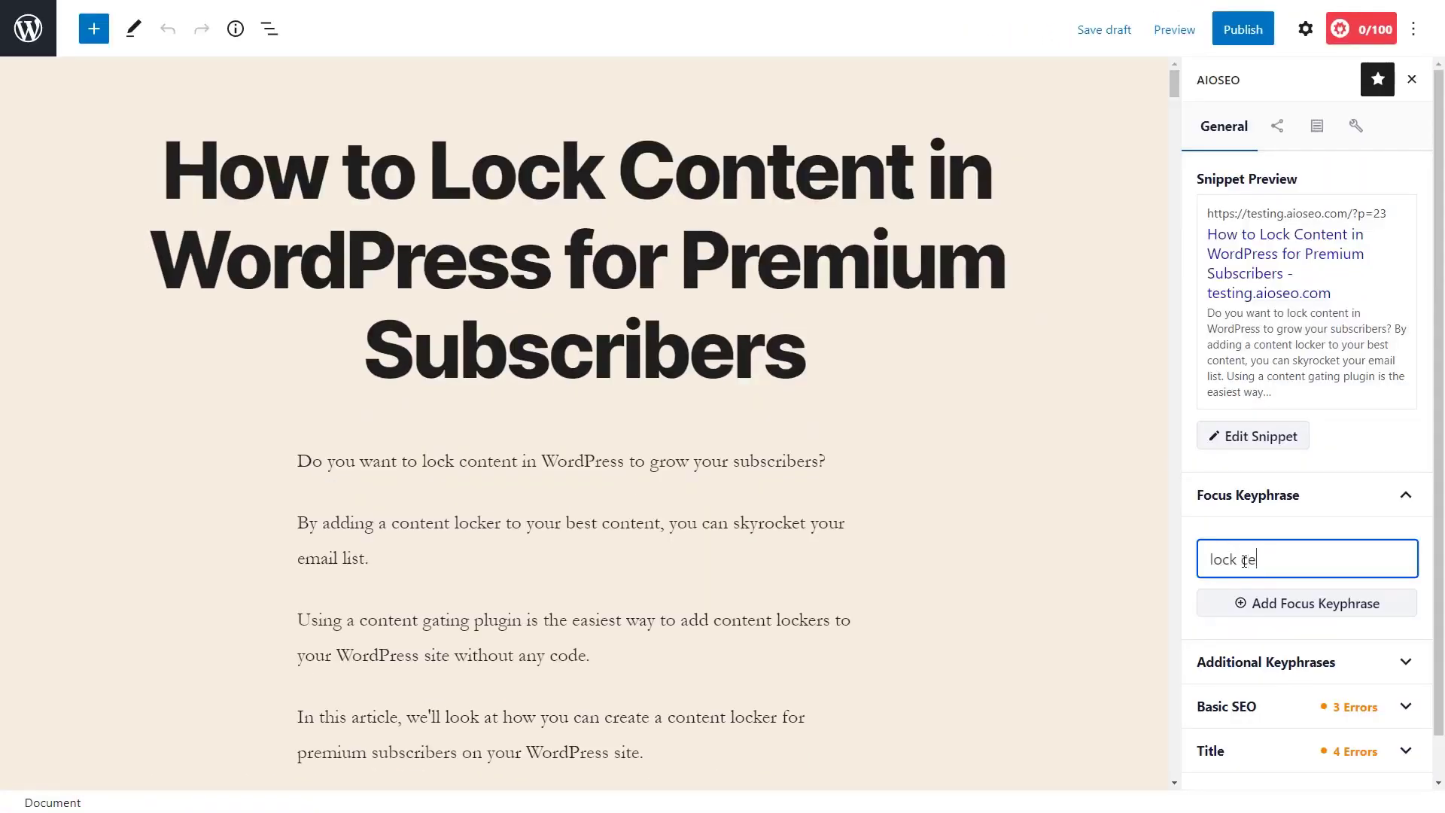
{"action": "left_click", "coordinate": [1305, 602]}
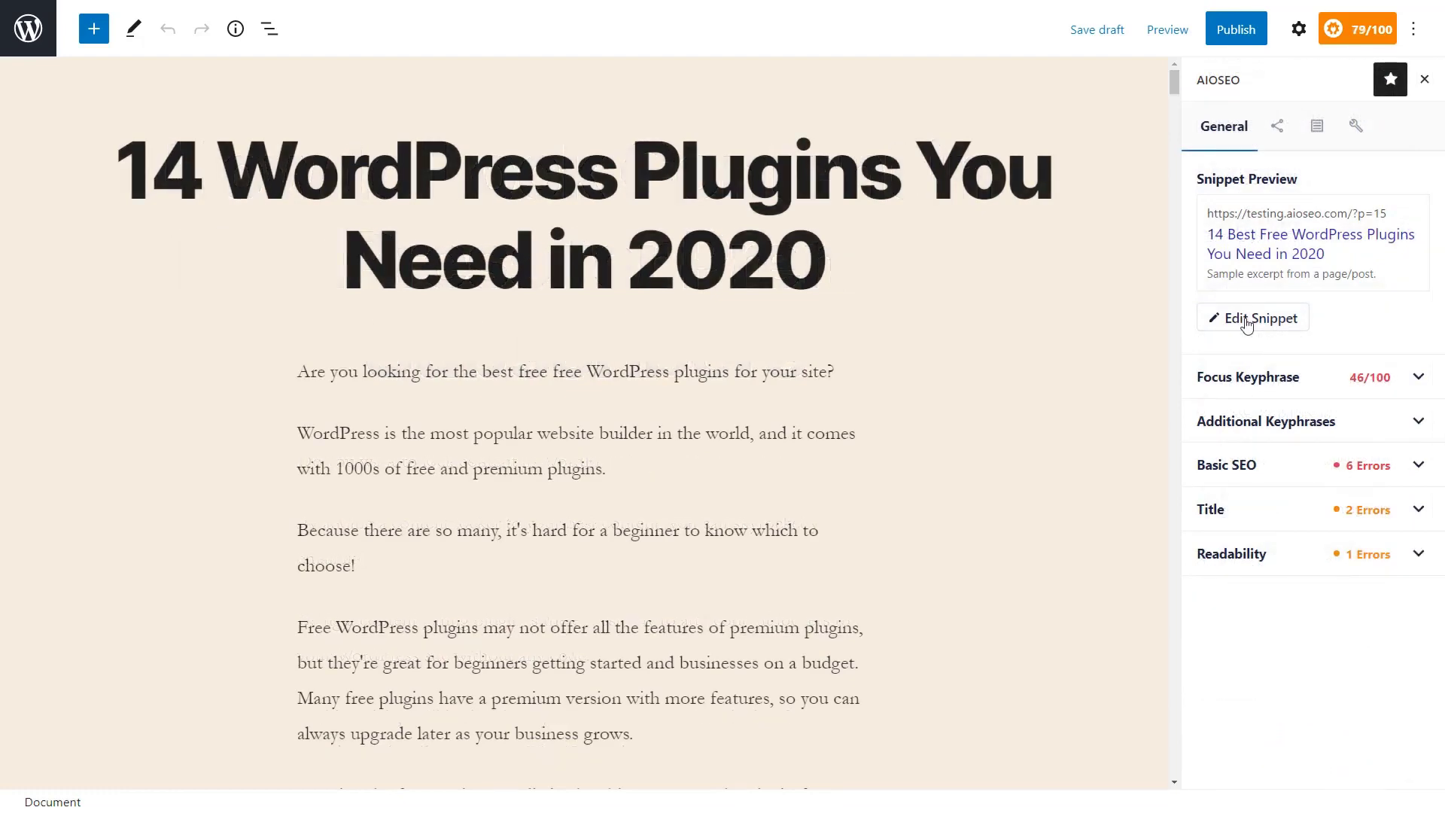
Open the post's Preview Snippet Editor and select the Meta Description field
{"action": "left_click", "coordinate": [1254, 317]}
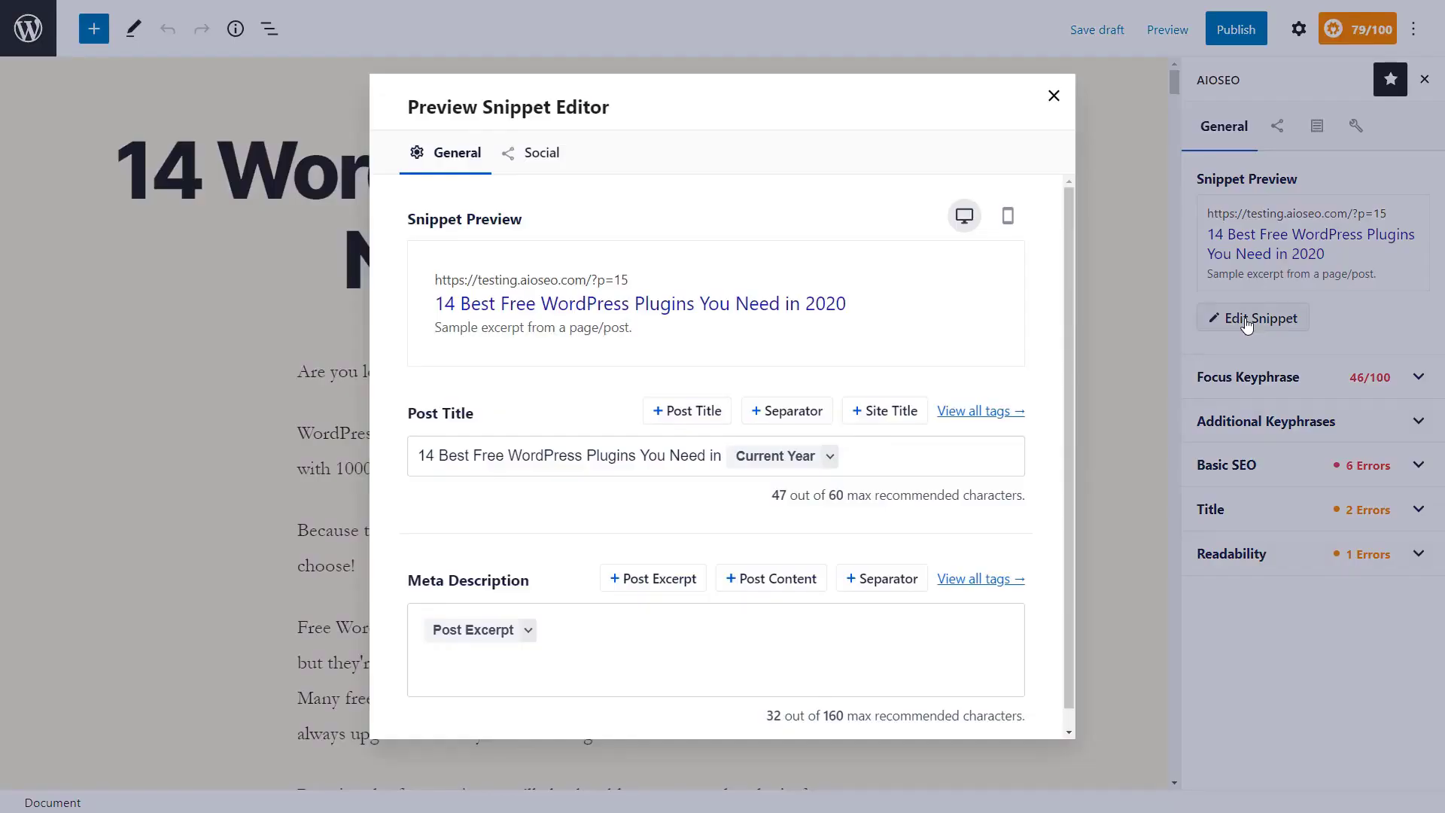
{"action": "mouse_move", "coordinate": [531, 342]}
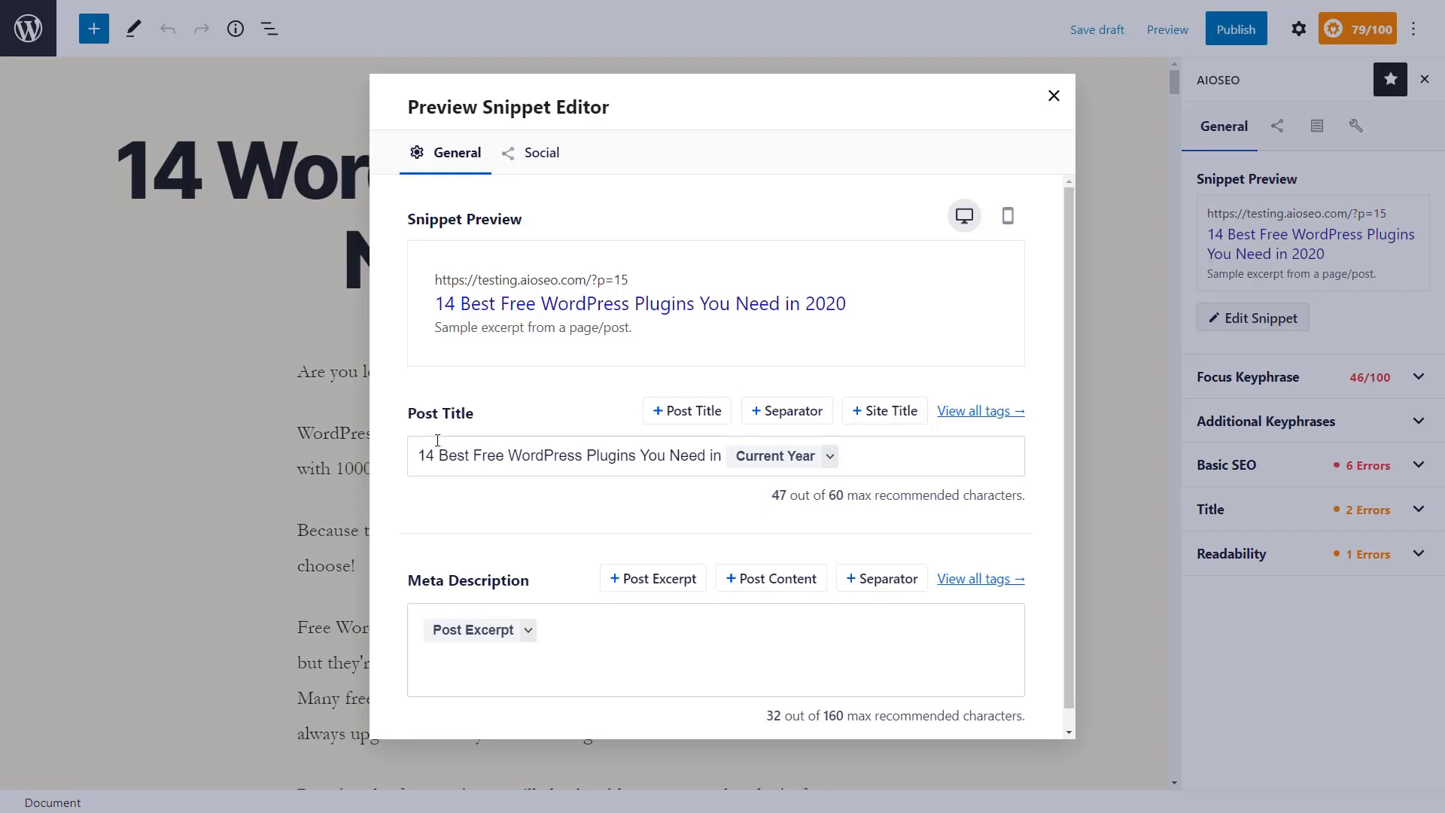
{"action": "scroll", "scroll_direction": "up", "scroll_amount": 3}
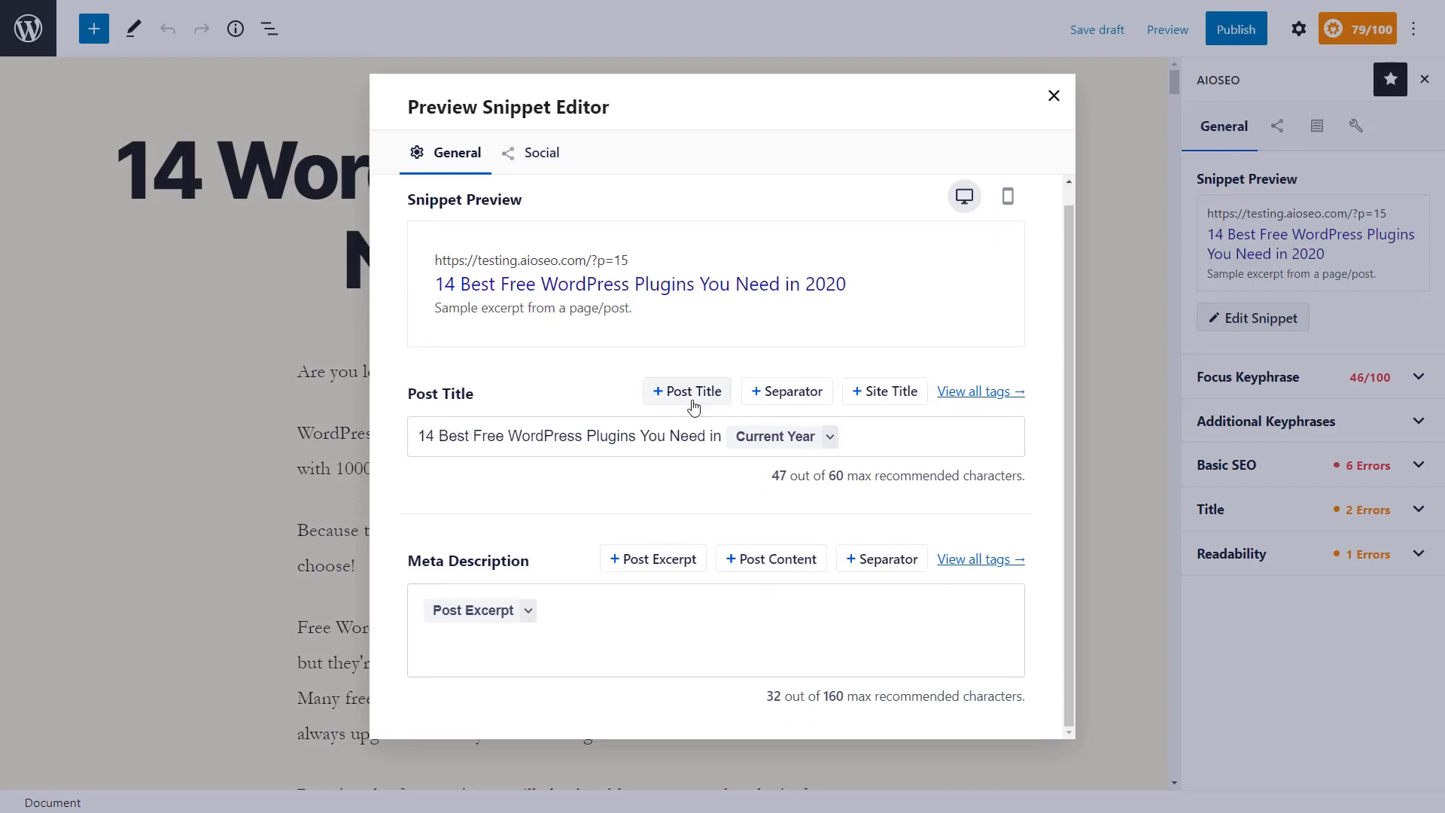
{"action": "mouse_move", "coordinate": [836, 398]}
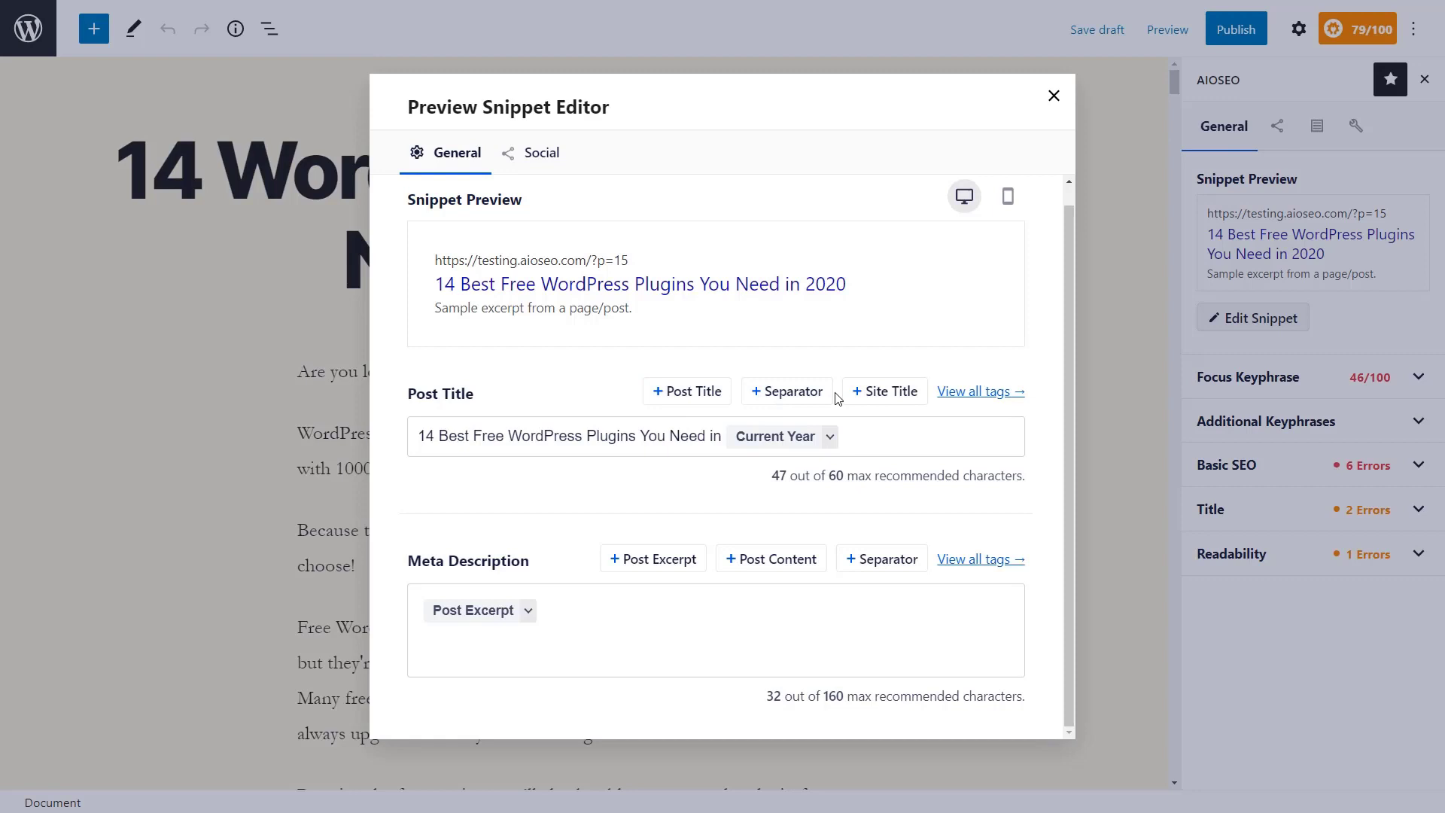
{"action": "mouse_move", "coordinate": [678, 510]}
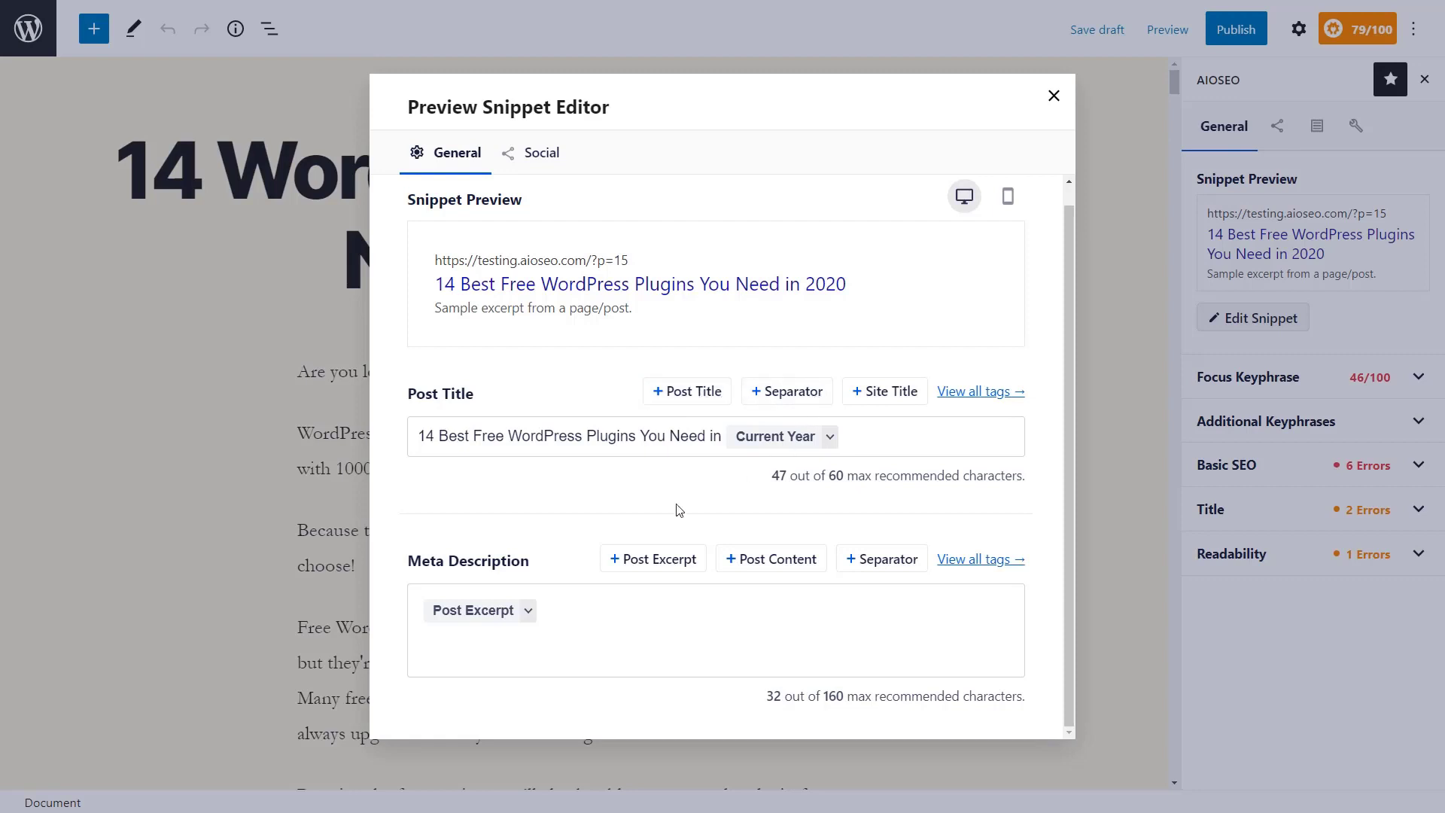
{"action": "left_click", "coordinate": [716, 630]}
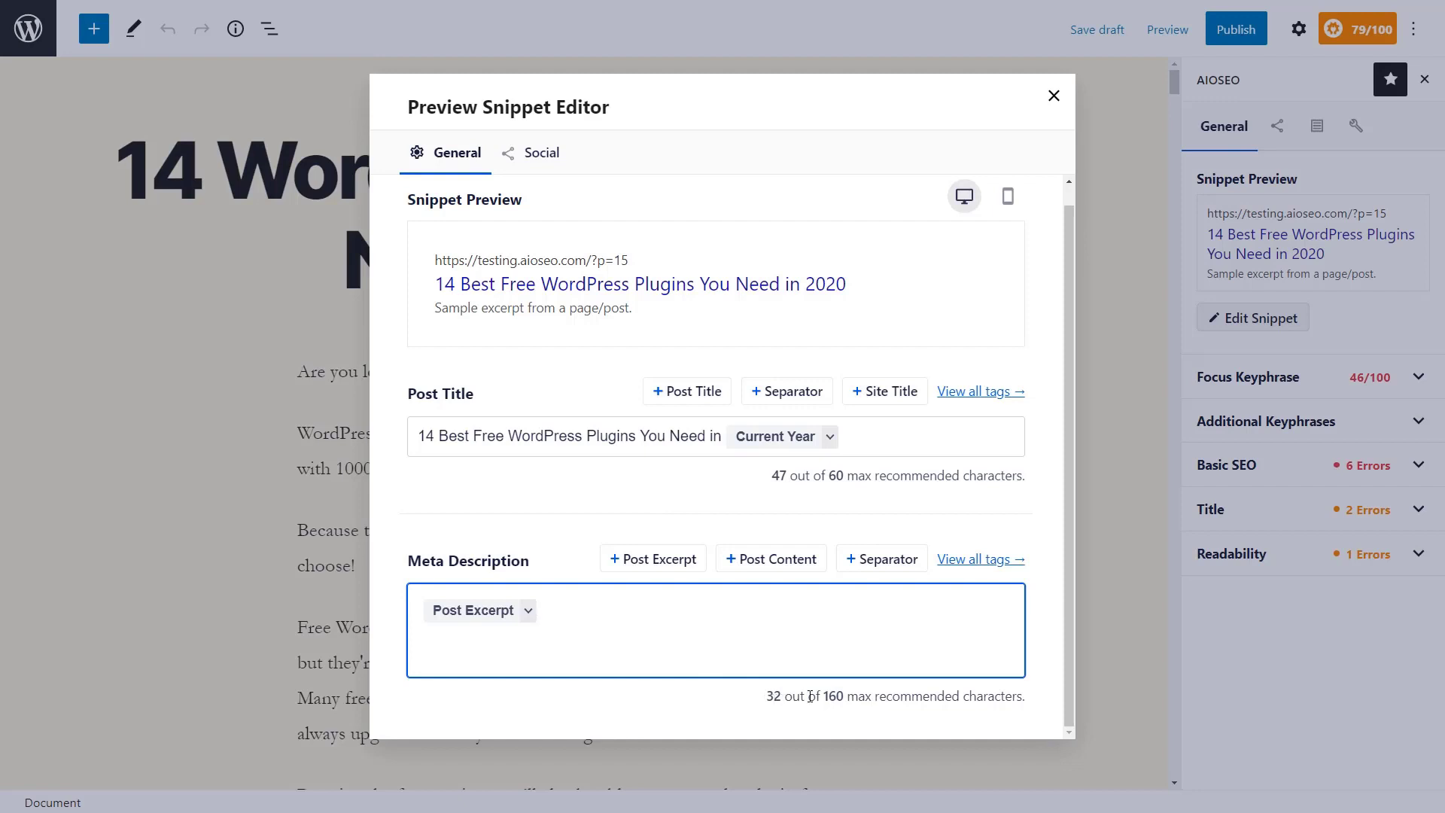
{"action": "mouse_move", "coordinate": [826, 698]}
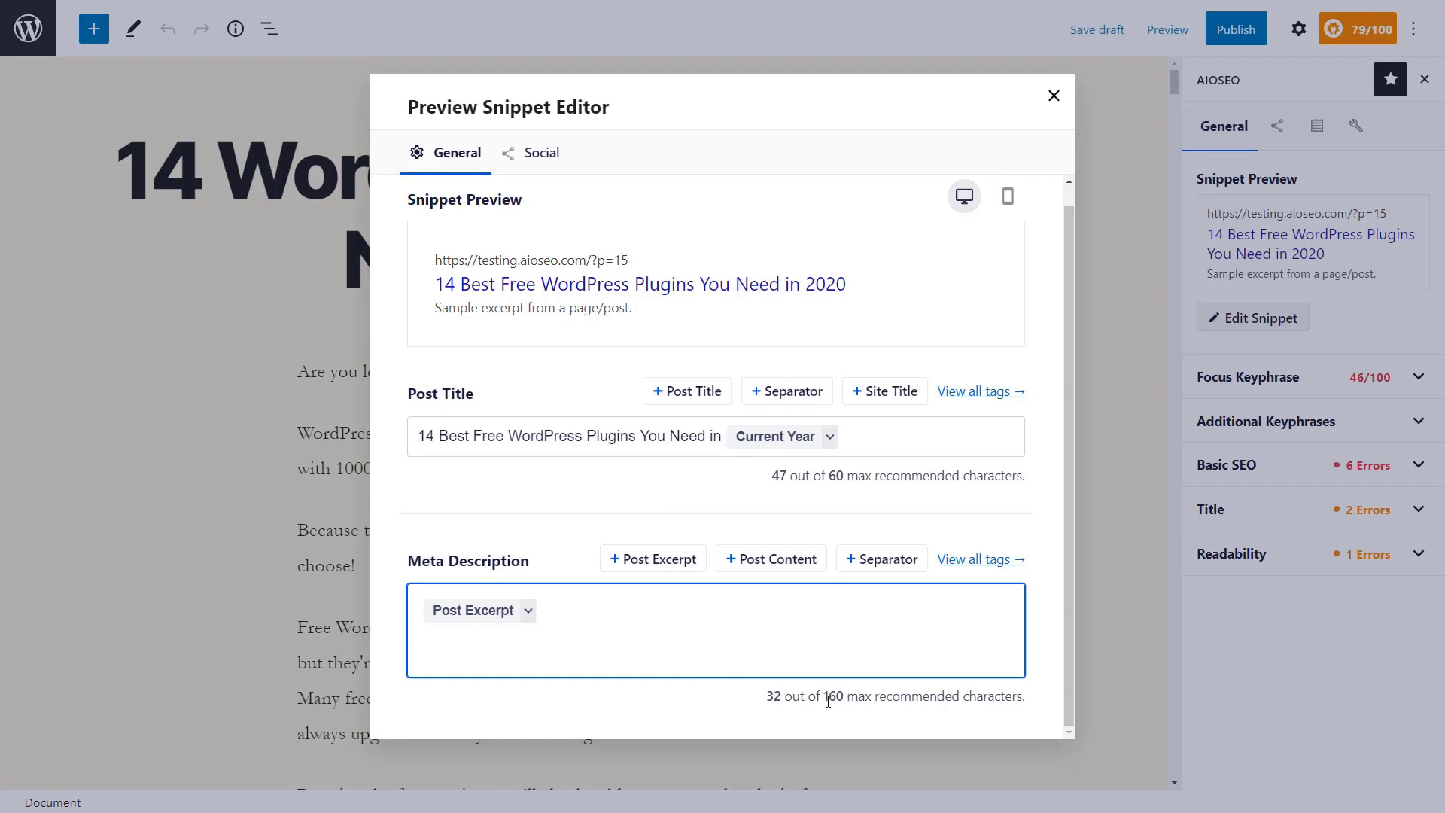
{"action": "mouse_move", "coordinate": [776, 616]}
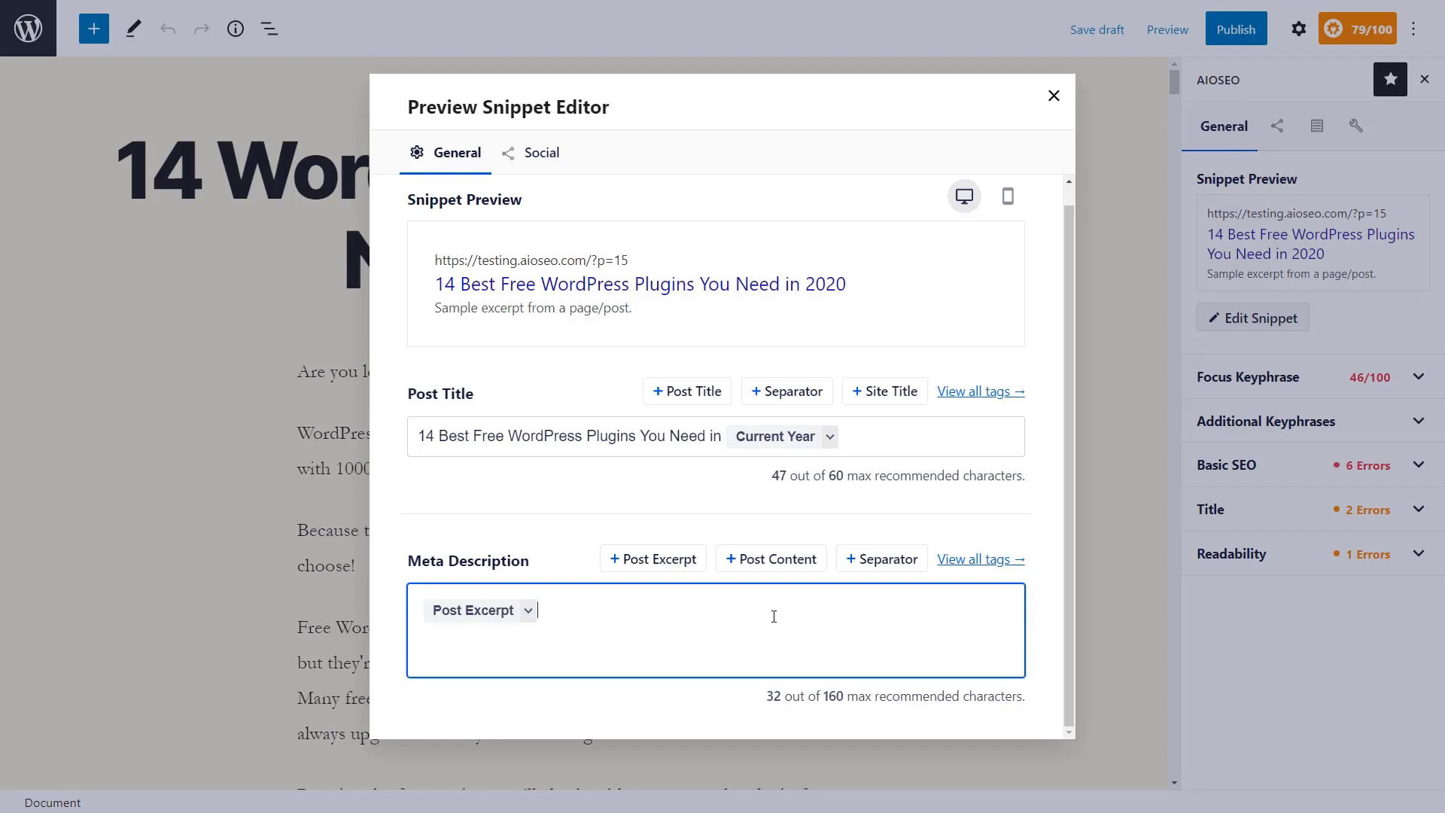
{"action": "mouse_move", "coordinate": [542, 152]}
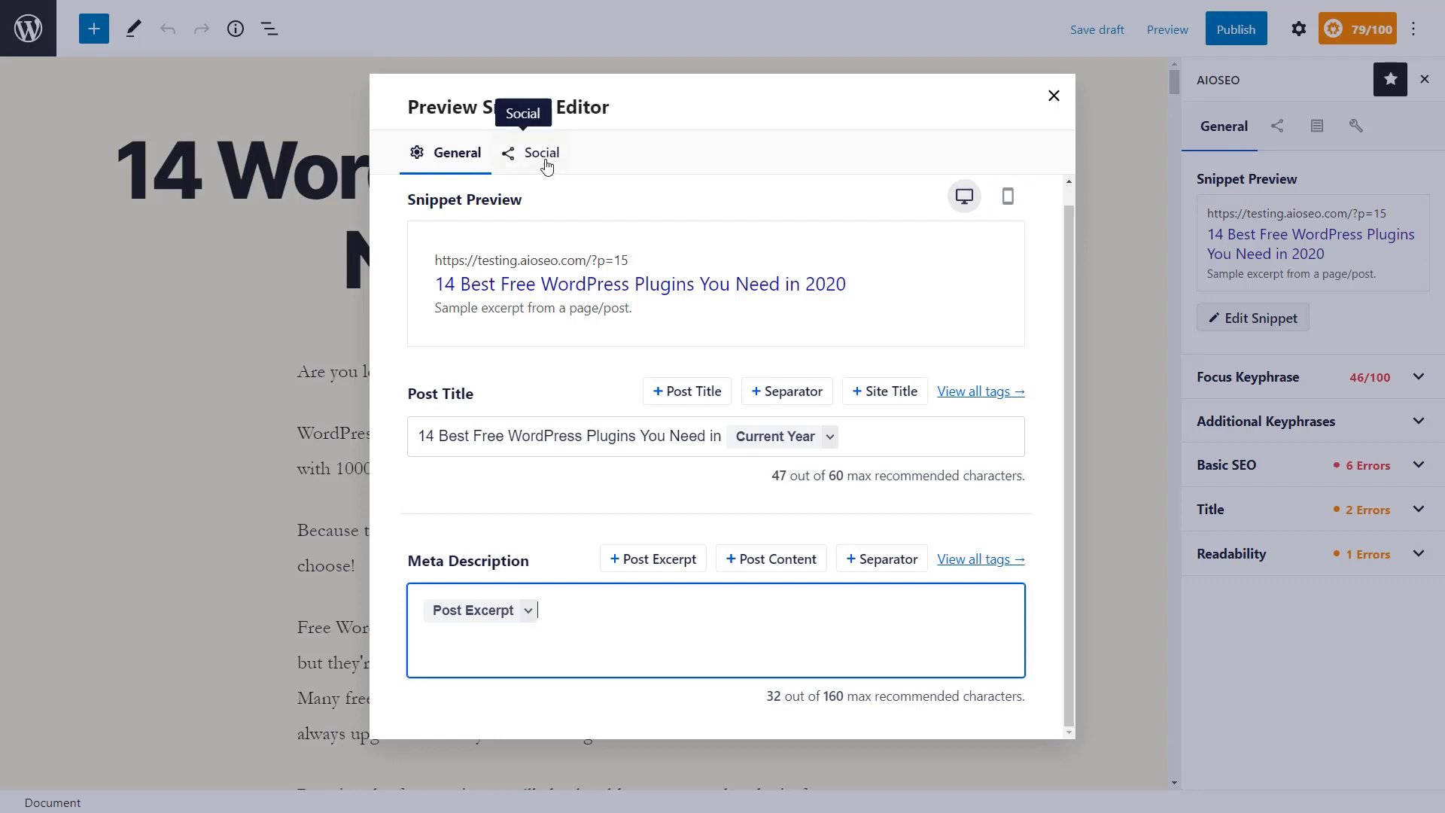
Browse the Facebook and Twitter previews and social fields, then close the snippet editor
{"action": "left_click", "coordinate": [542, 153]}
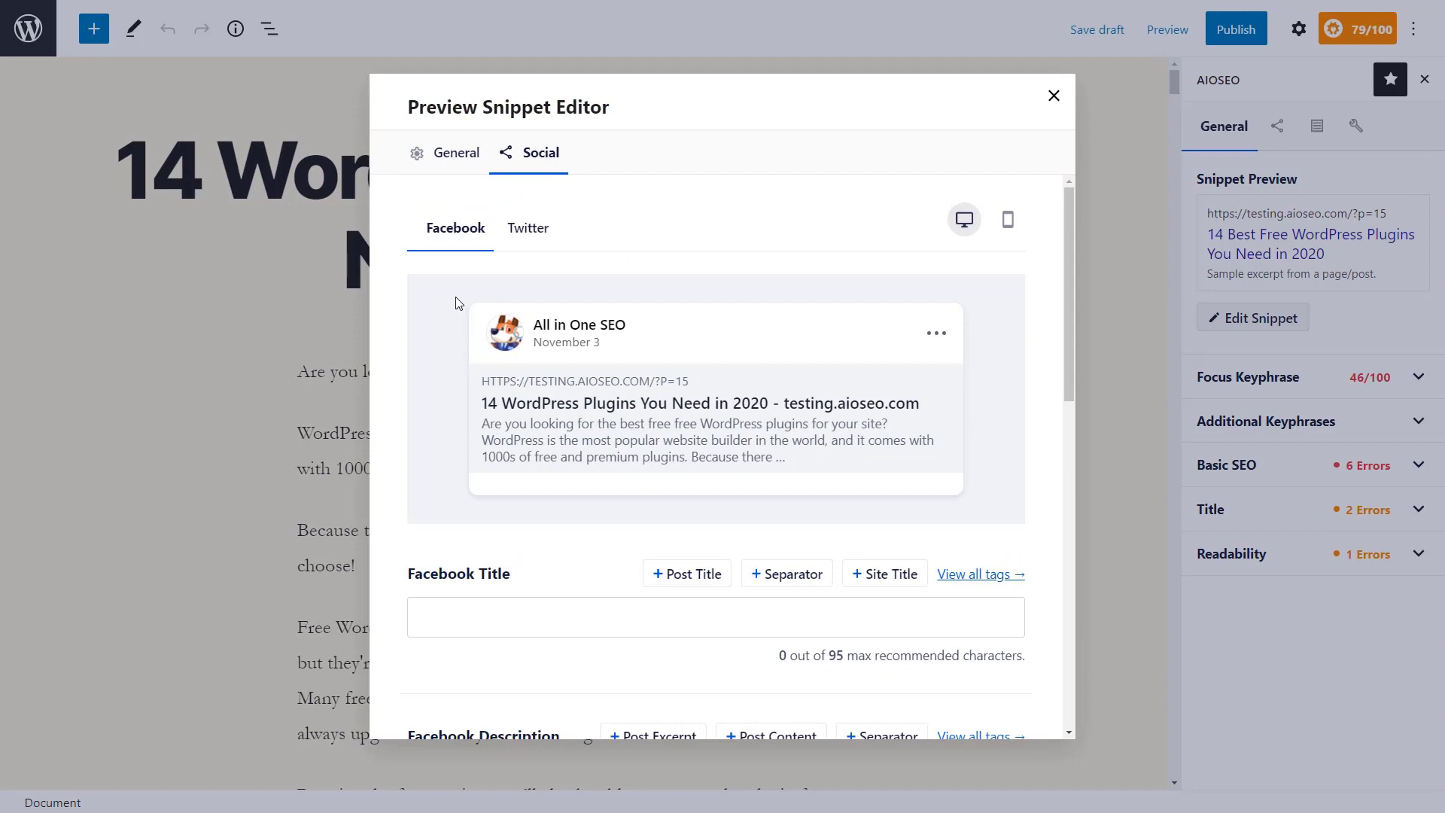
{"action": "mouse_move", "coordinate": [440, 329]}
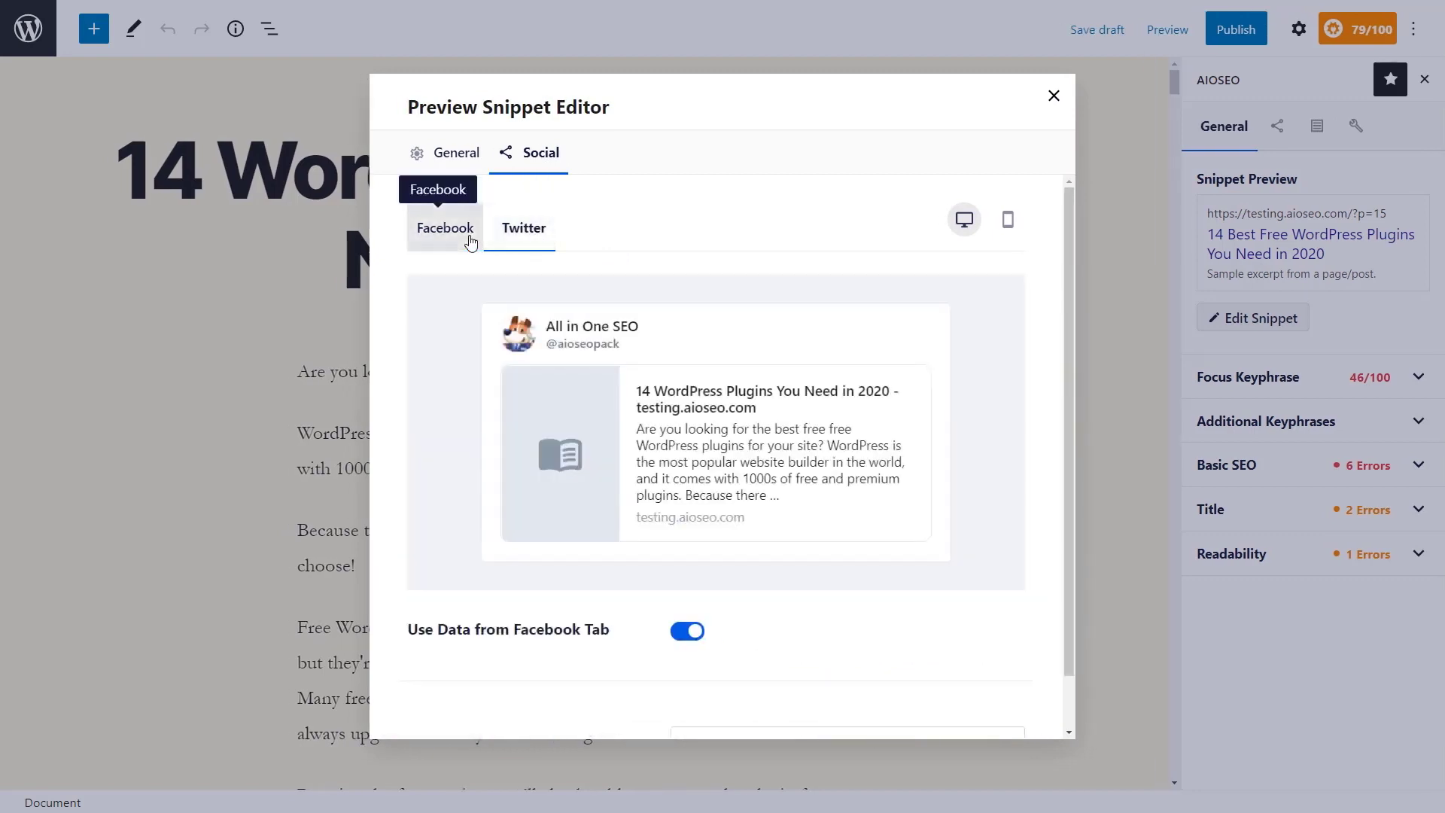
{"action": "scroll", "scroll_direction": "down", "scroll_amount": 3}
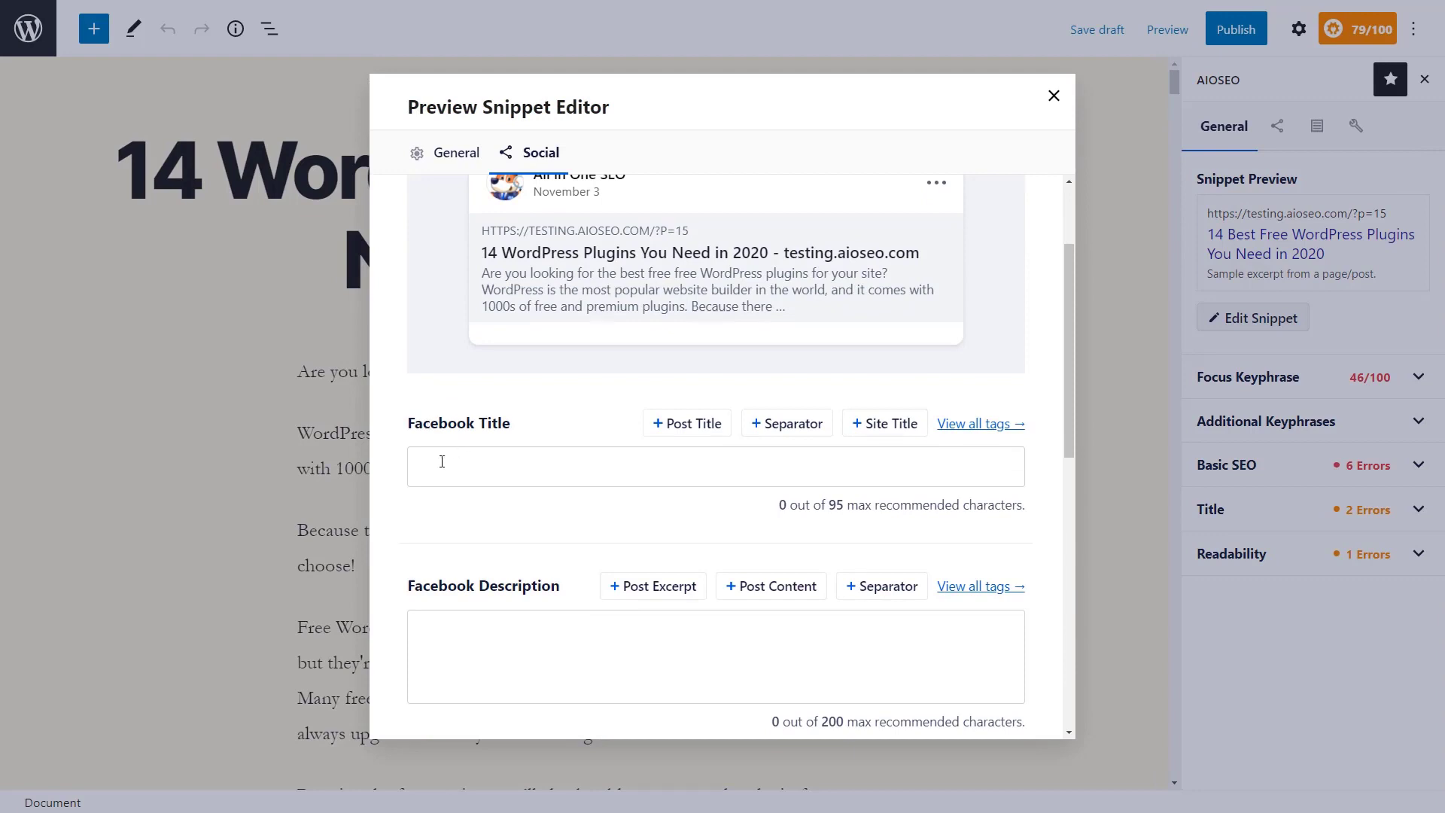
{"action": "scroll", "scroll_direction": "down", "scroll_amount": 3}
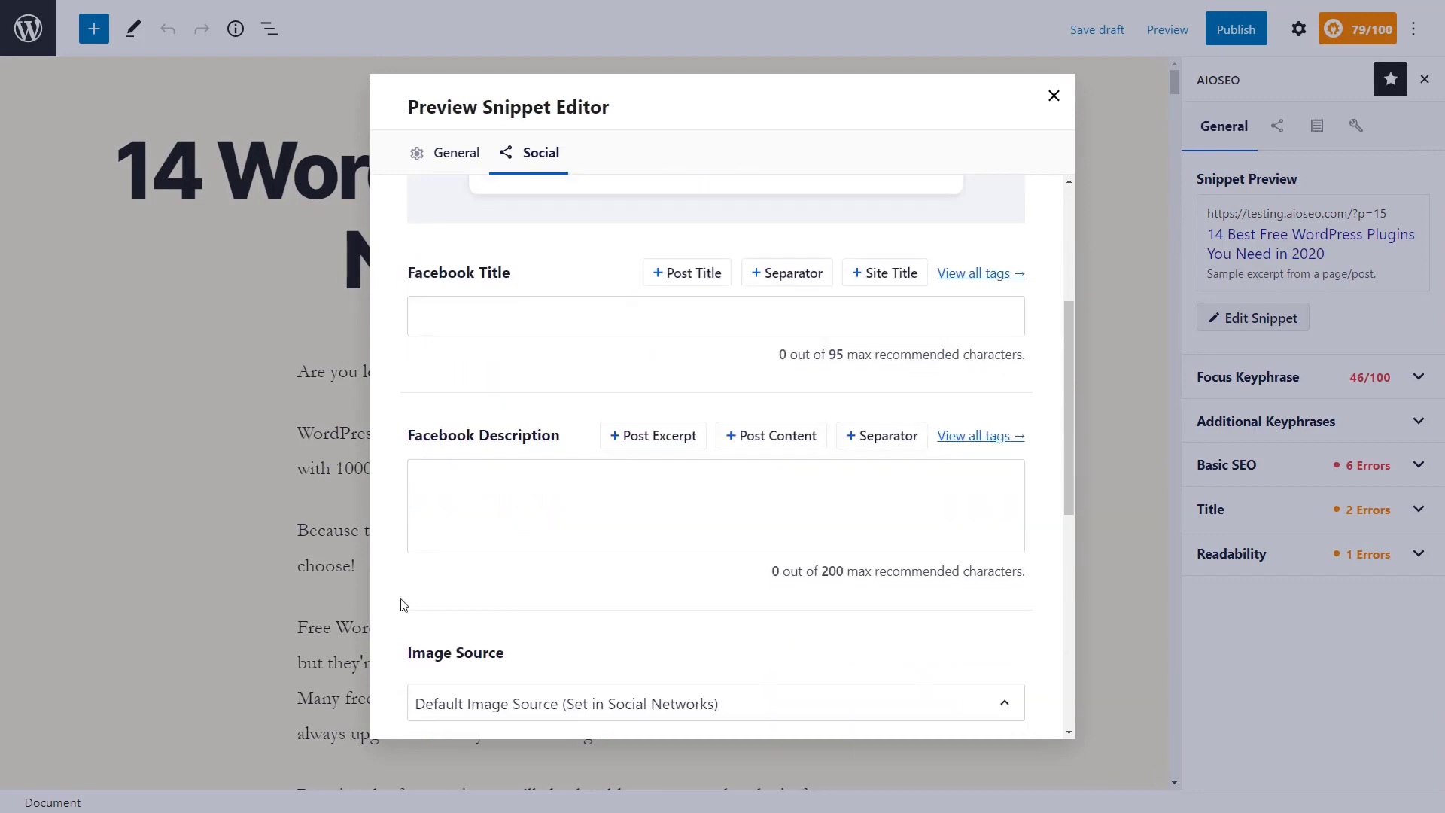
{"action": "scroll", "scroll_direction": "down", "scroll_amount": 3}
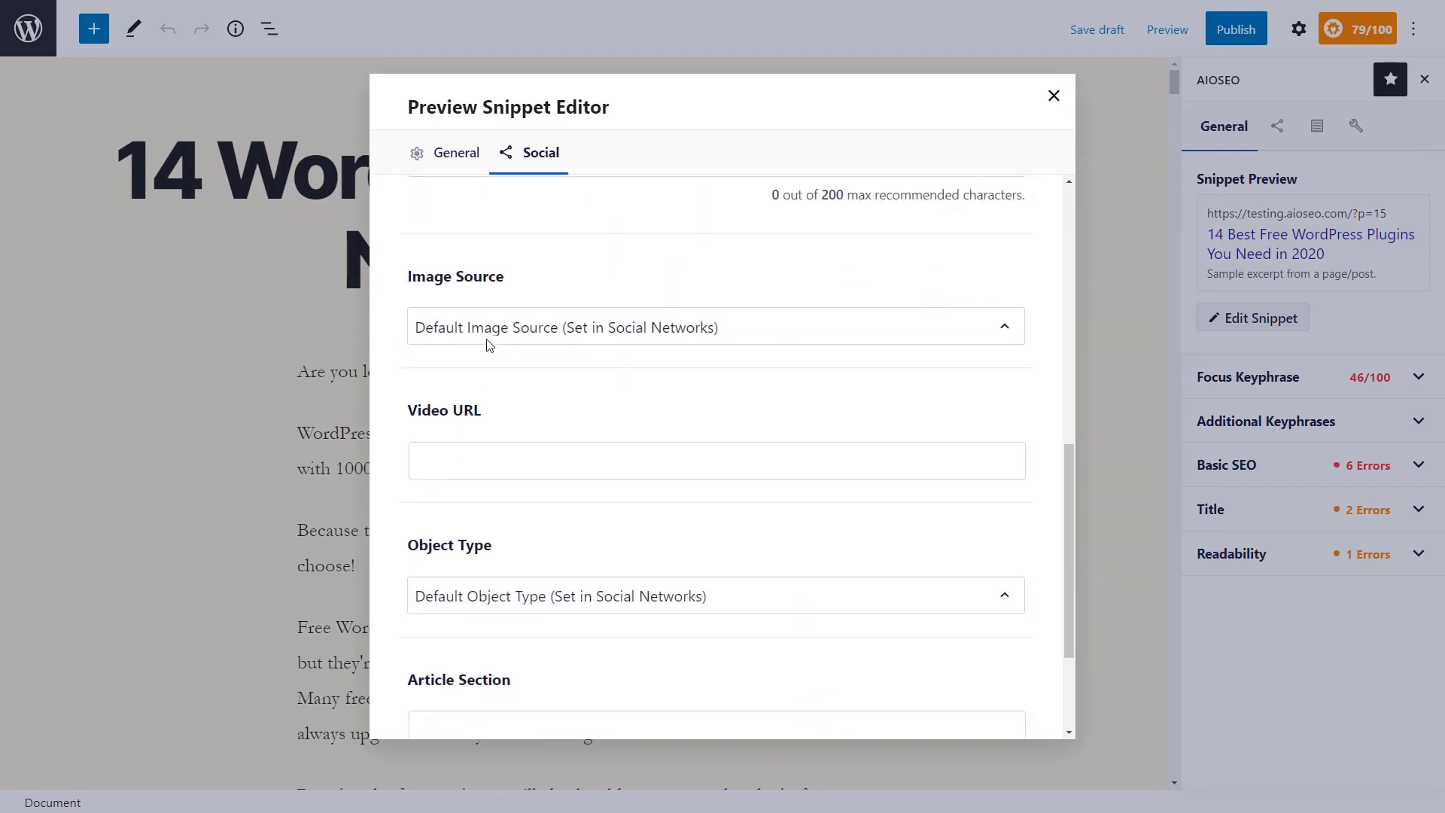
{"action": "left_click", "coordinate": [1054, 95]}
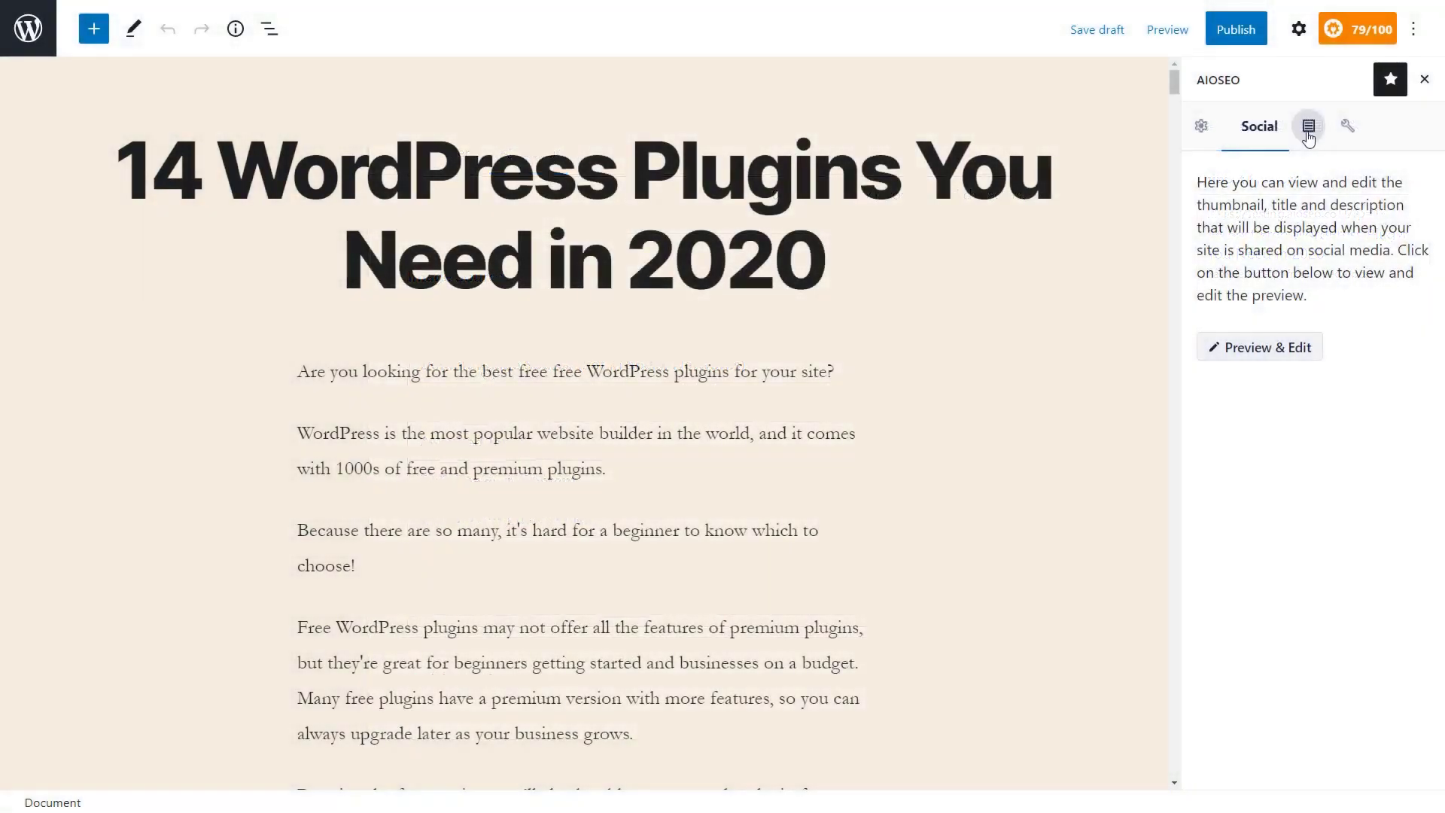
Set the post's AIOSEO schema type to Article and show its advanced robots/canonical settings
{"action": "left_click", "coordinate": [1307, 127]}
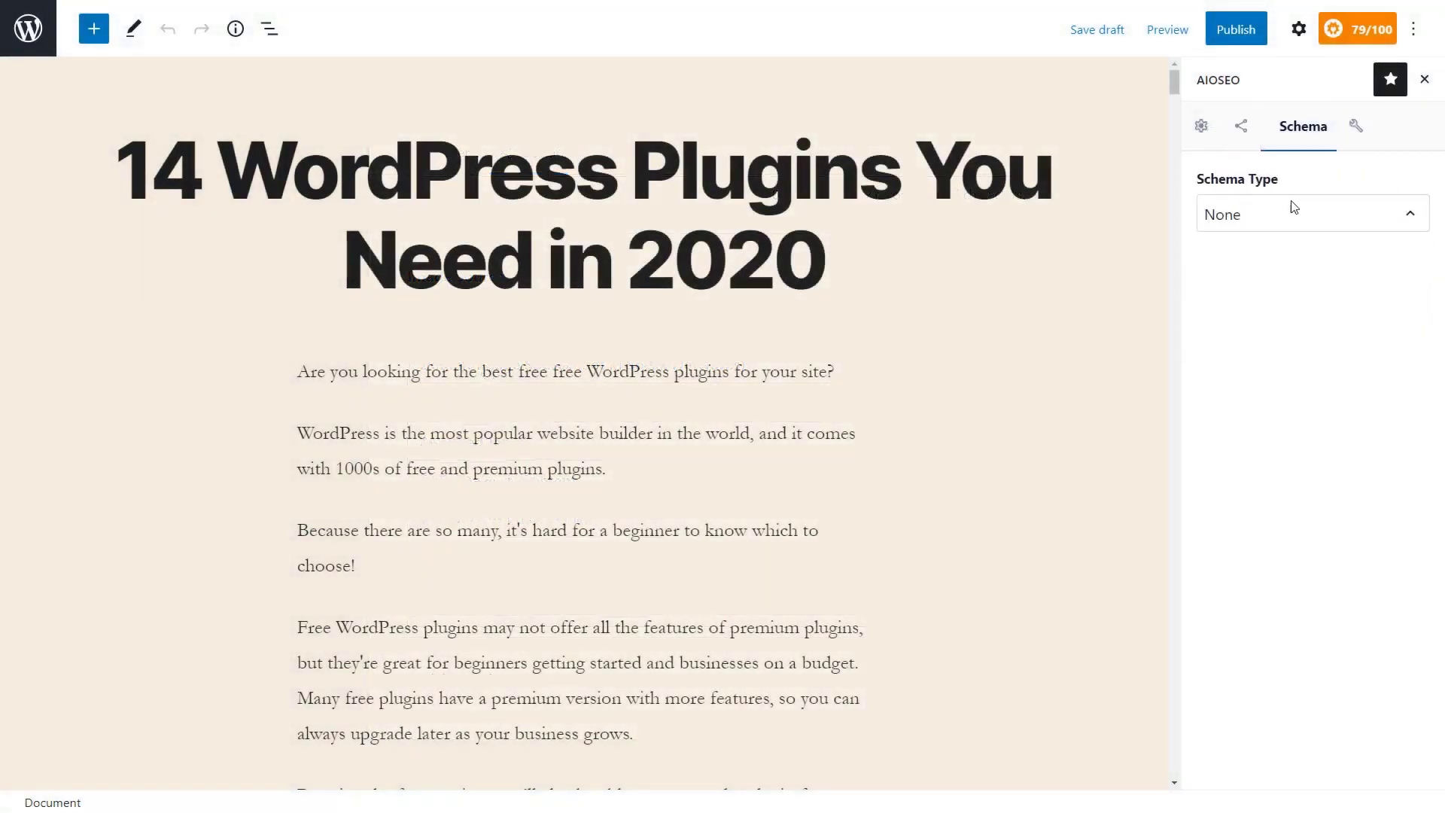
{"action": "left_click", "coordinate": [1309, 213]}
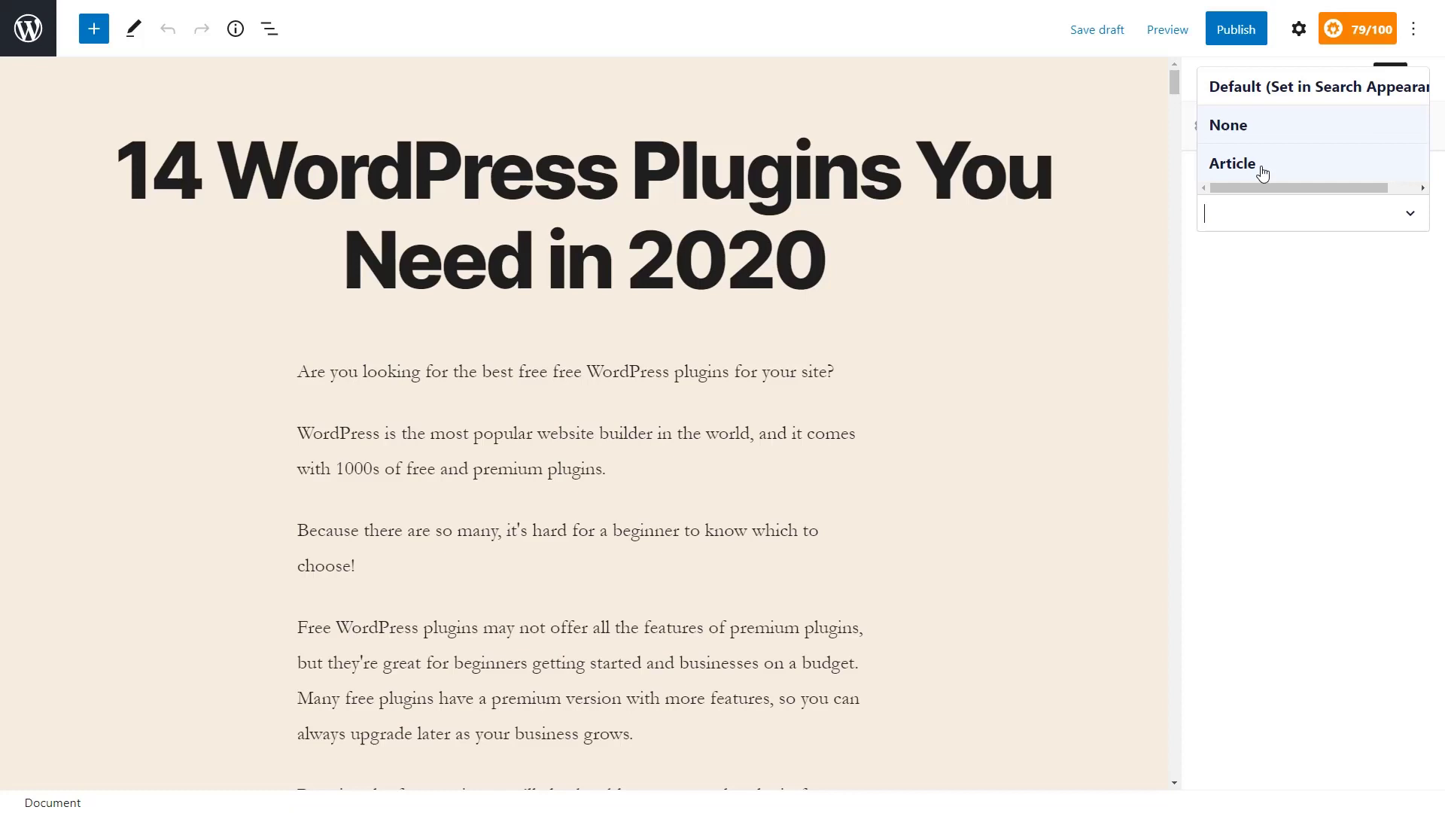
{"action": "left_click", "coordinate": [1232, 163]}
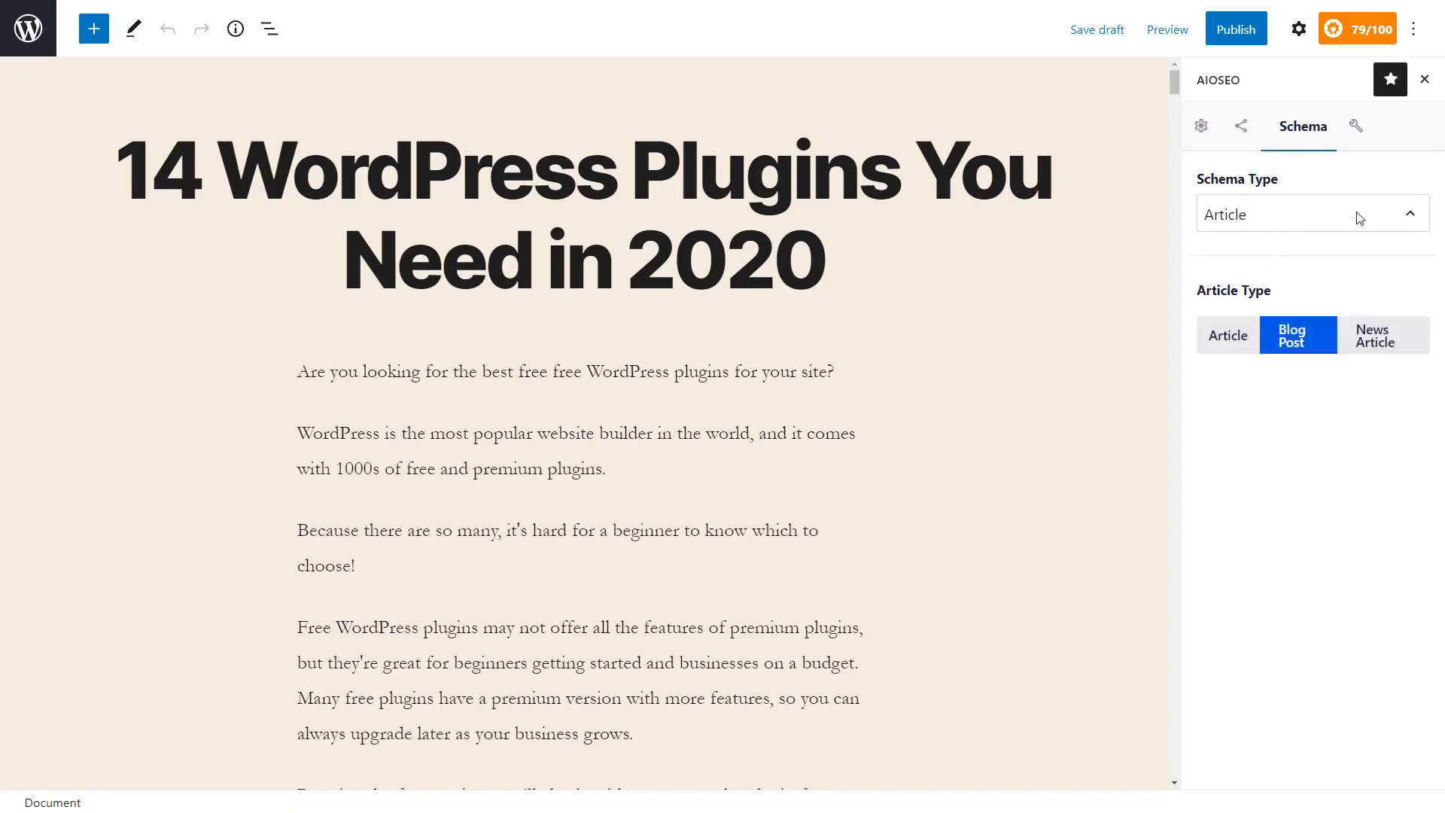
{"action": "left_click", "coordinate": [1355, 126]}
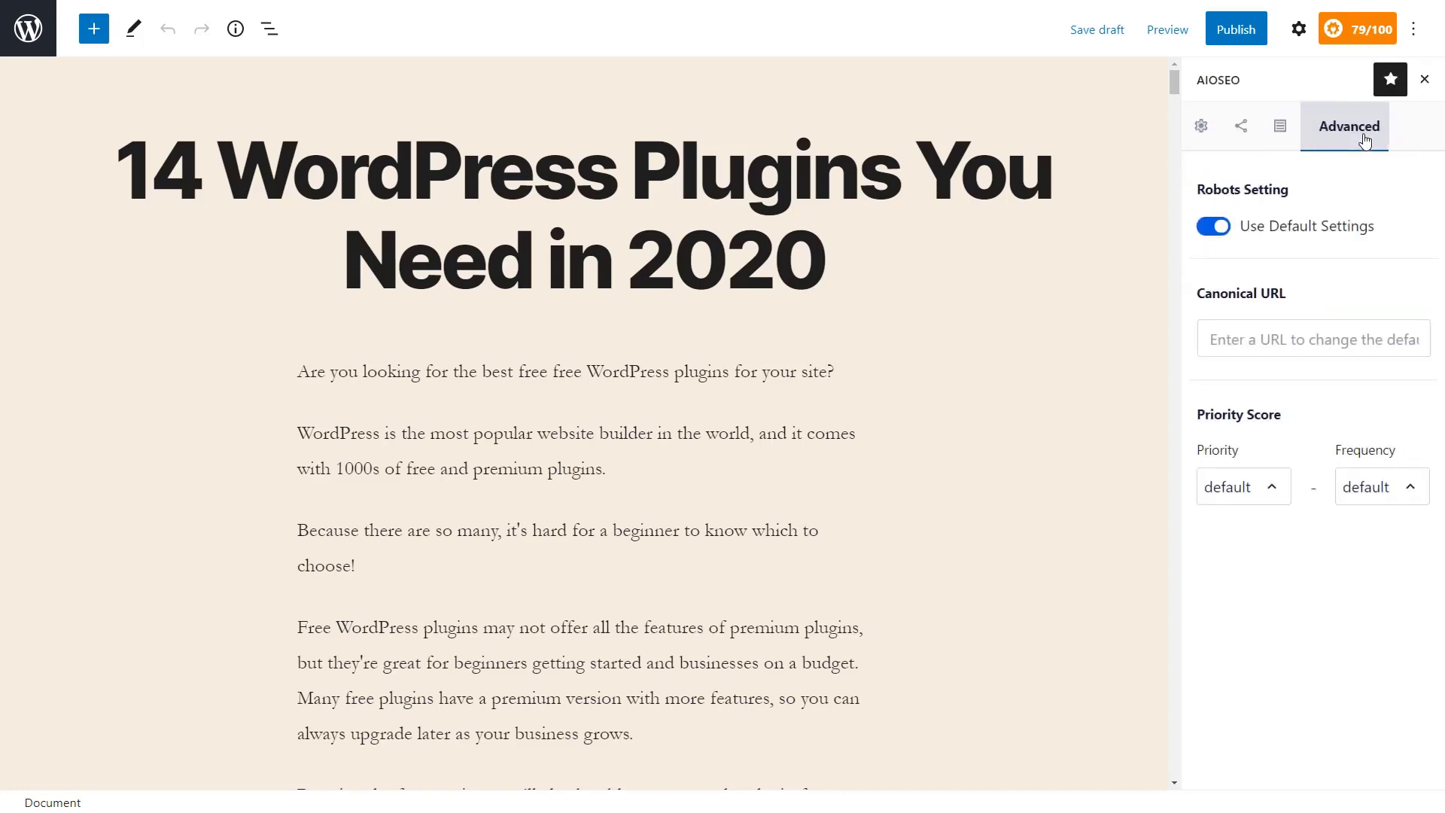
{"action": "mouse_move", "coordinate": [1326, 203]}
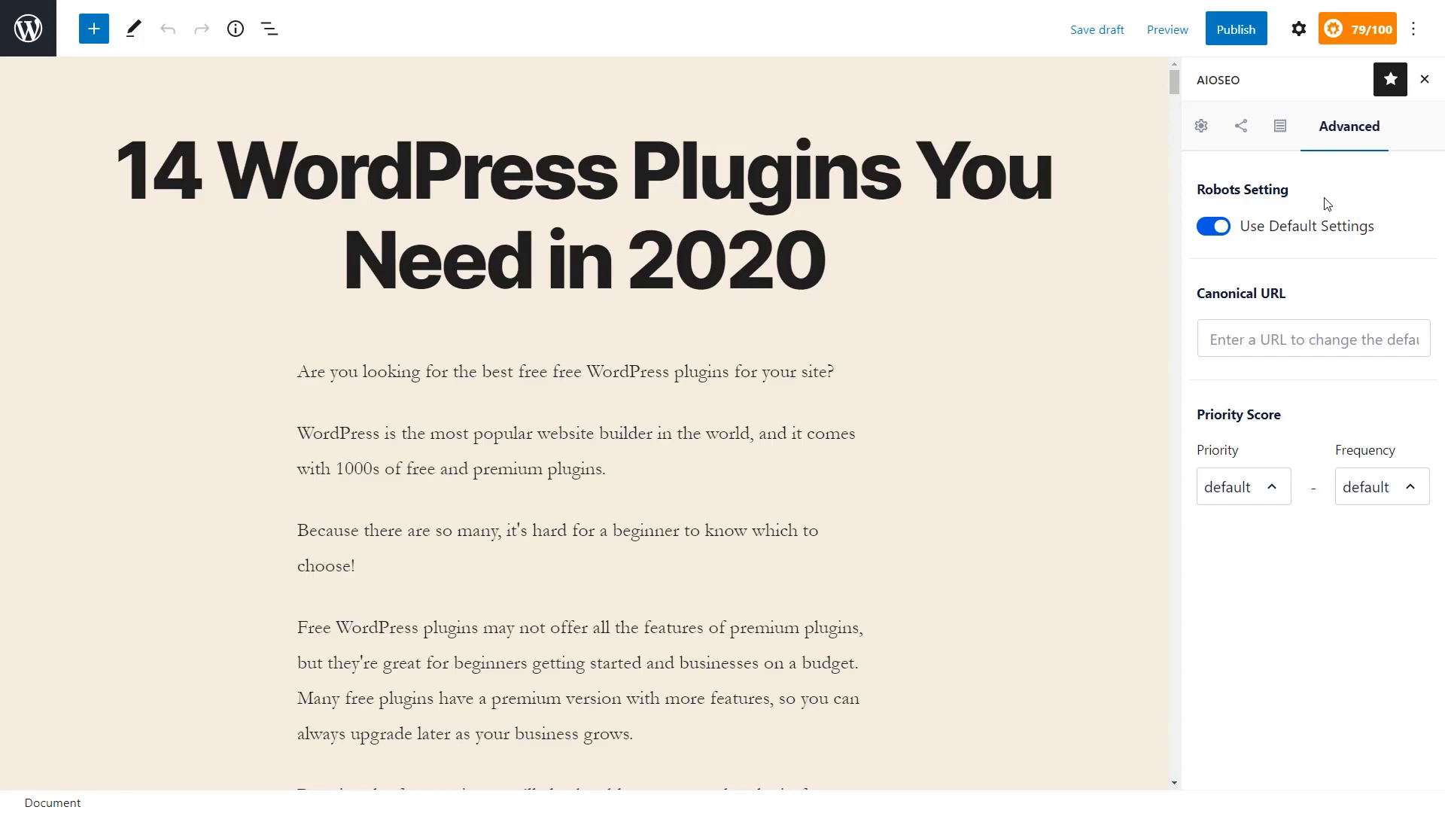
{"action": "mouse_move", "coordinate": [1151, 229]}
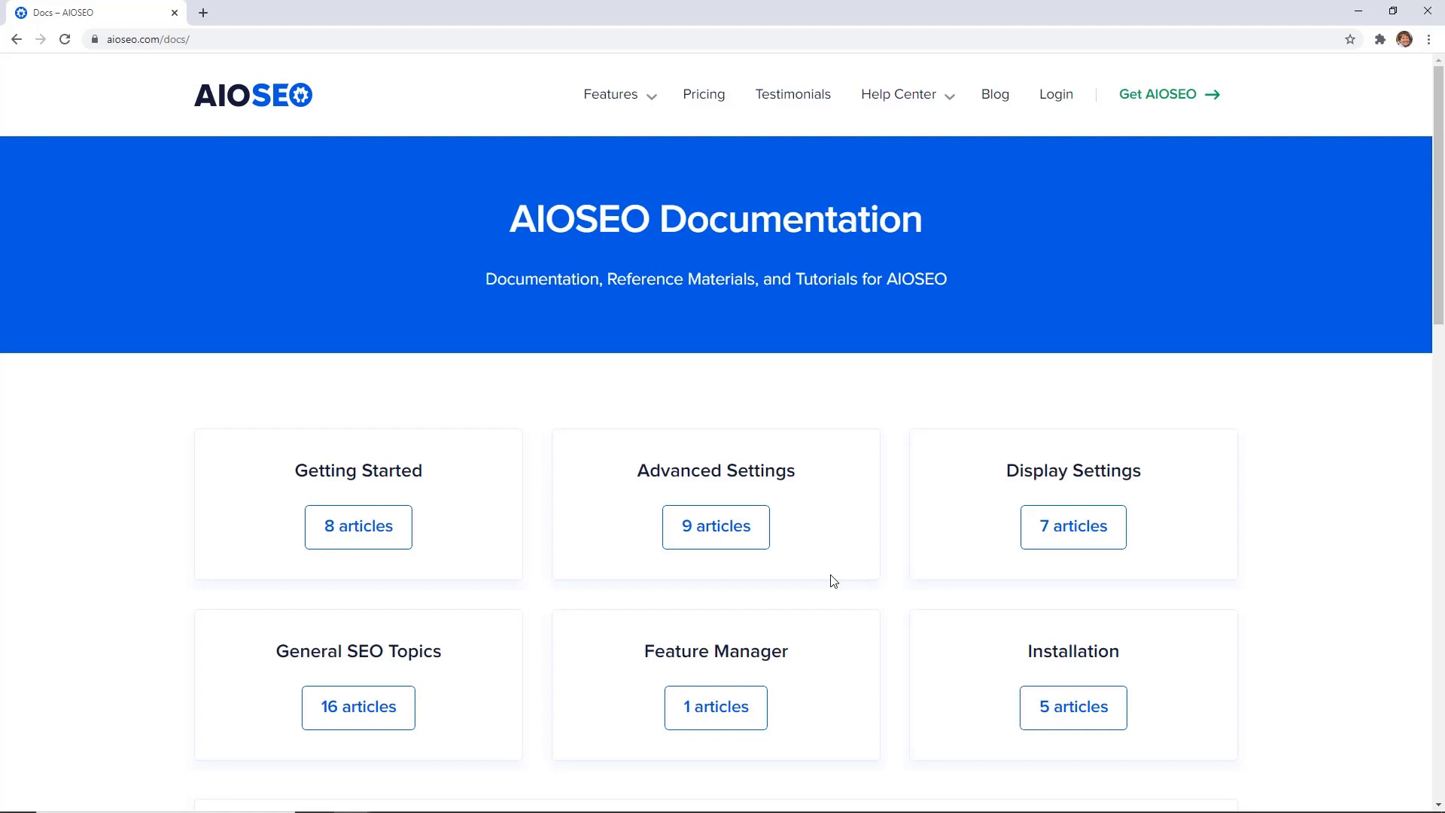
Scroll through the AIOSEO Documentation categories like Getting Started and Installation
{"action": "scroll", "scroll_direction": "down", "scroll_amount": 3}
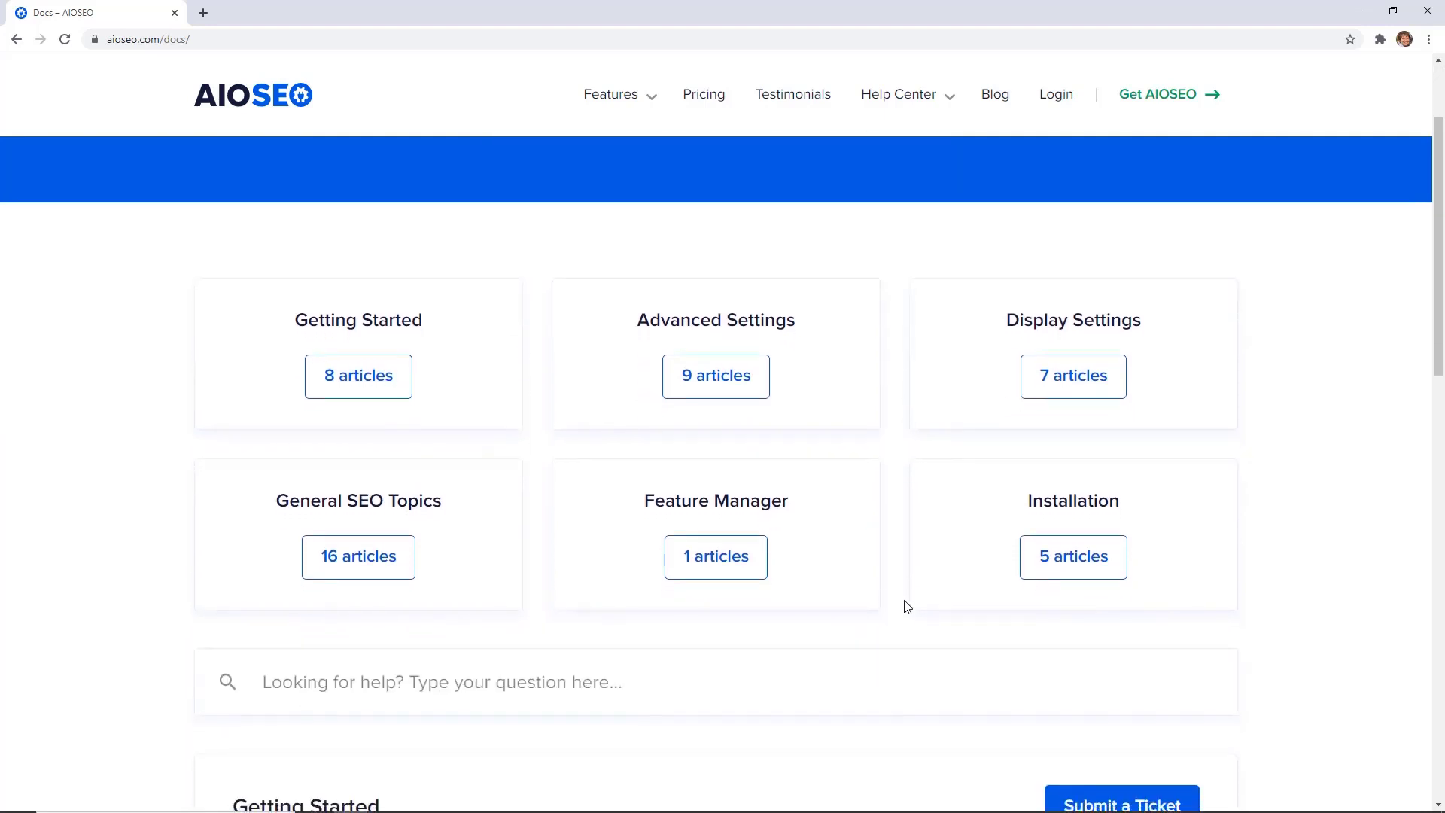
{"action": "scroll", "scroll_direction": "down", "scroll_amount": 3}
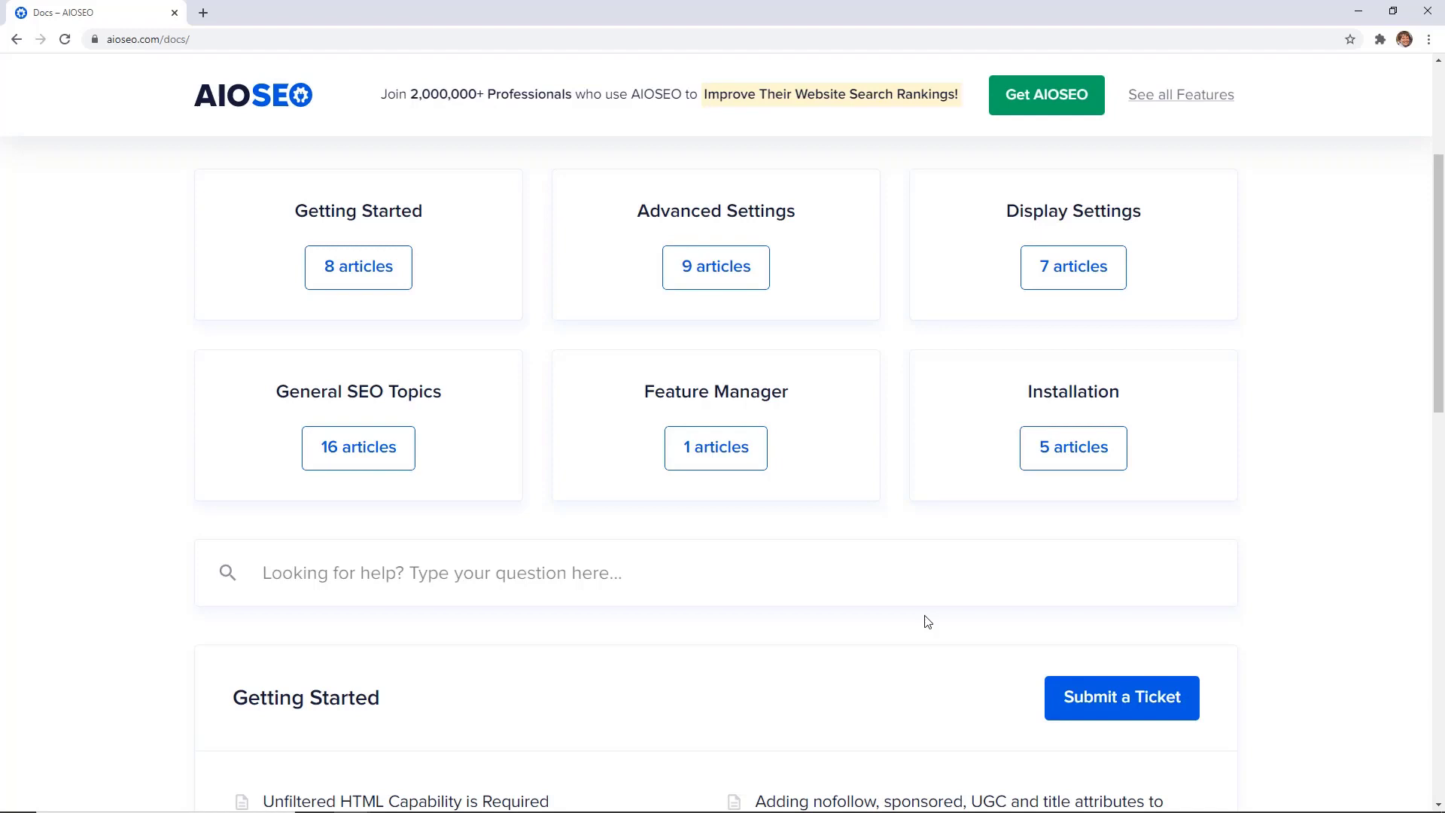